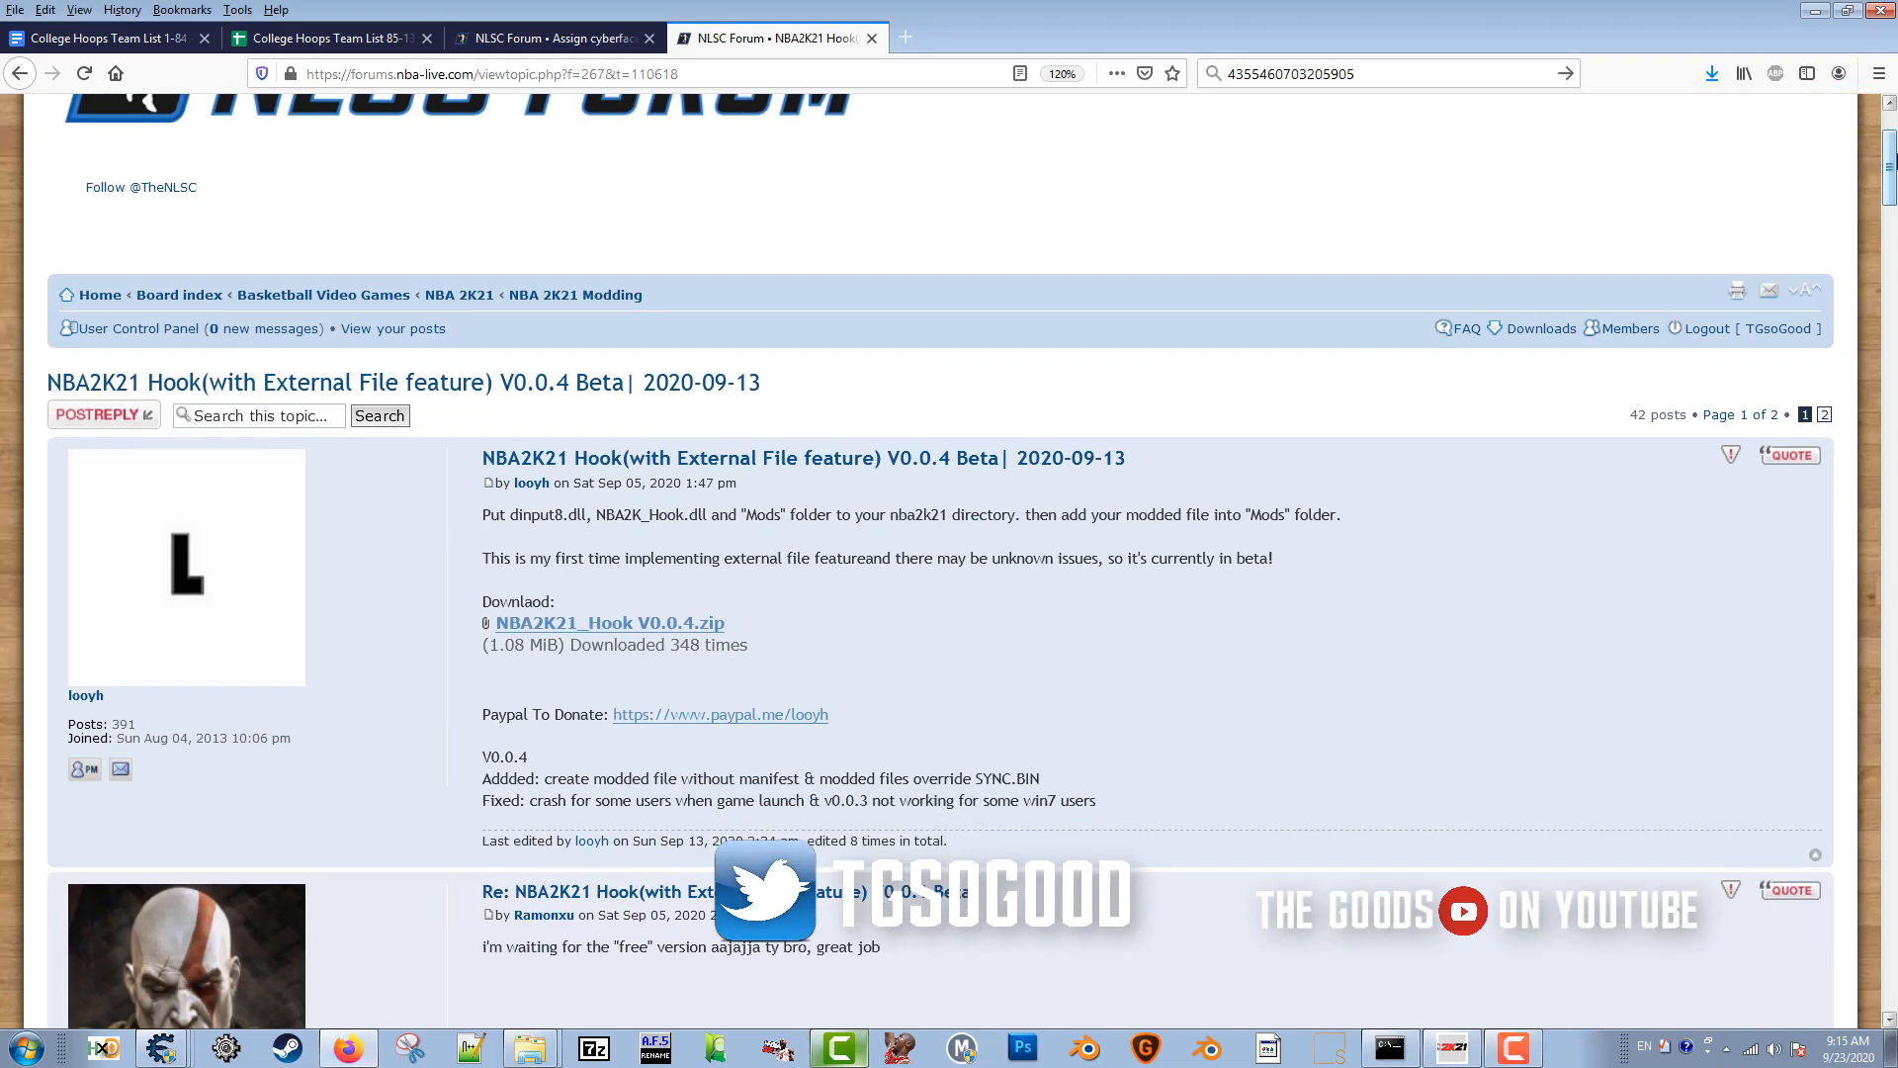
Step: Highlight the Added changelog lines in the v0.0.4 release post
scroll("down", 3)
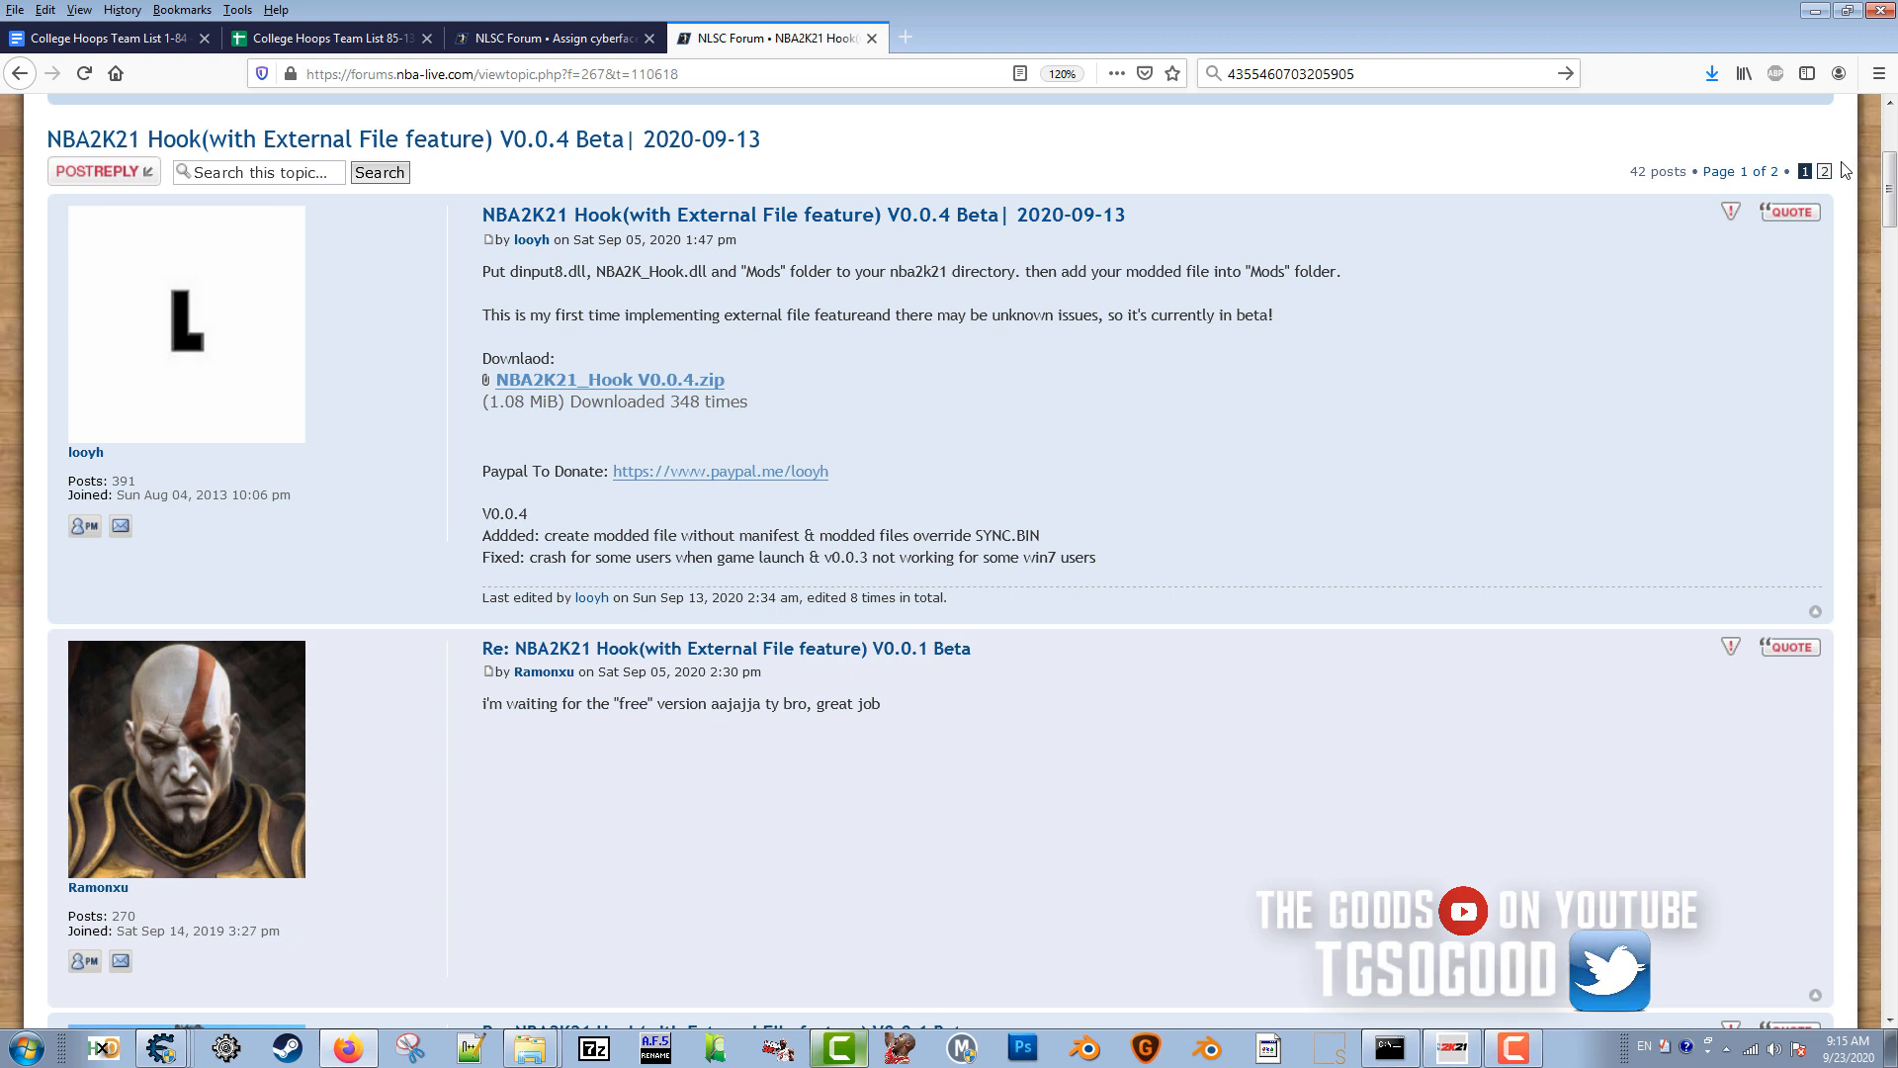
mouse_move(963, 445)
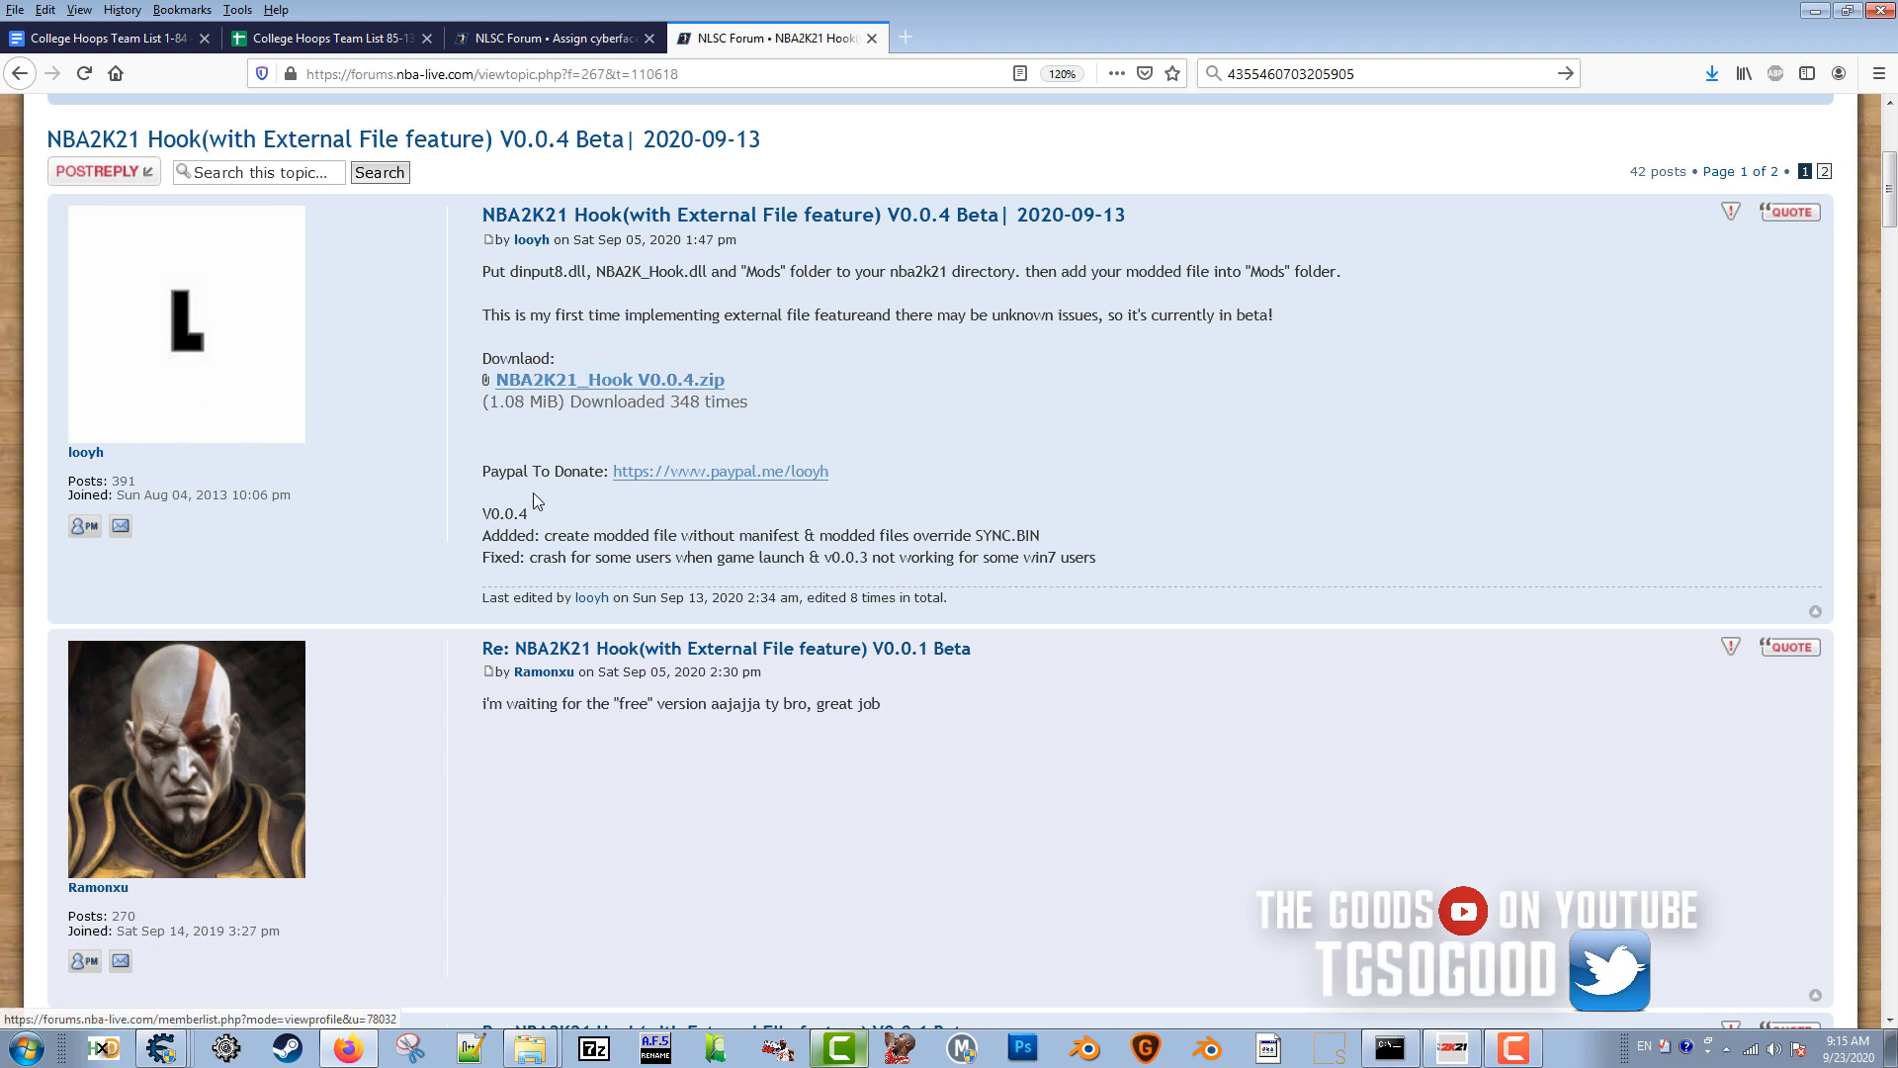
mouse_move(917, 480)
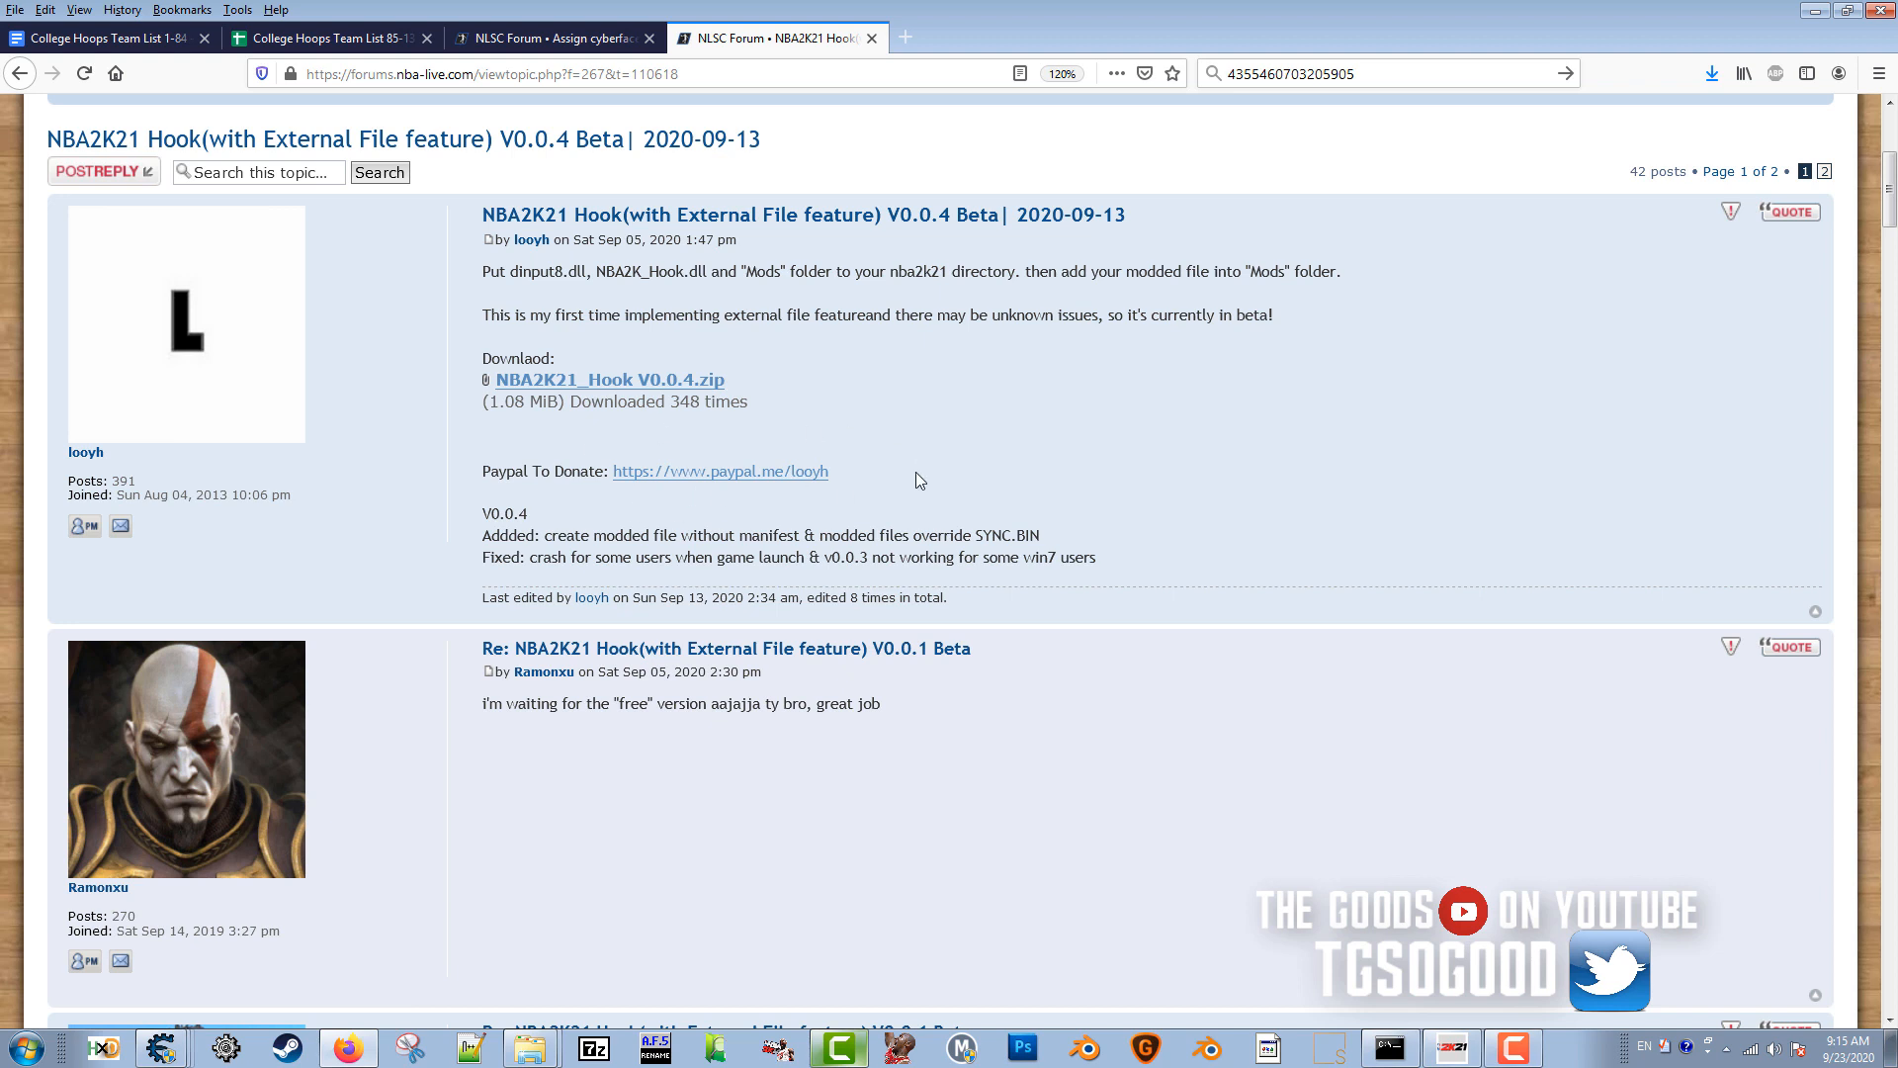
mouse_move(633, 495)
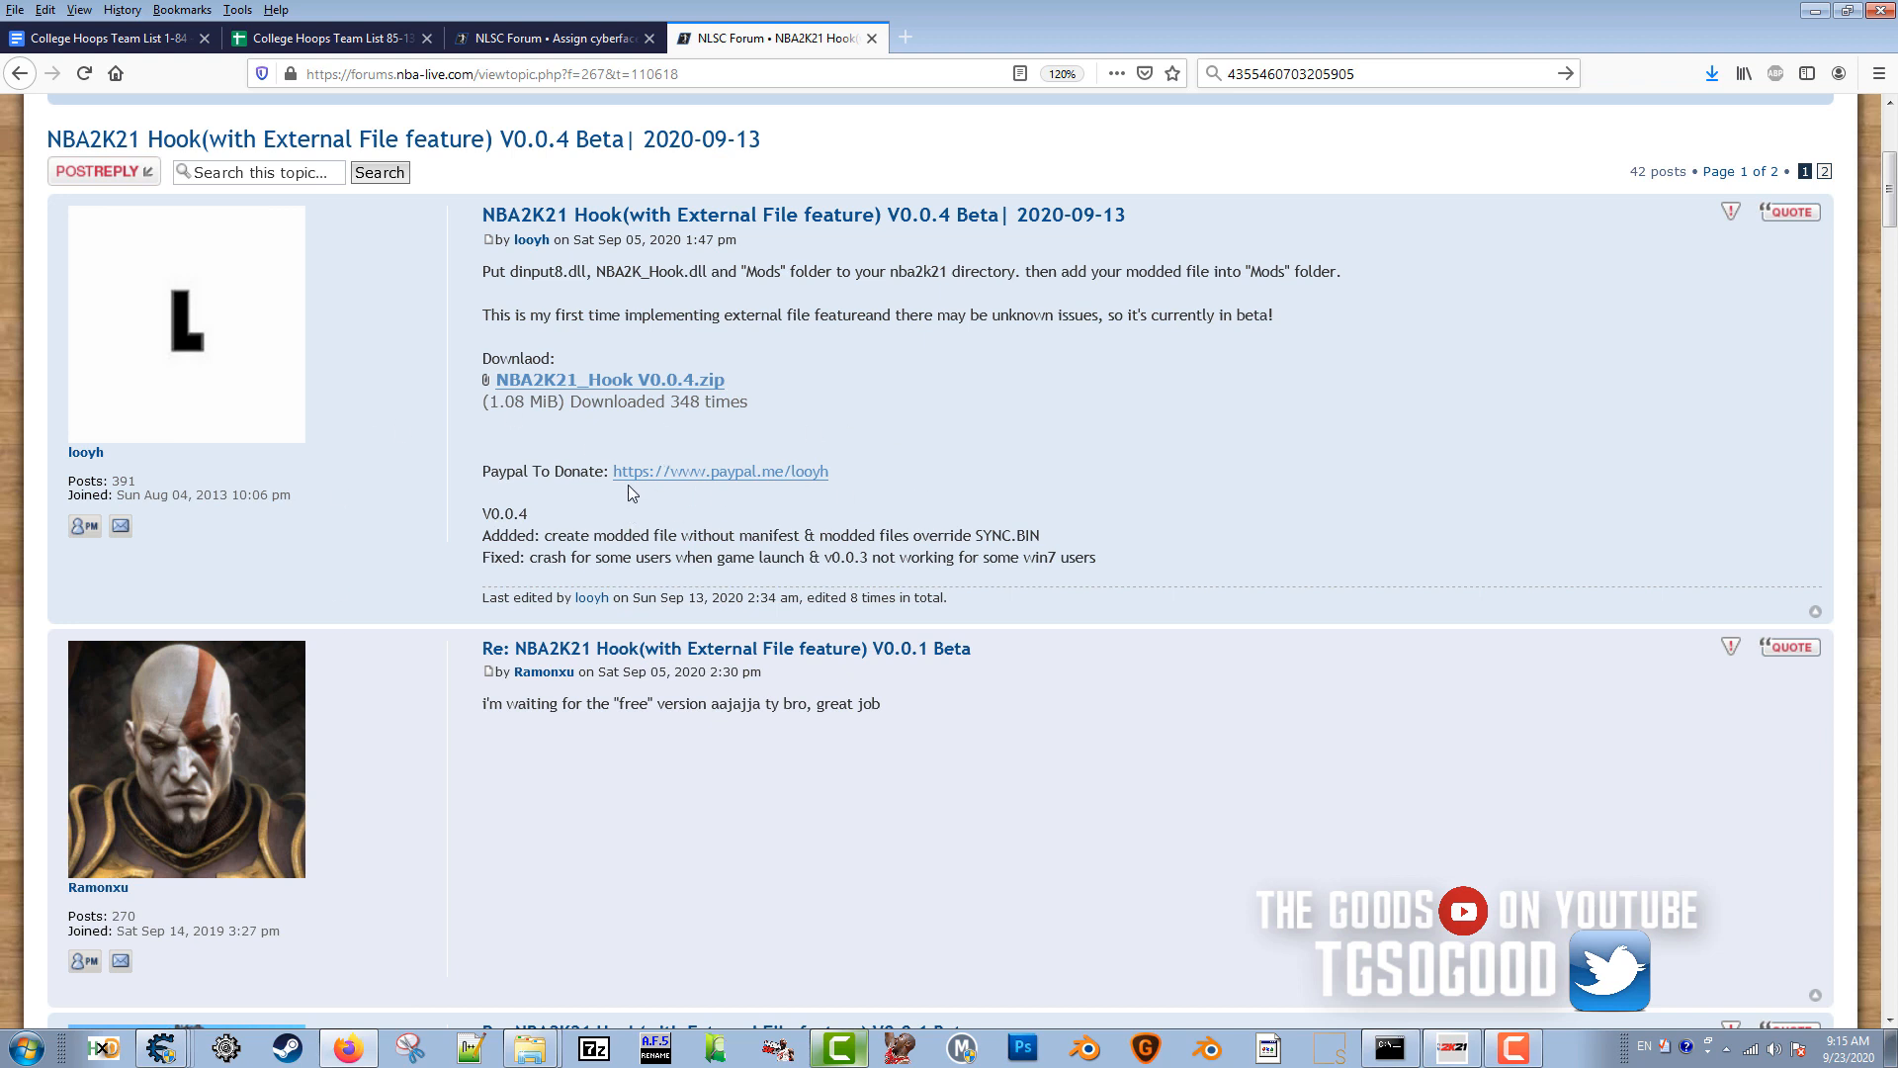
mouse_move(459, 447)
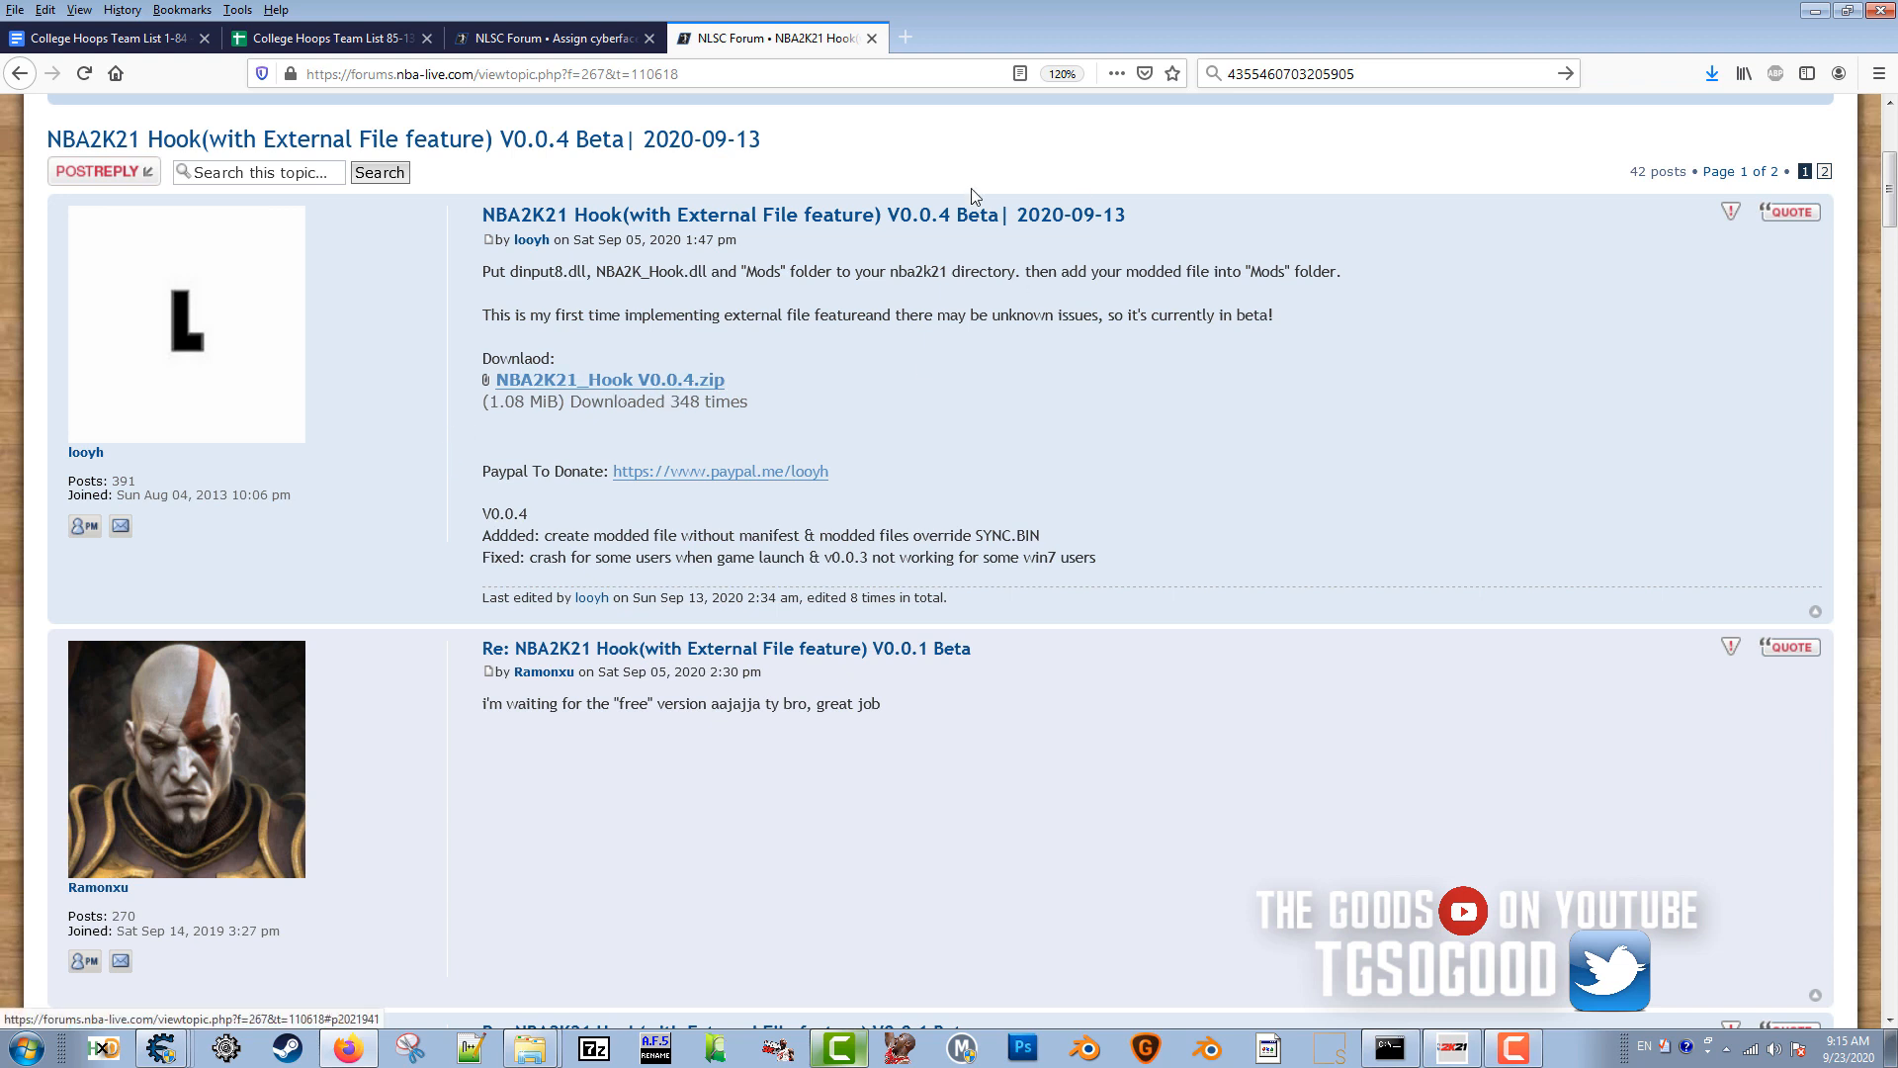
mouse_move(993, 233)
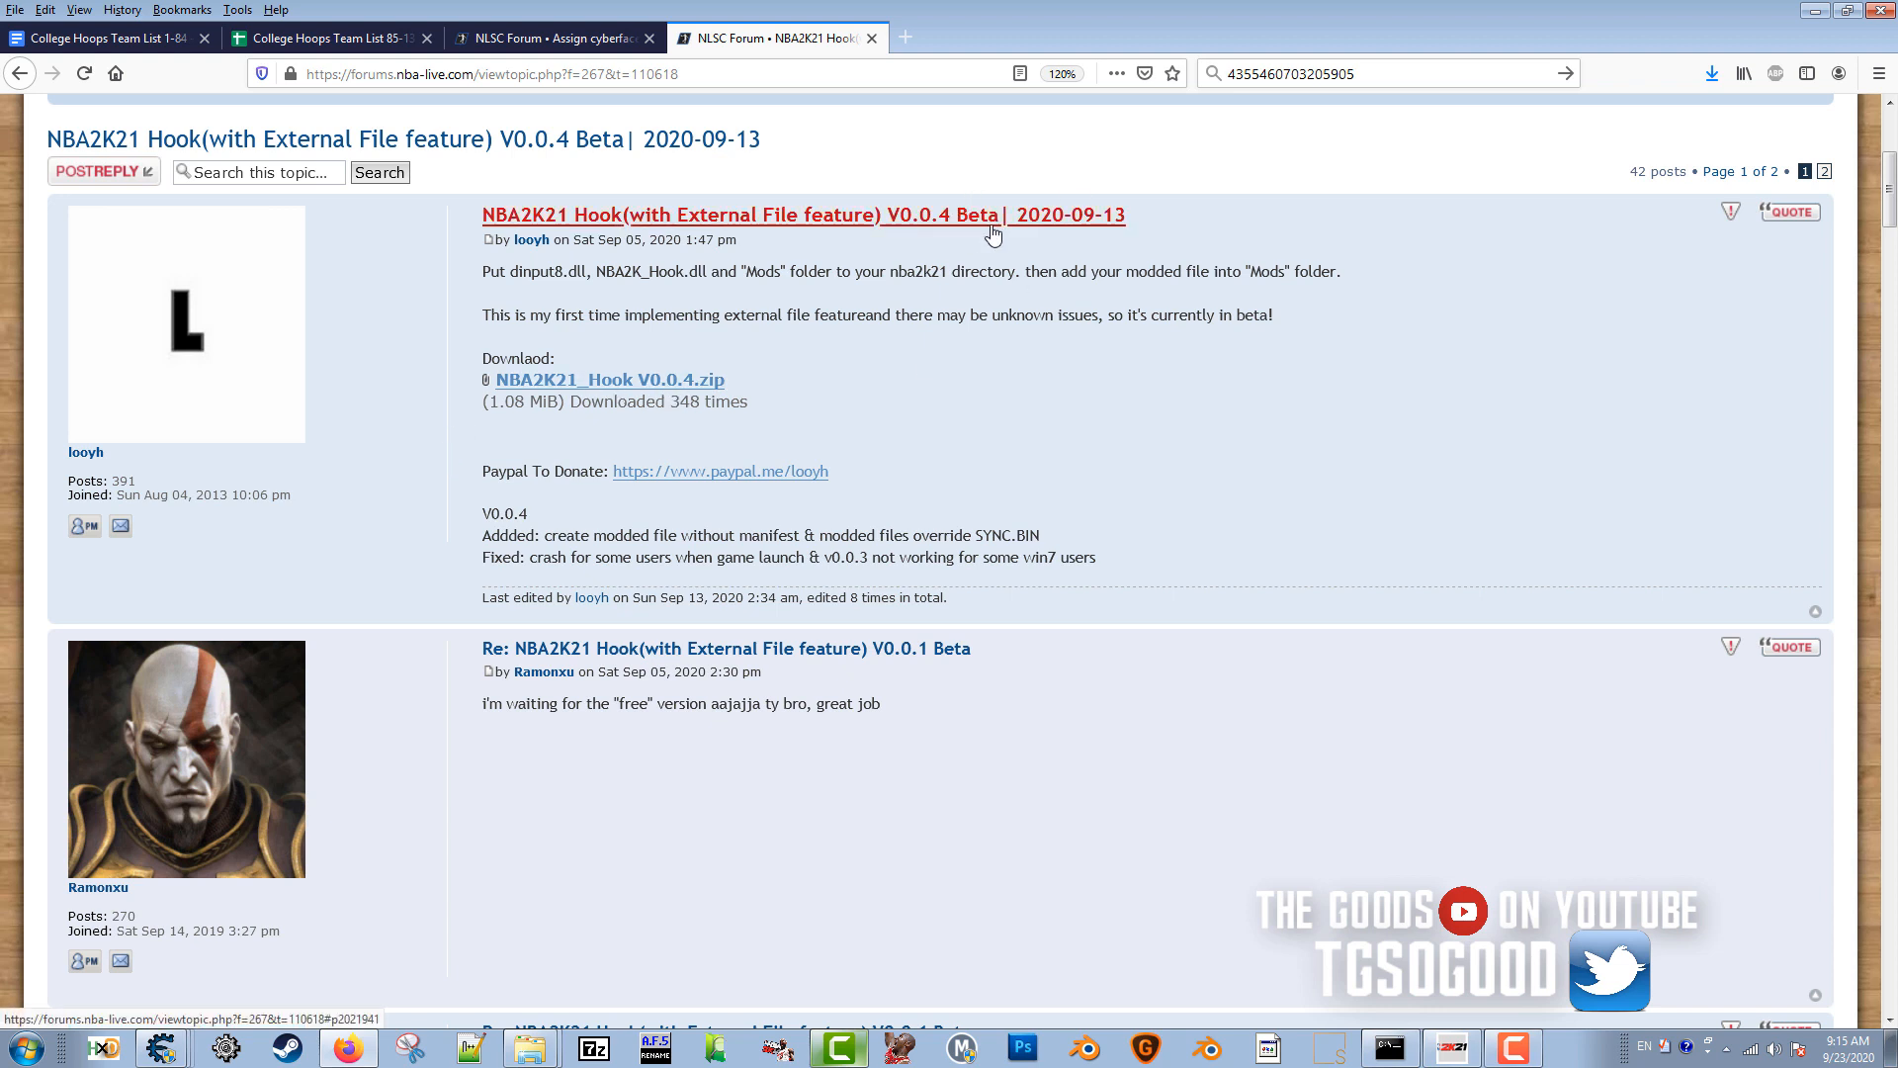
mouse_move(965, 304)
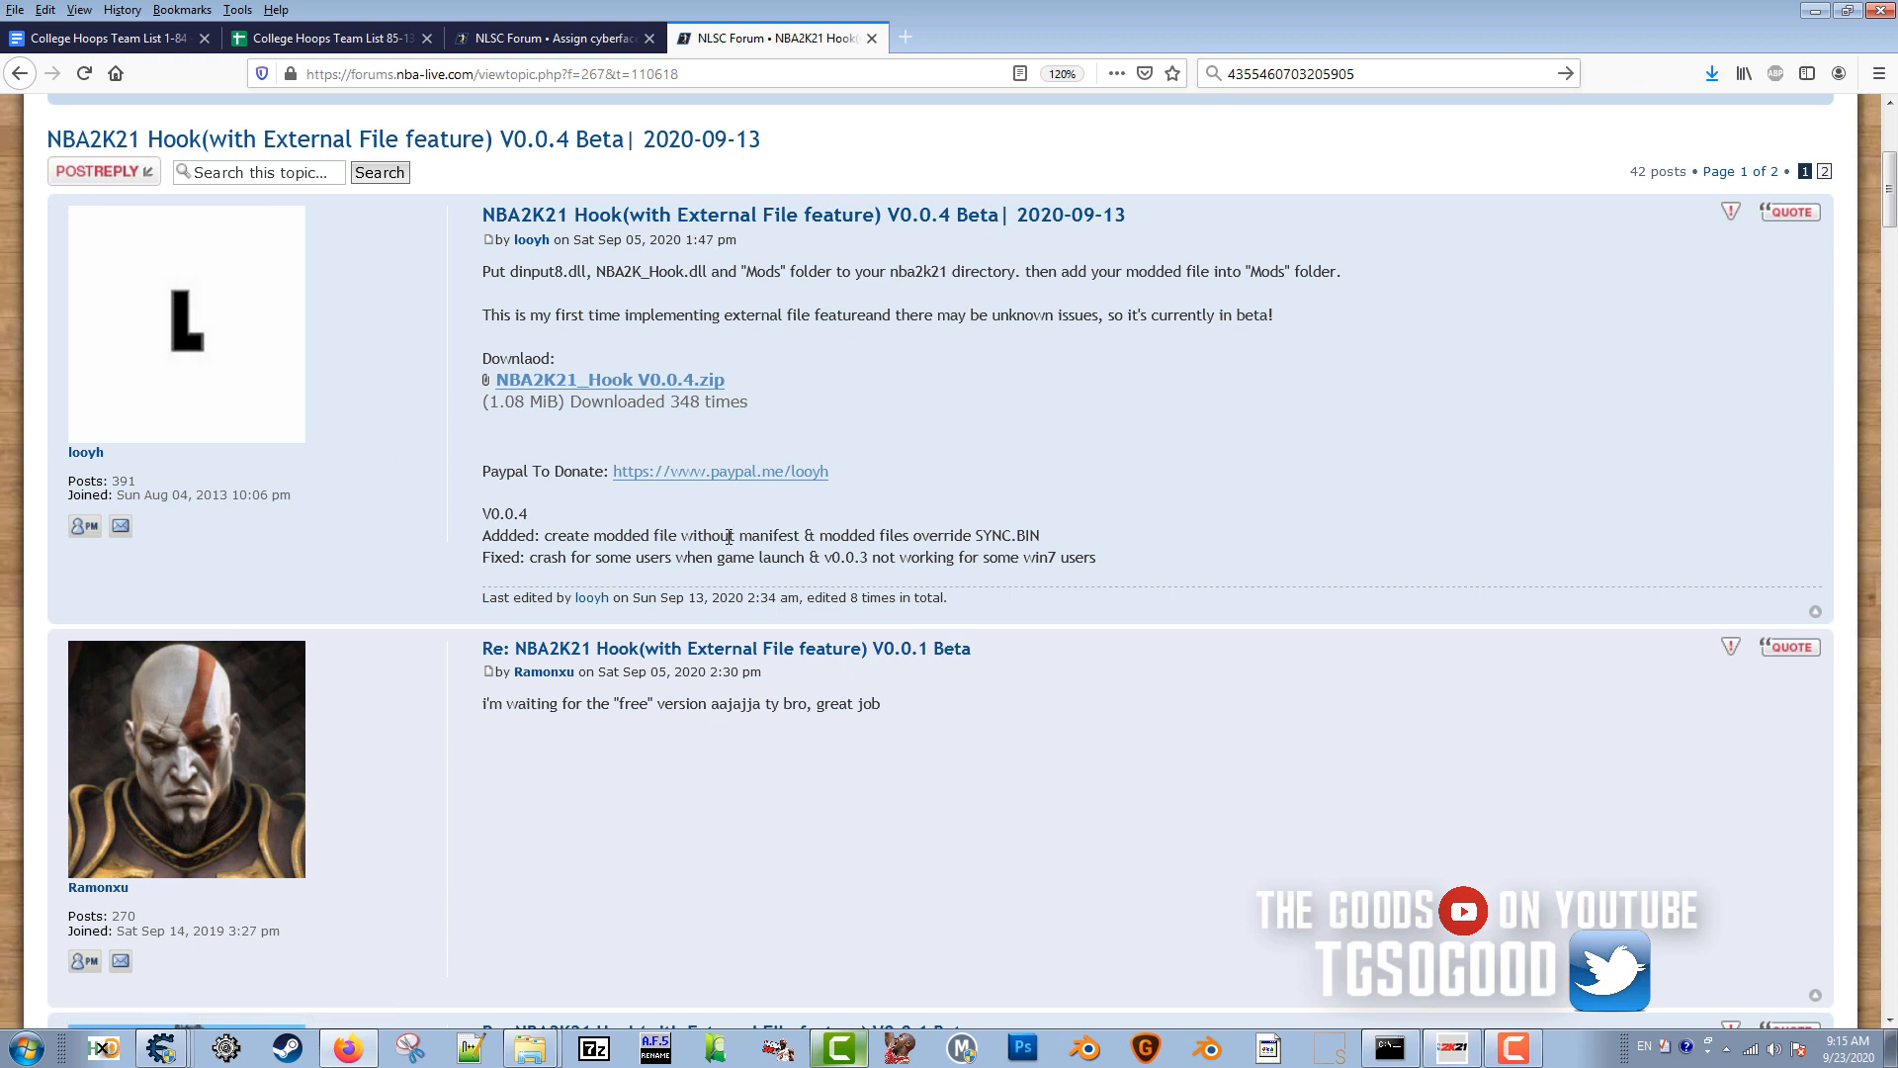
mouse_move(561, 583)
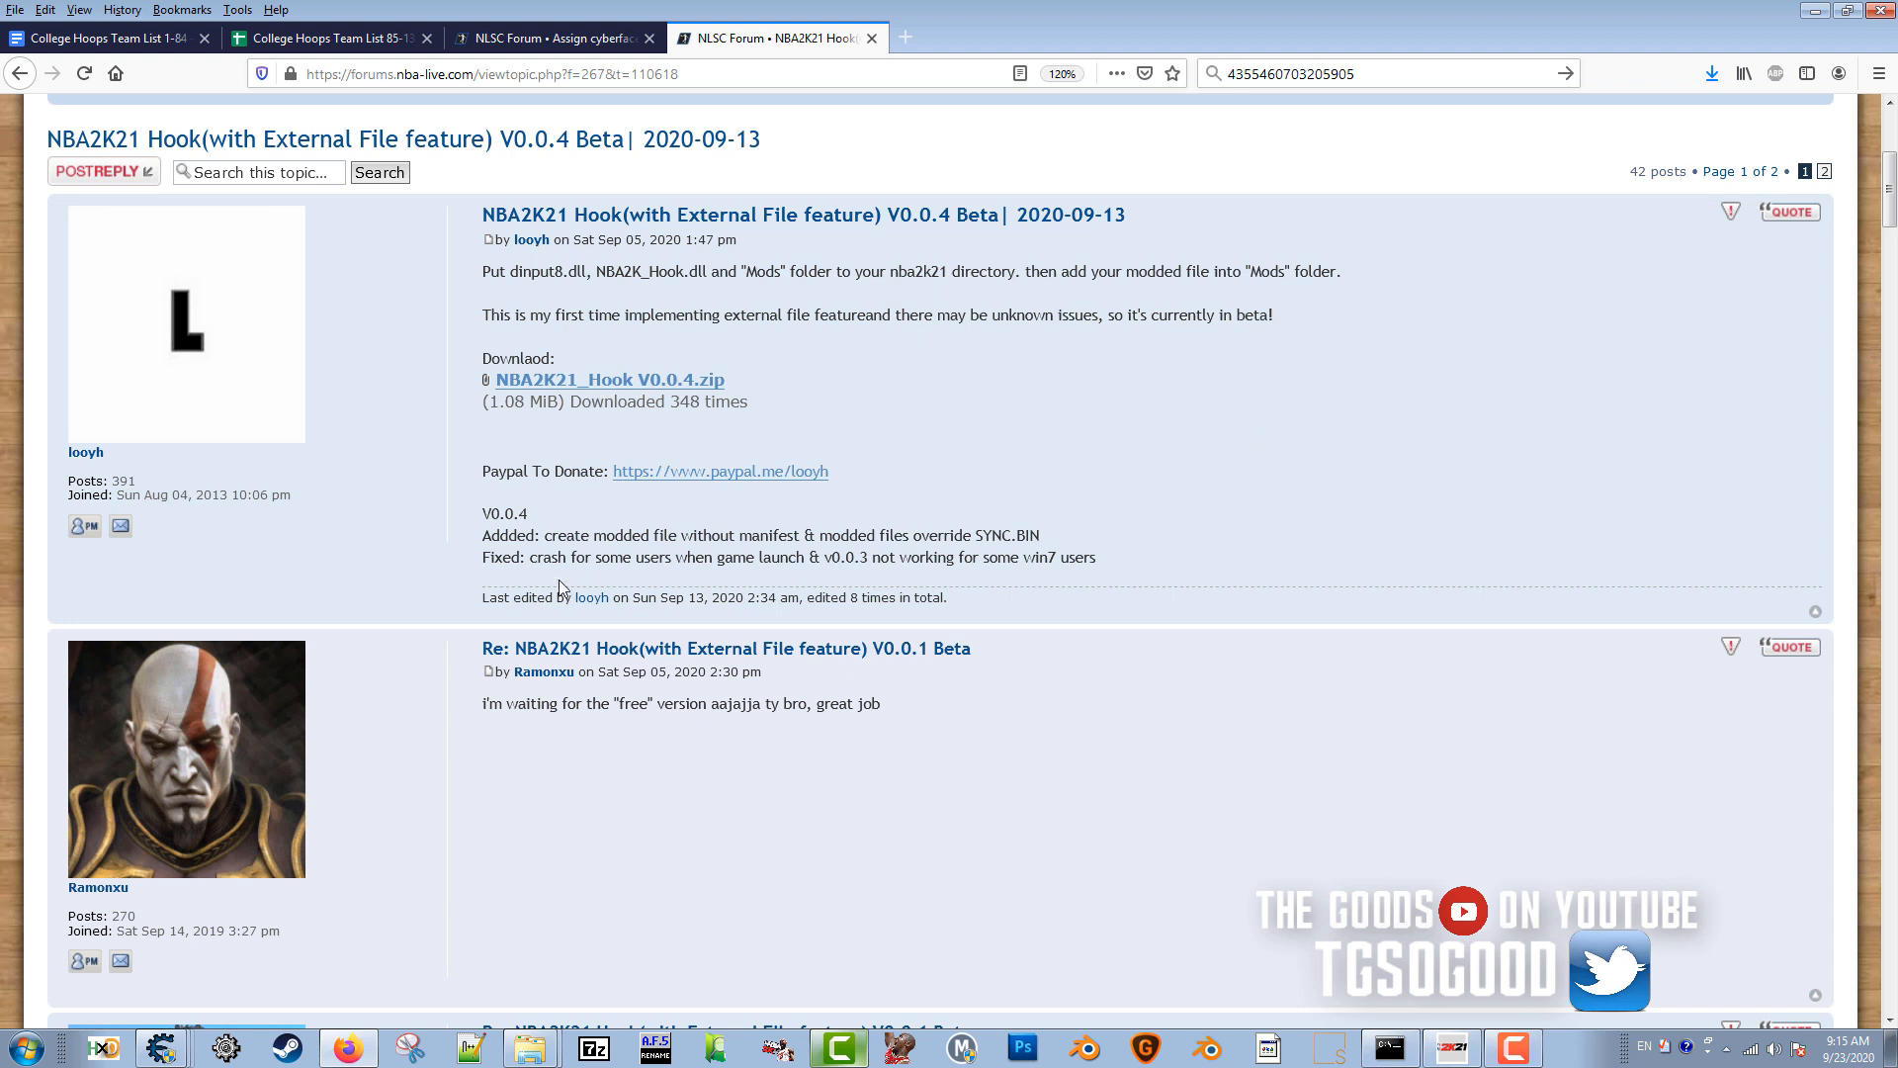
left_click_drag(544, 536, 634, 536)
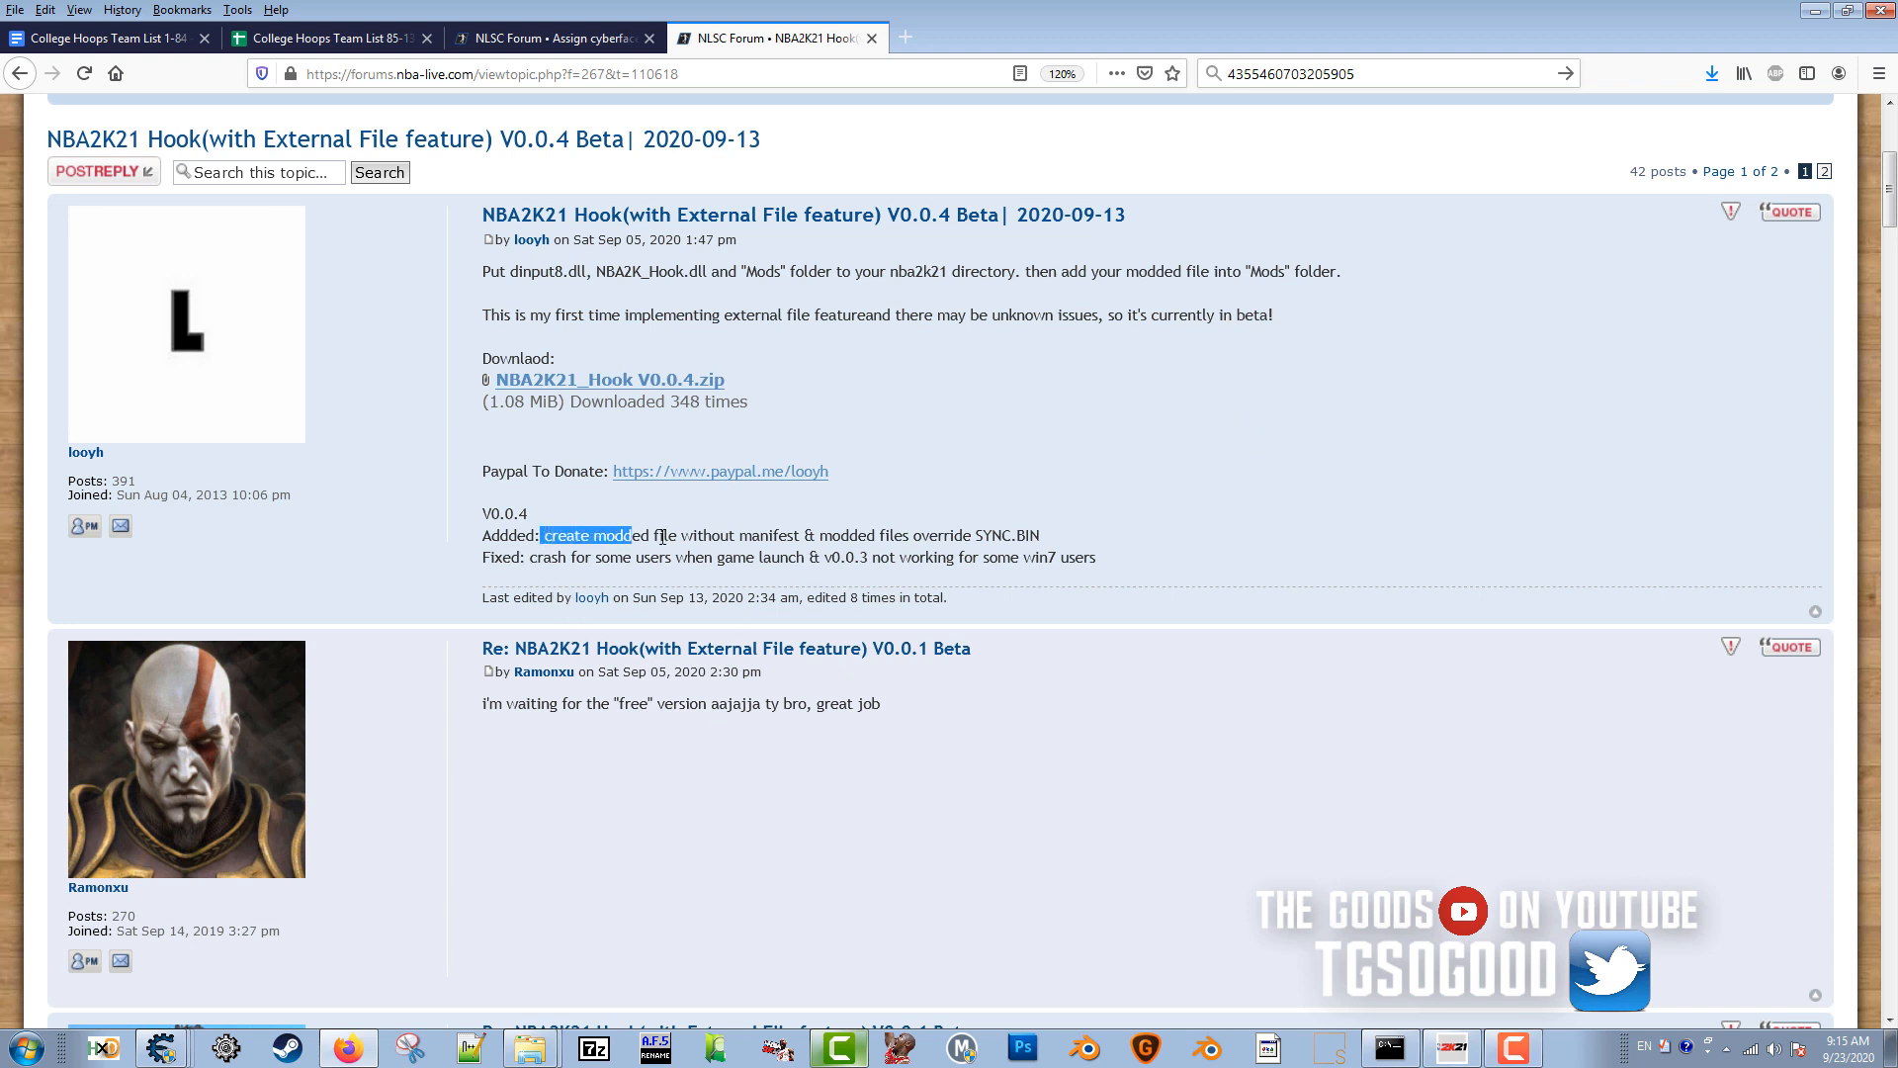
left_click_drag(544, 535, 813, 536)
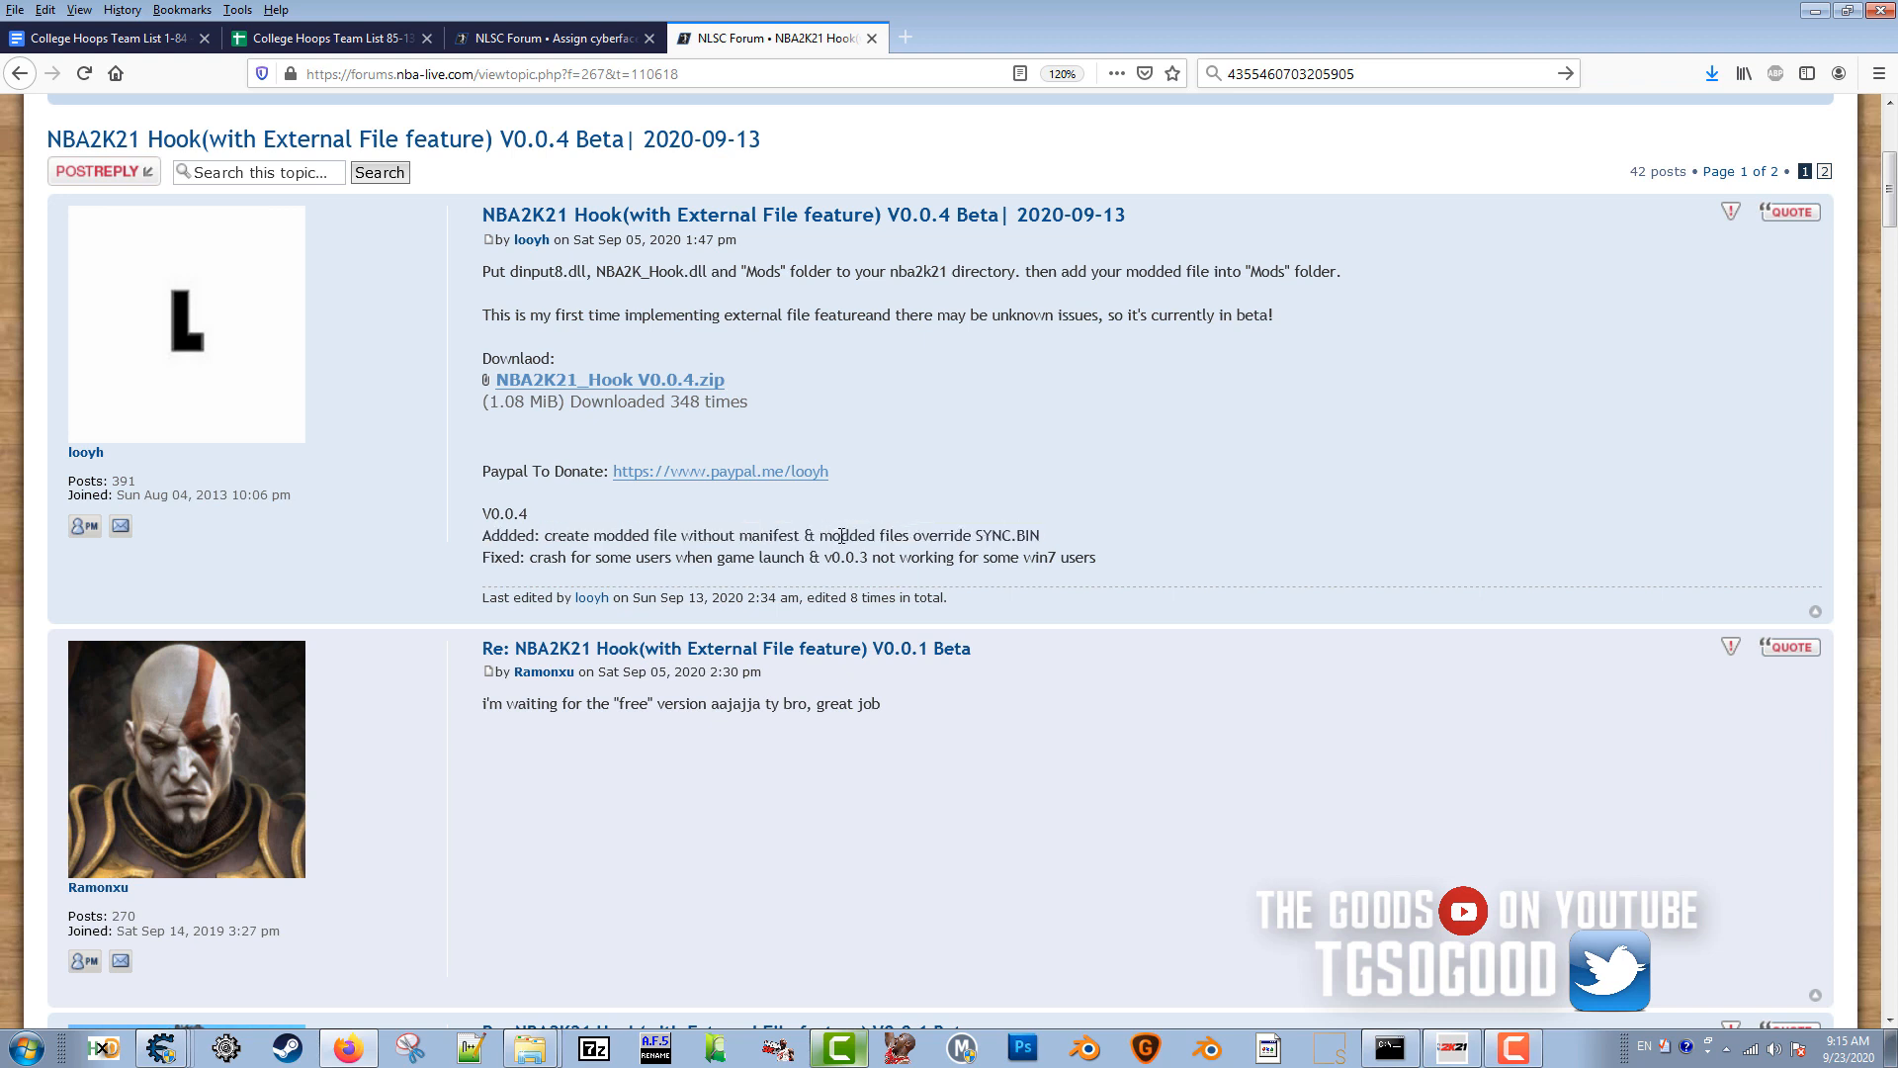
mouse_move(994, 550)
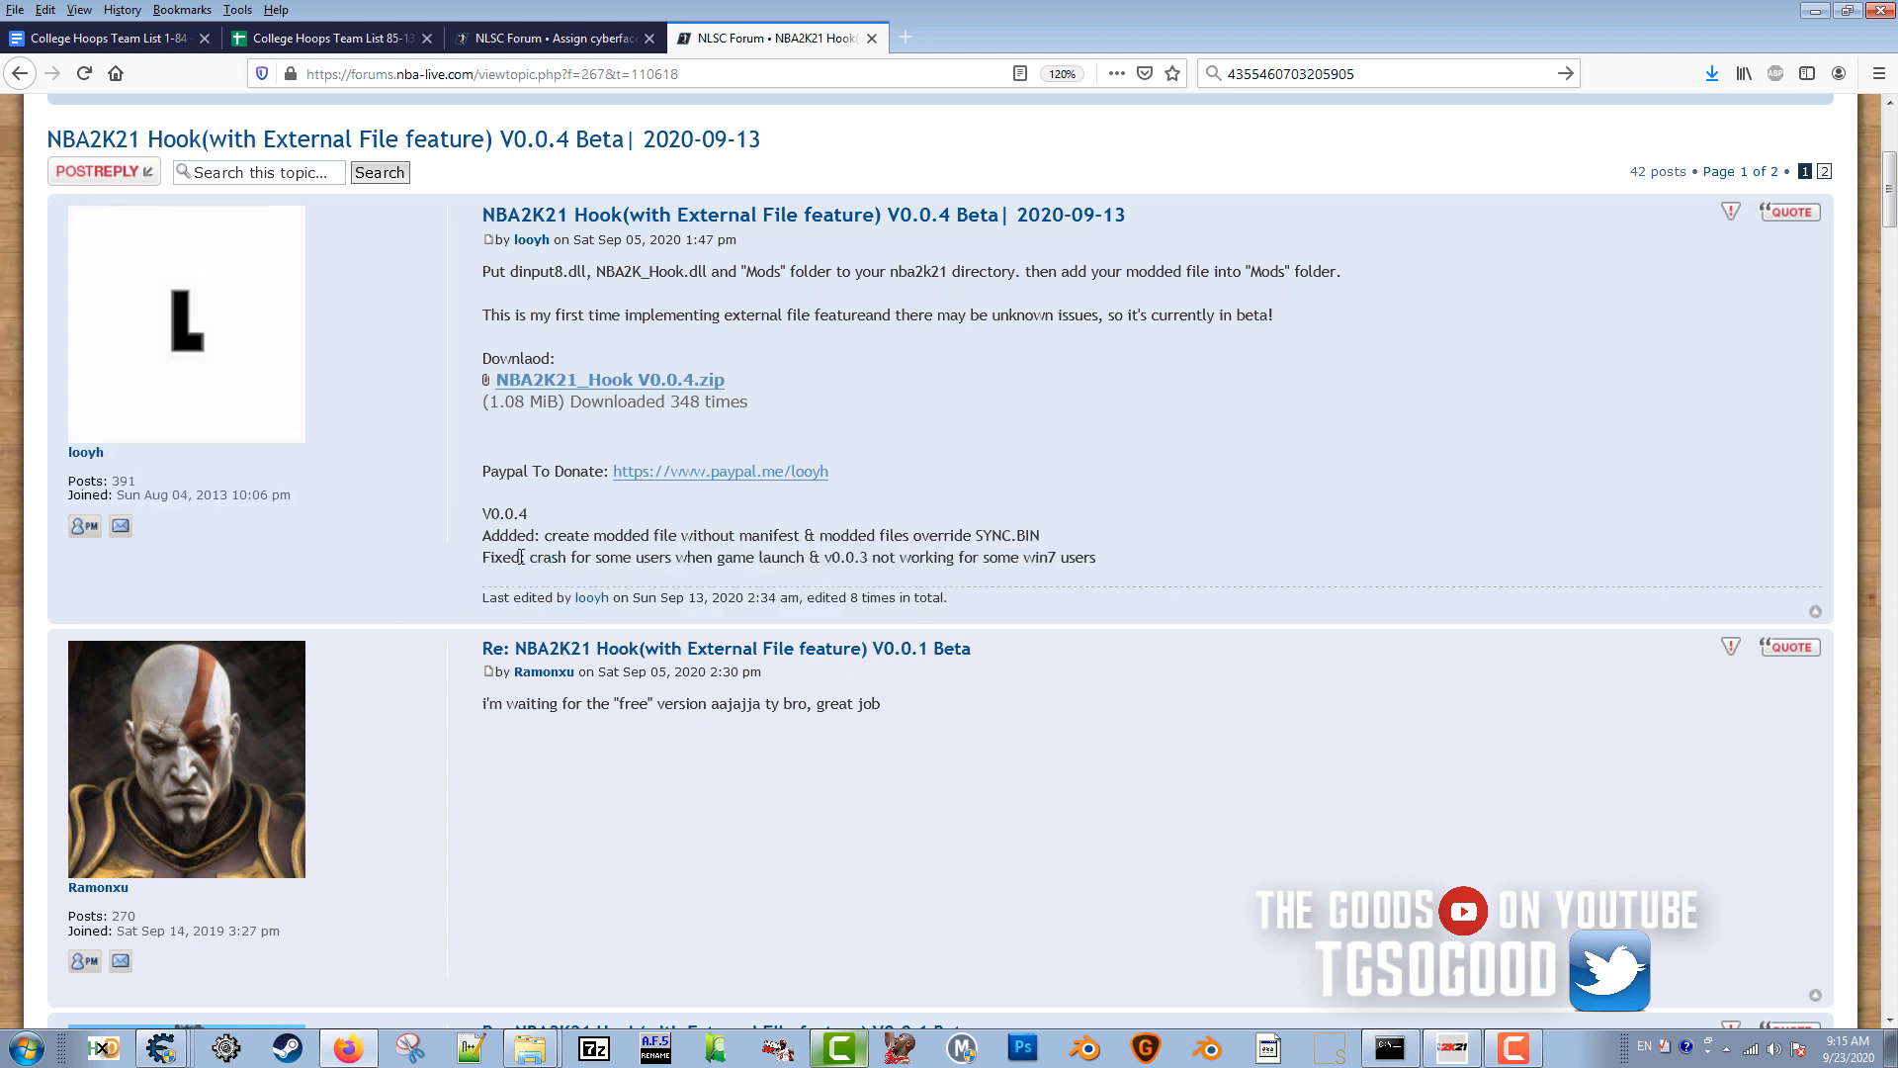
left_click_drag(518, 557, 886, 558)
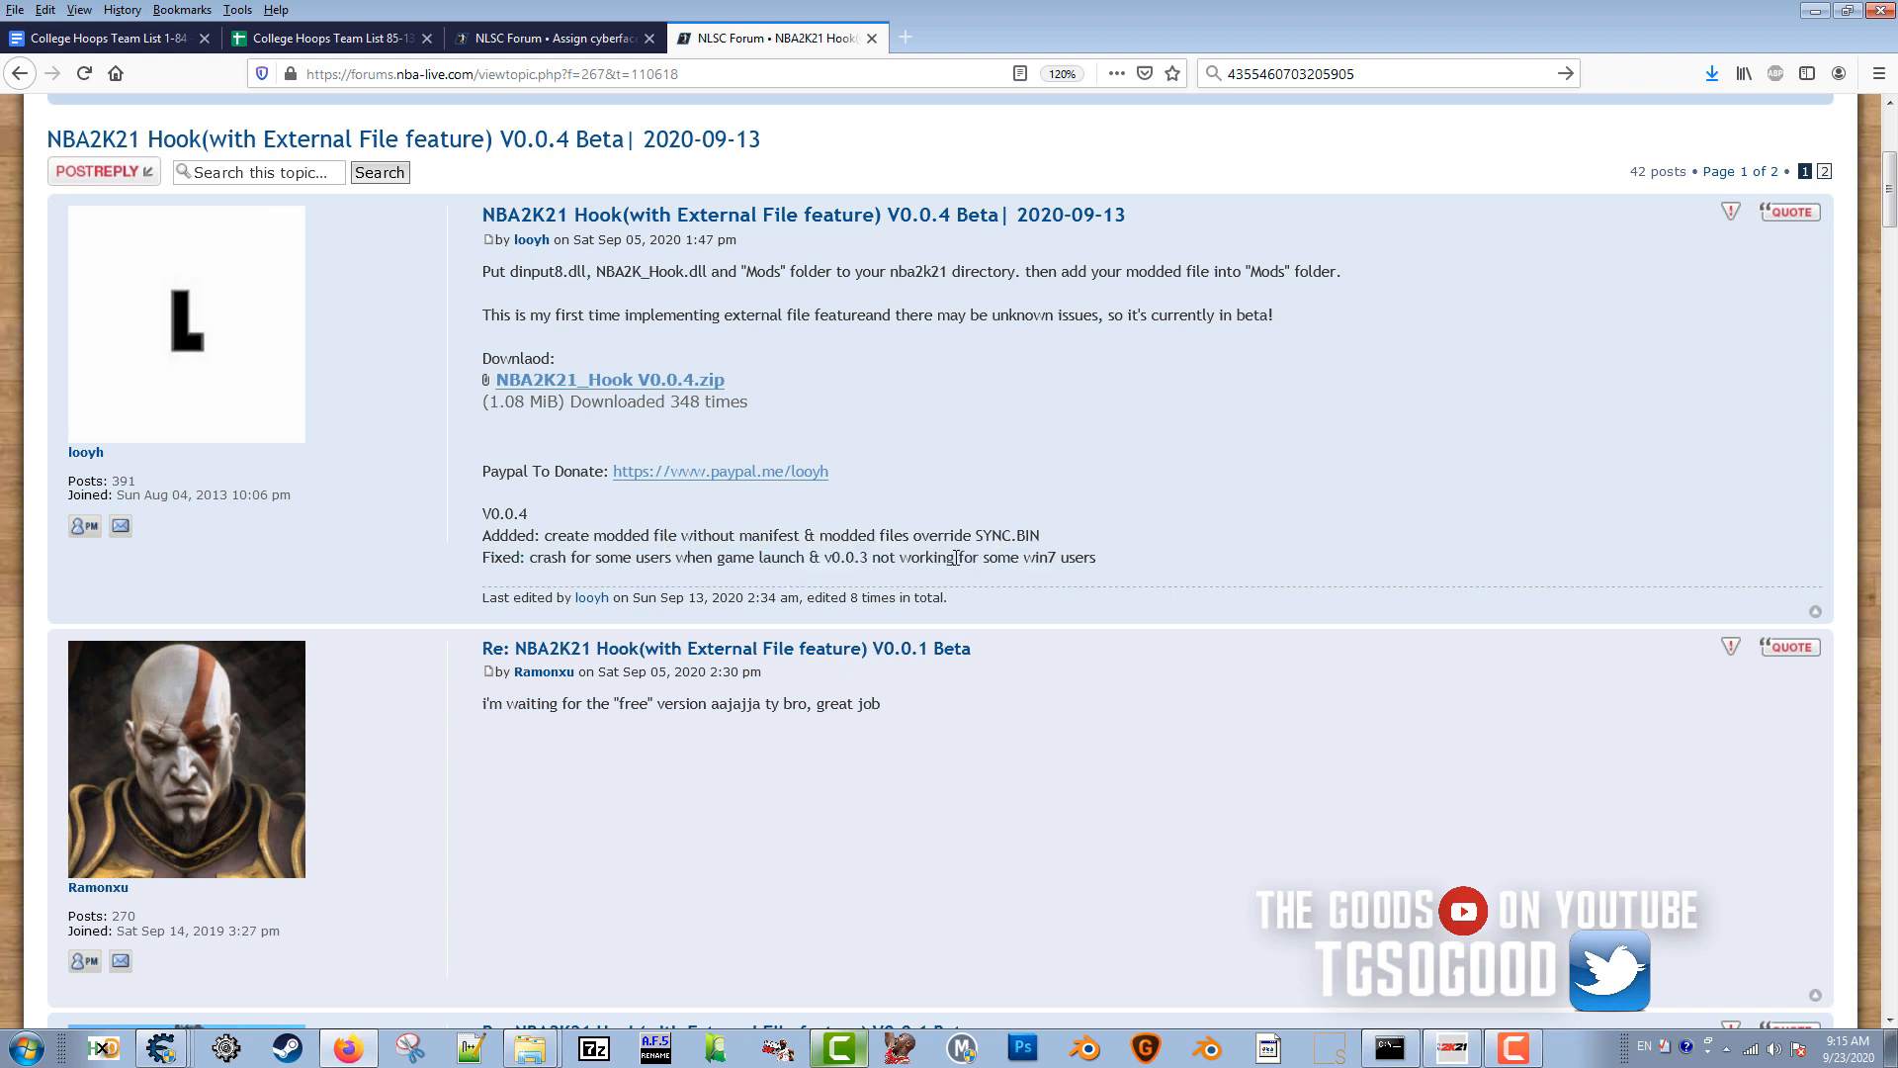
mouse_move(1036, 577)
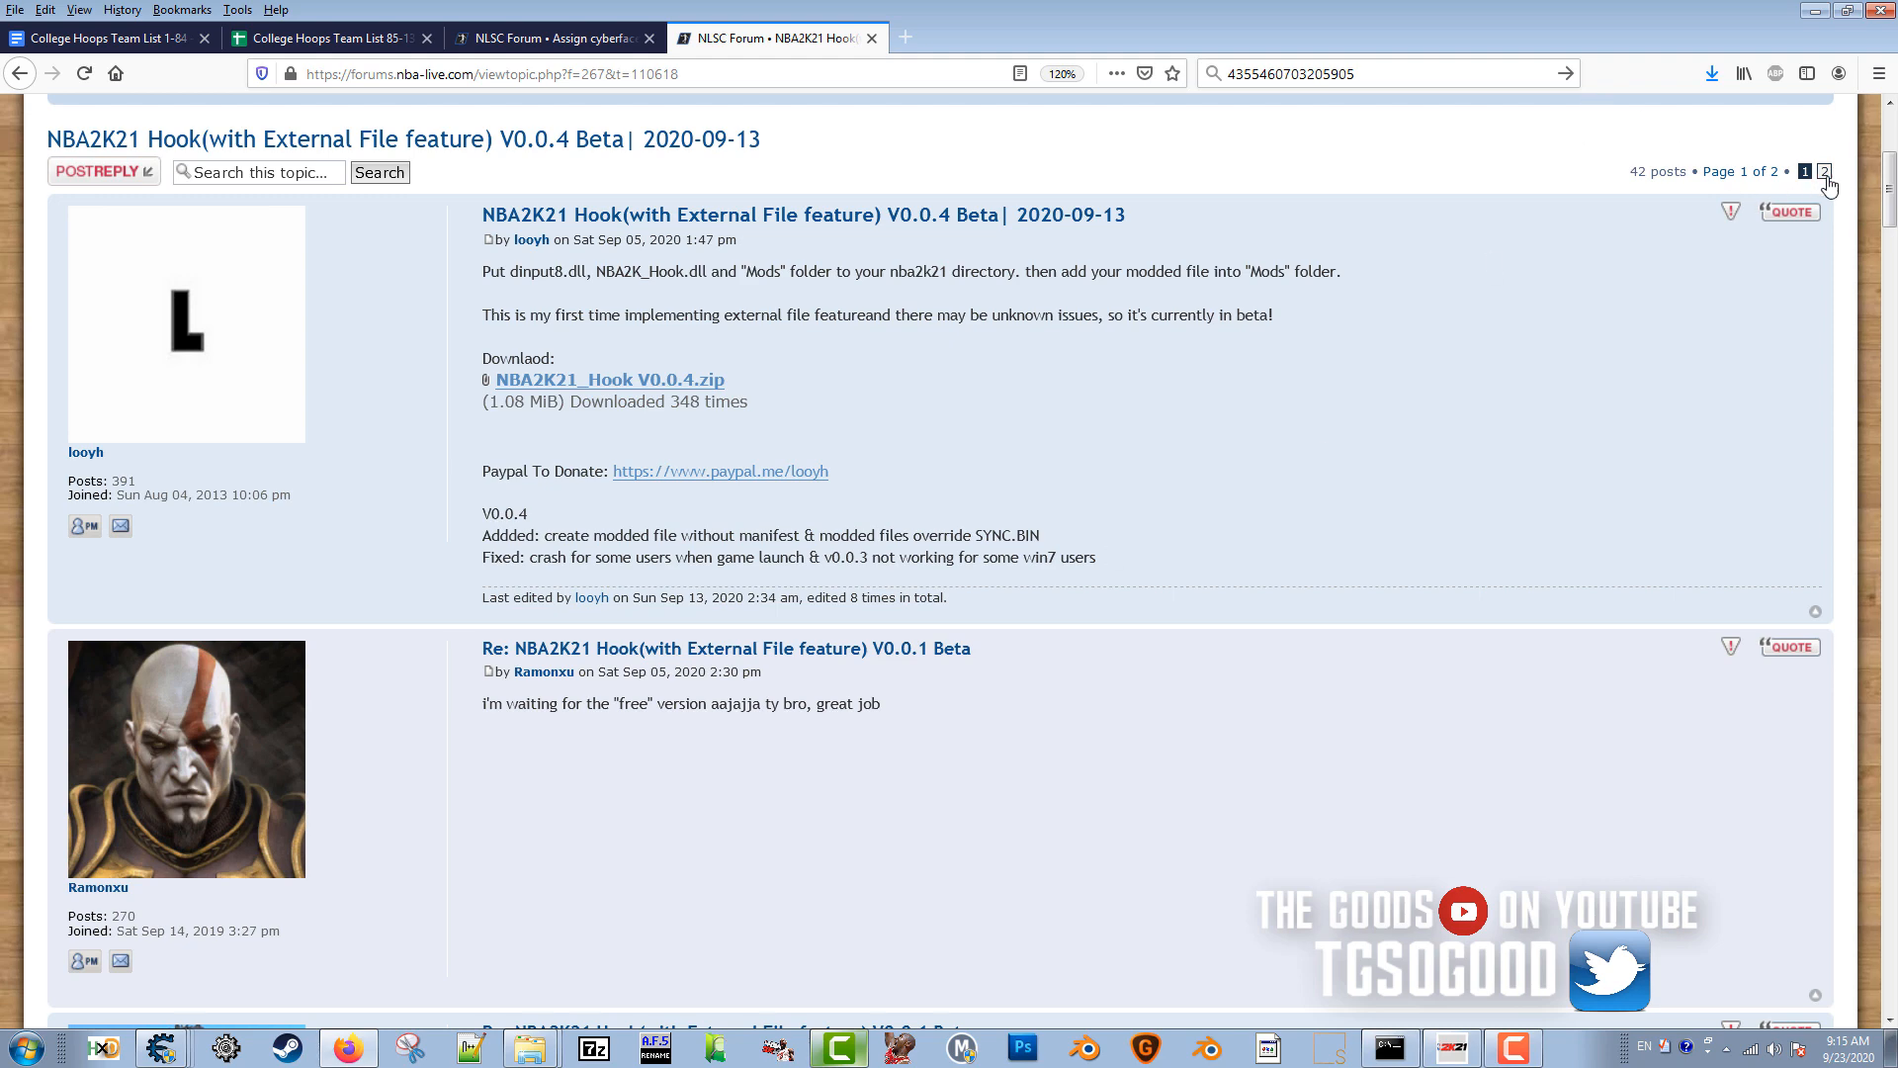
Step: Move to page 2 and scroll down to the V0.0.3 vs V0.0.4 accessories reply
left_click(1823, 170)
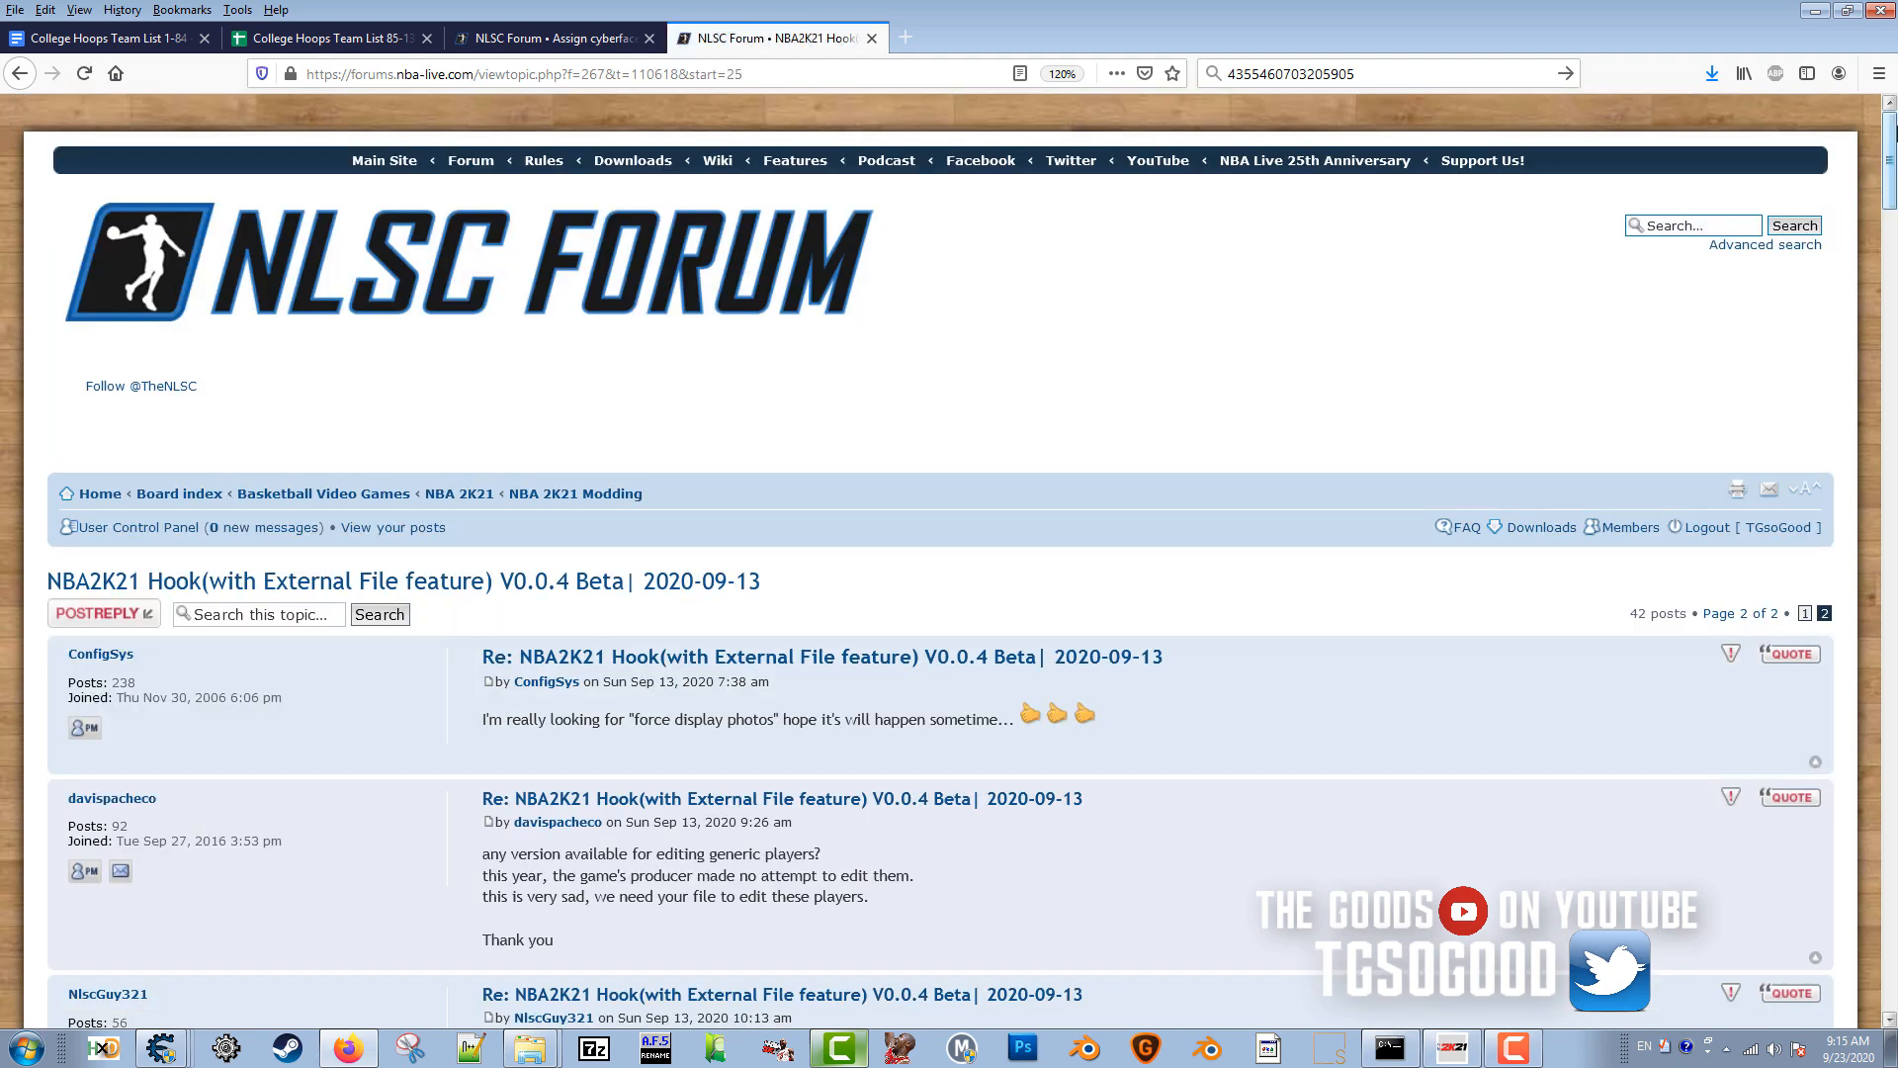
scroll("down", 3)
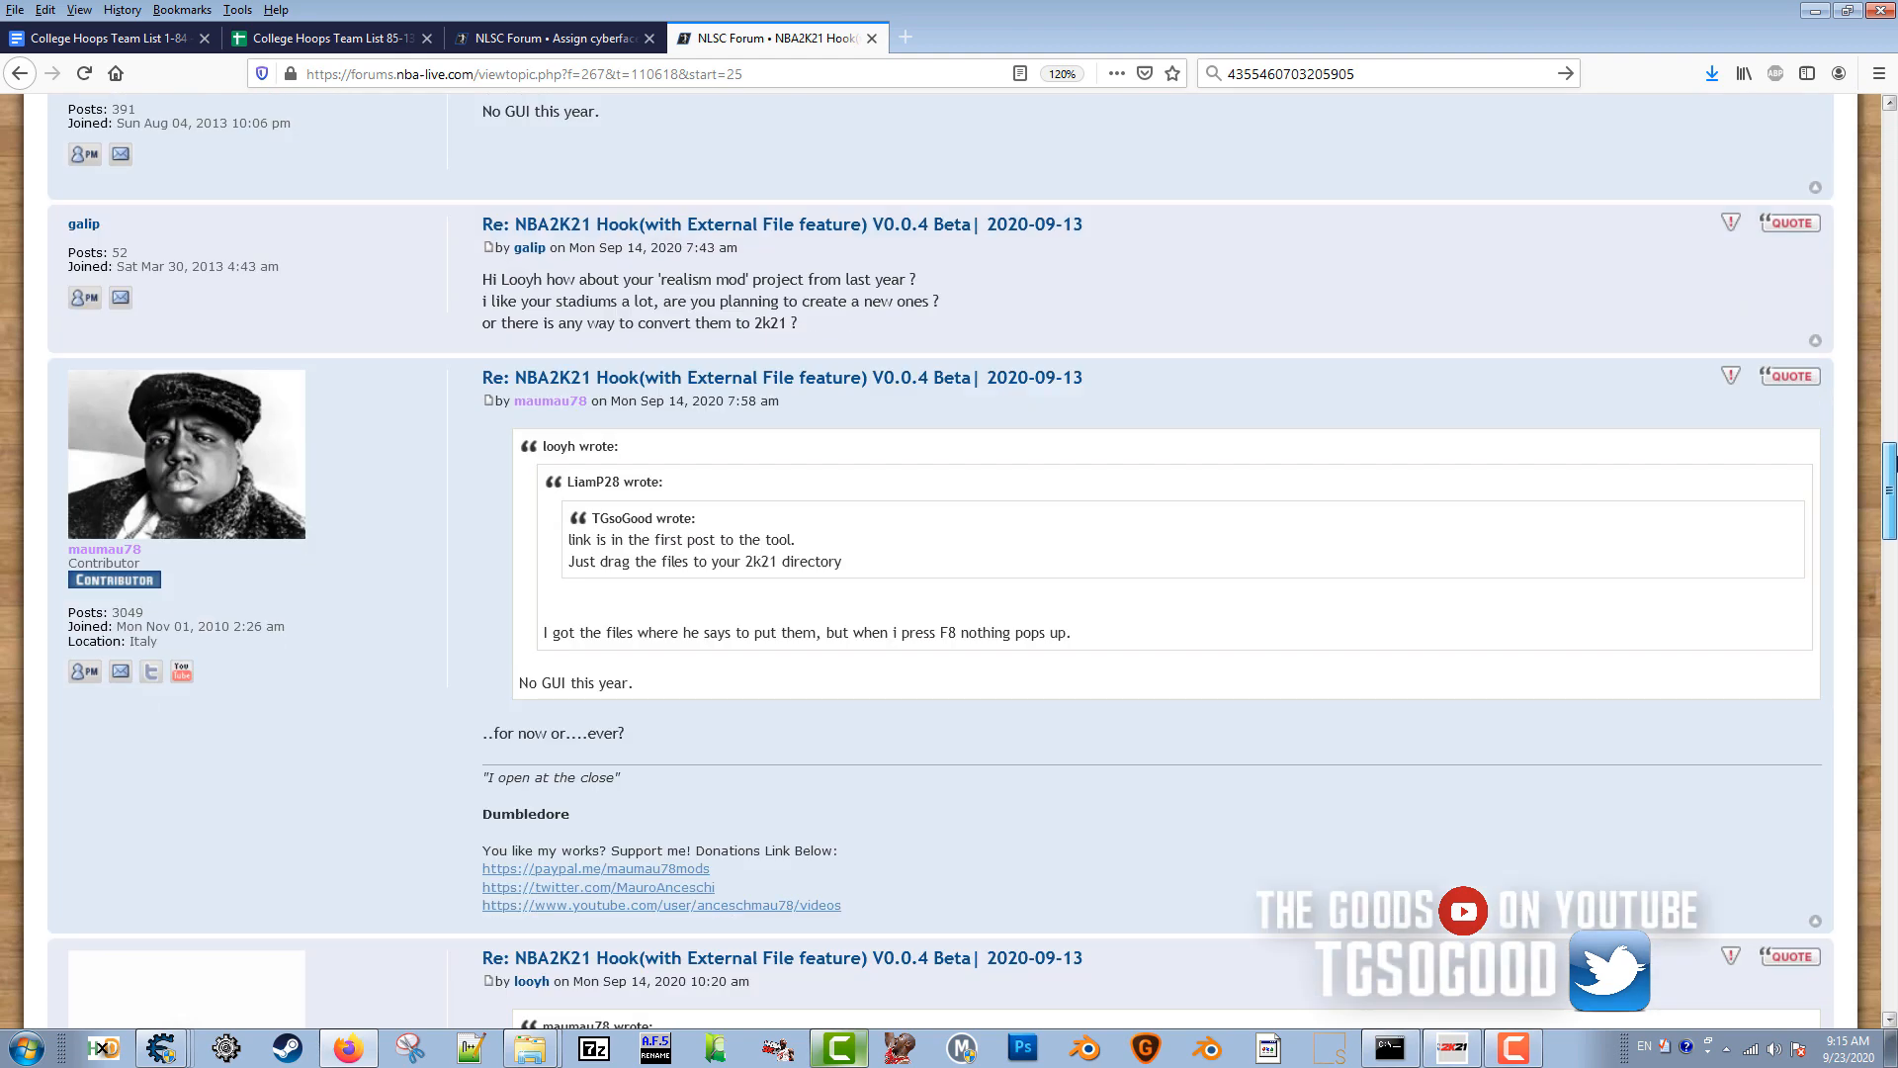
scroll("up", 3)
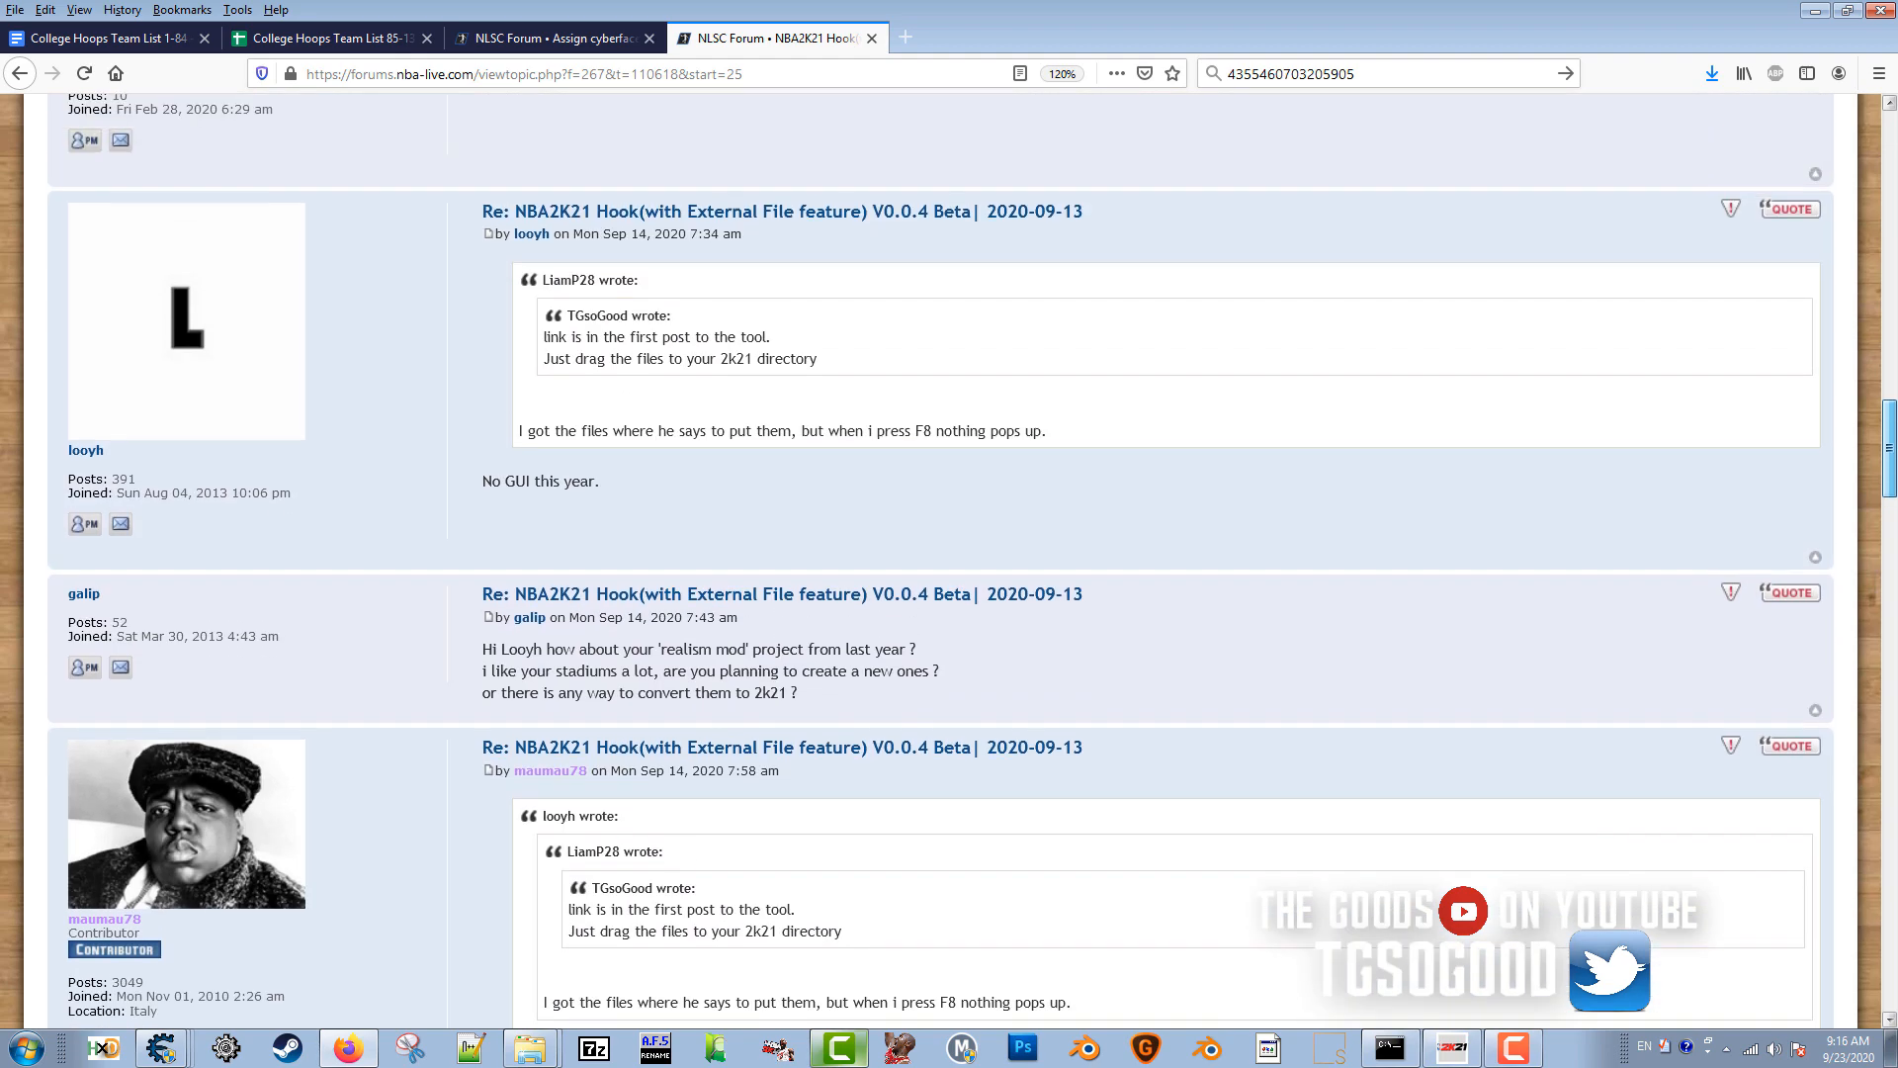
scroll("down", 3)
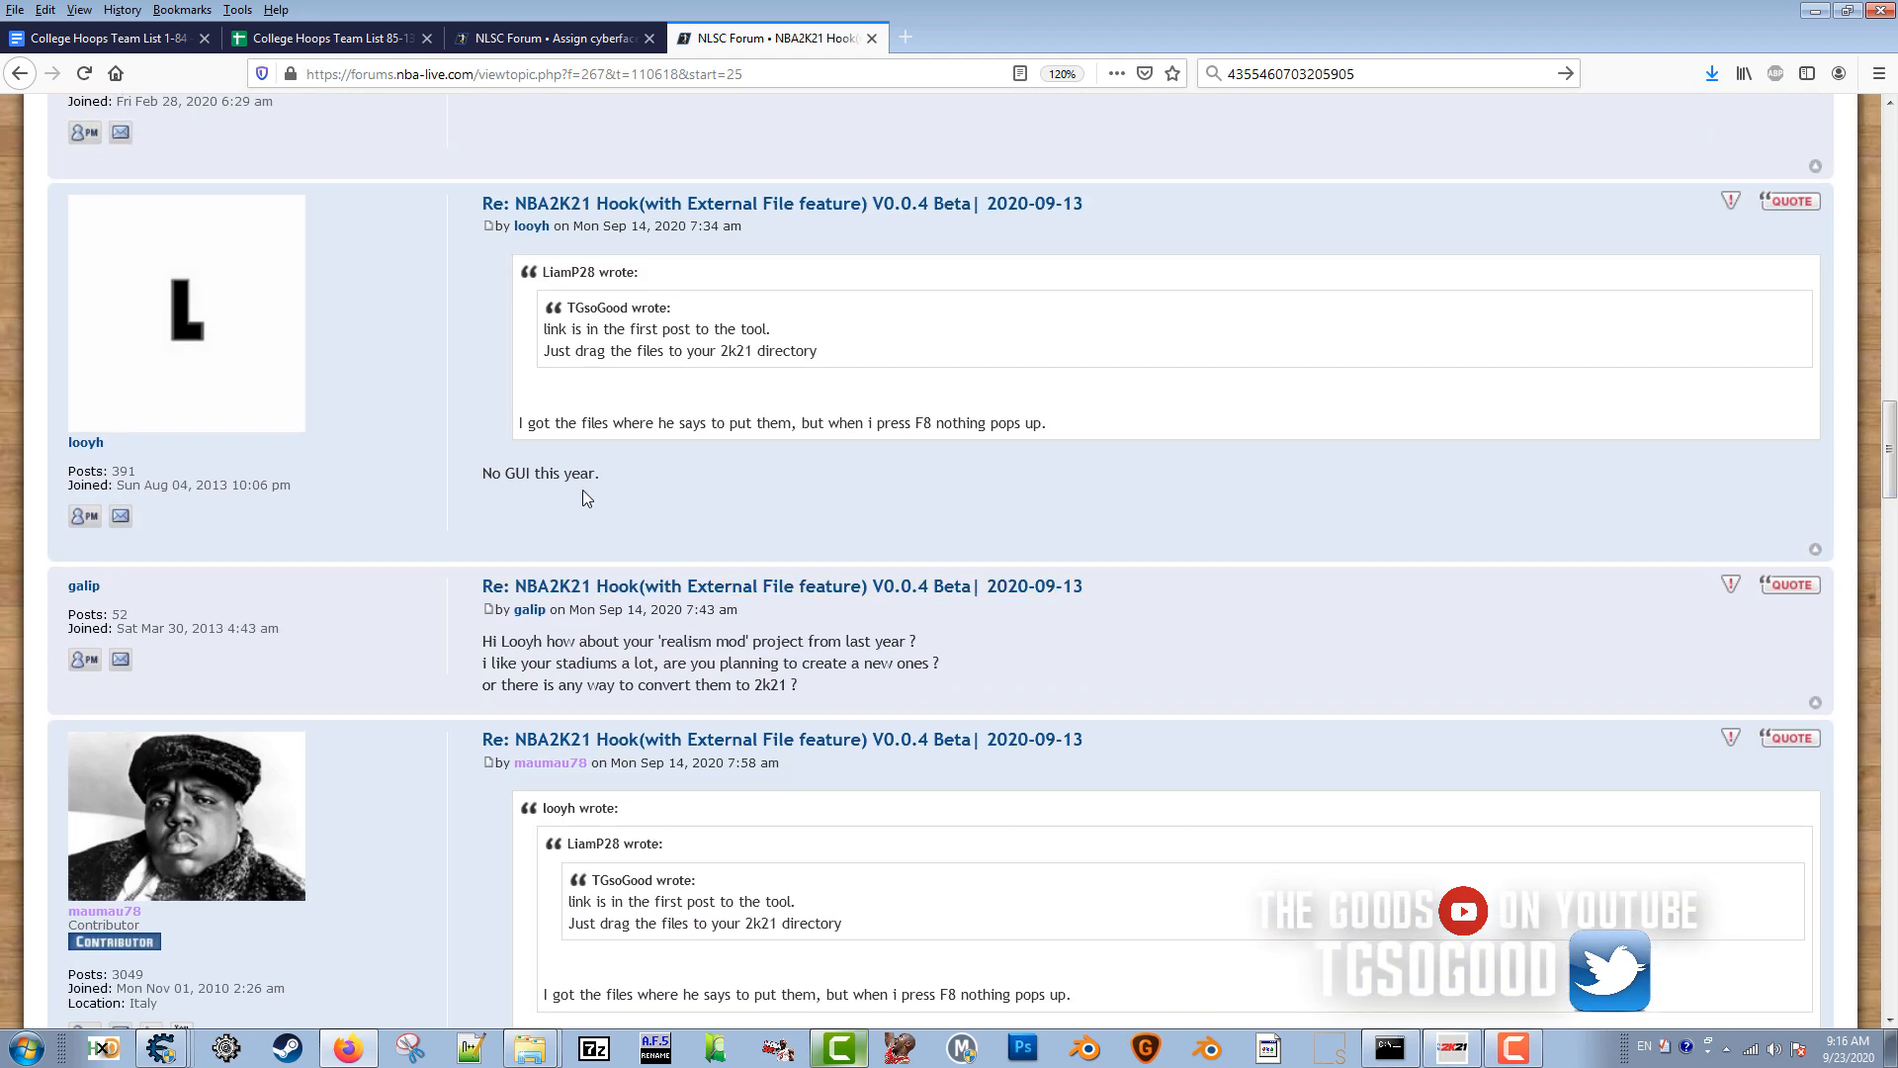
mouse_move(747, 443)
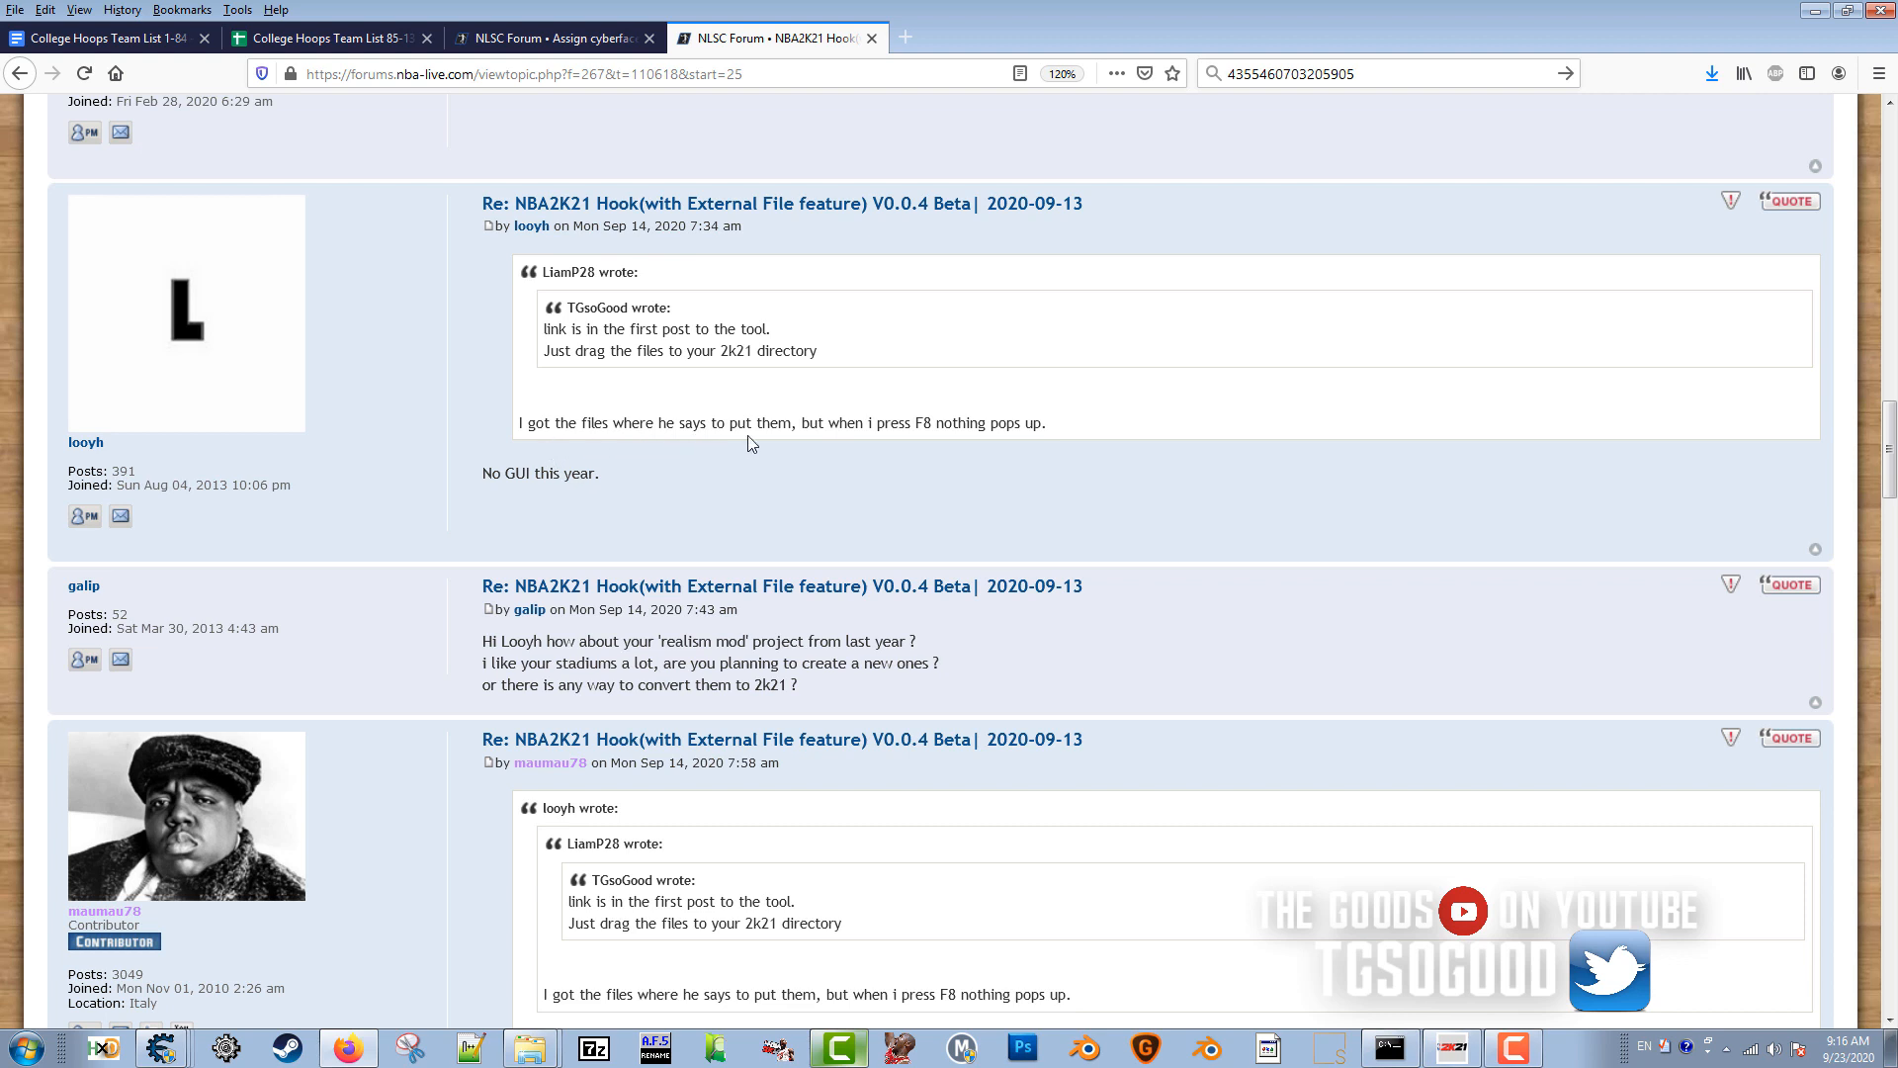
mouse_move(540, 505)
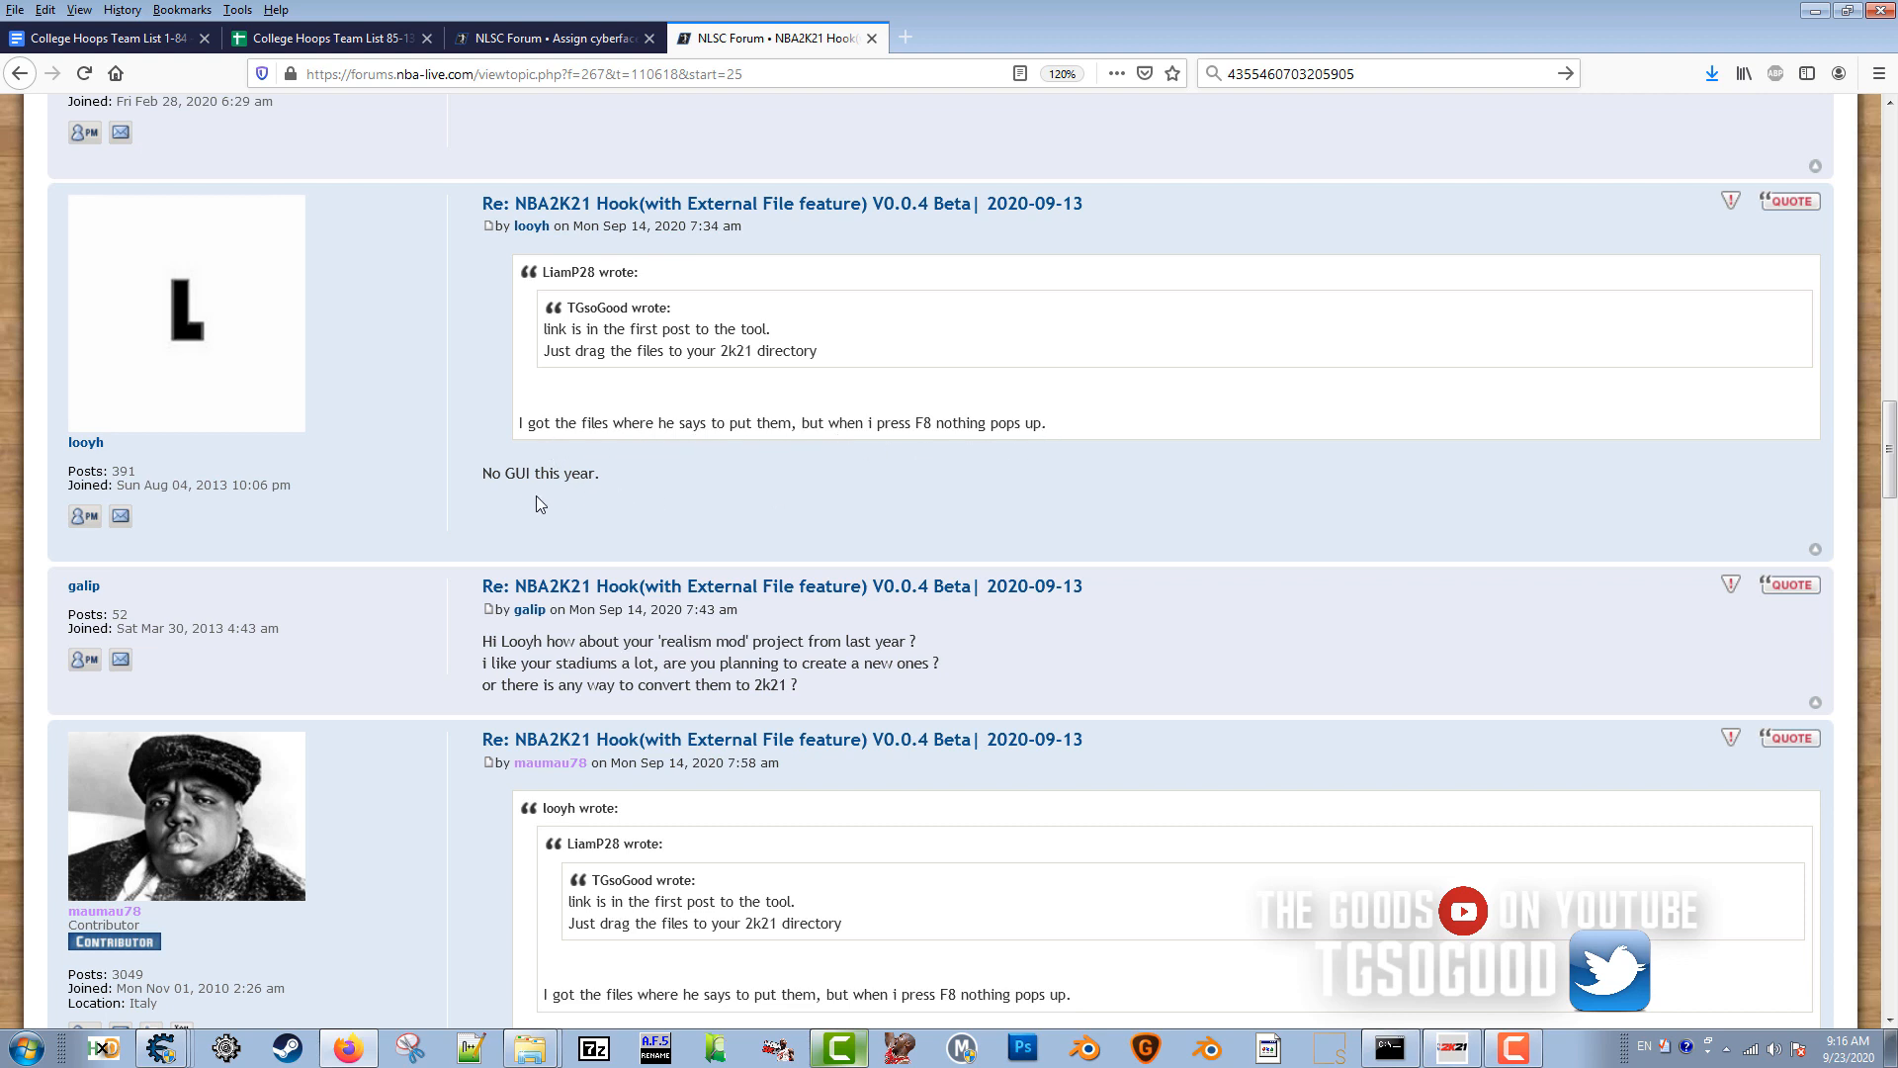
scroll("down", 3)
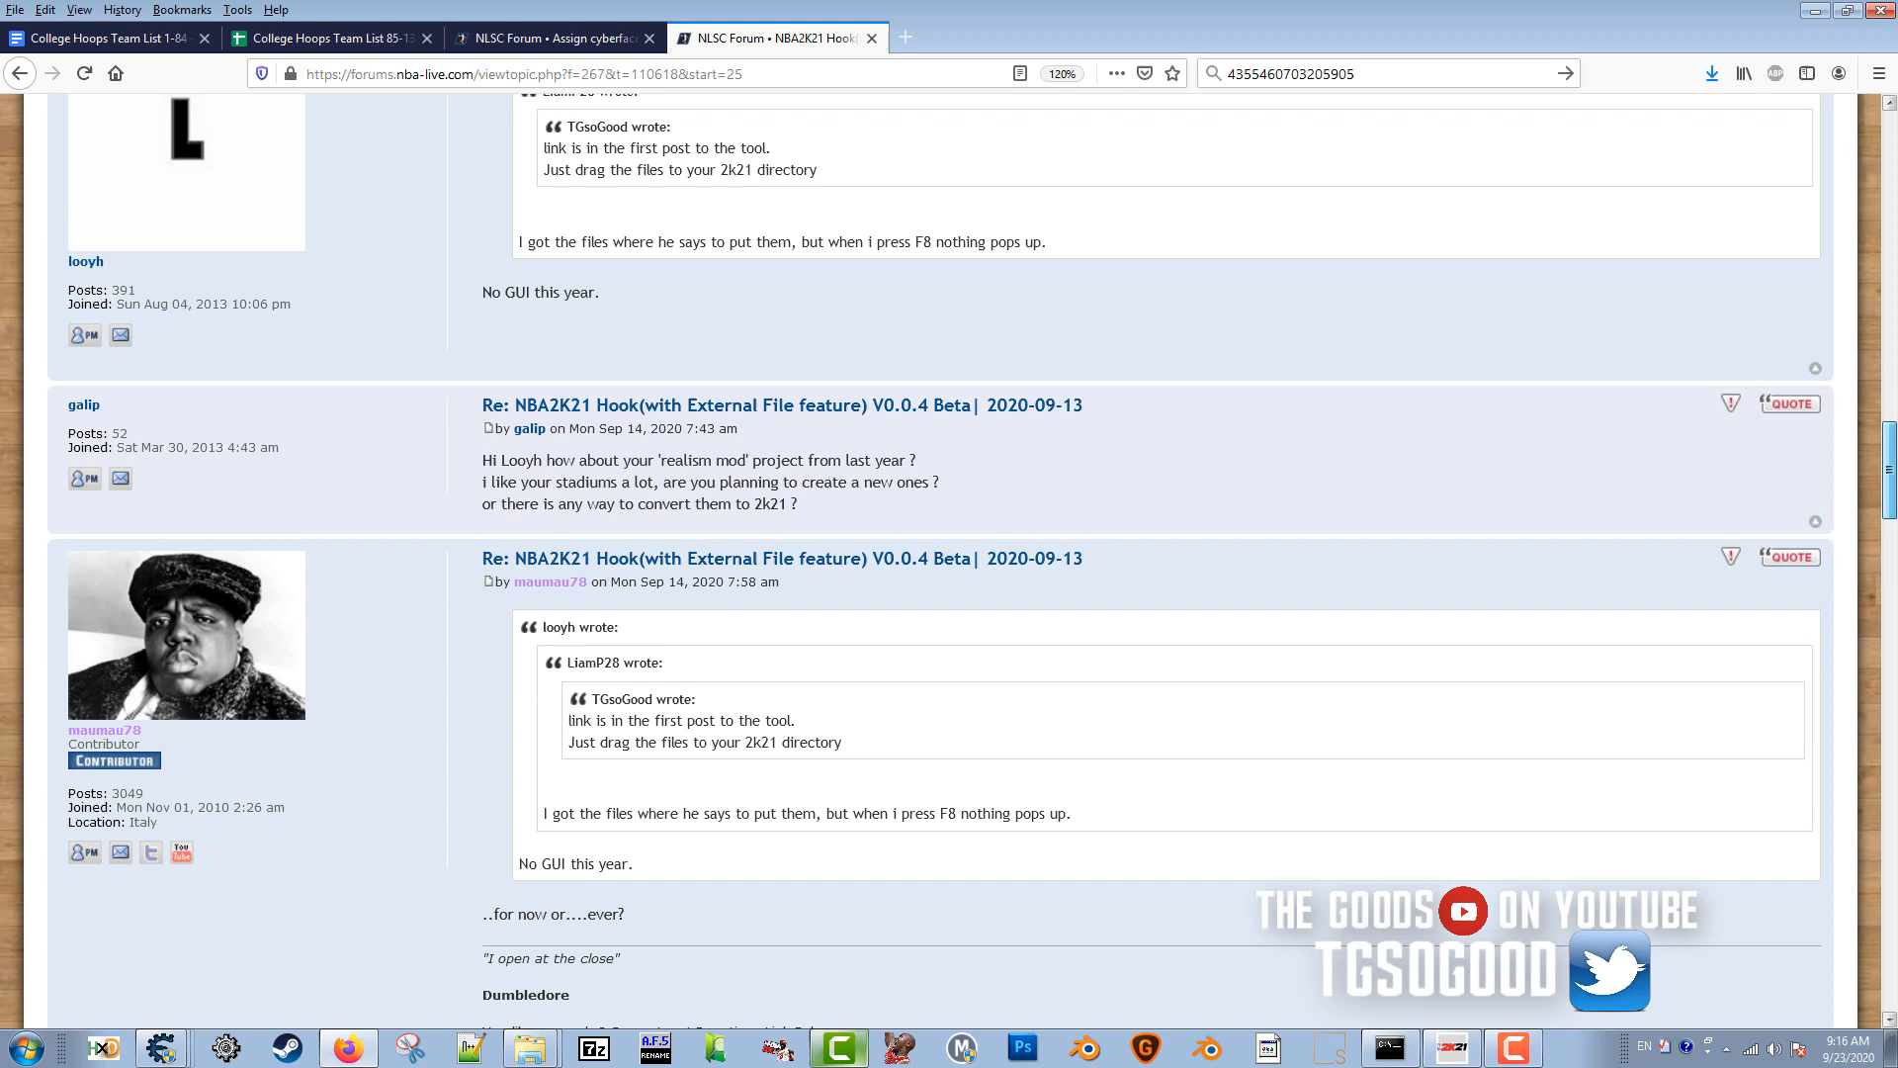
scroll("down", 3)
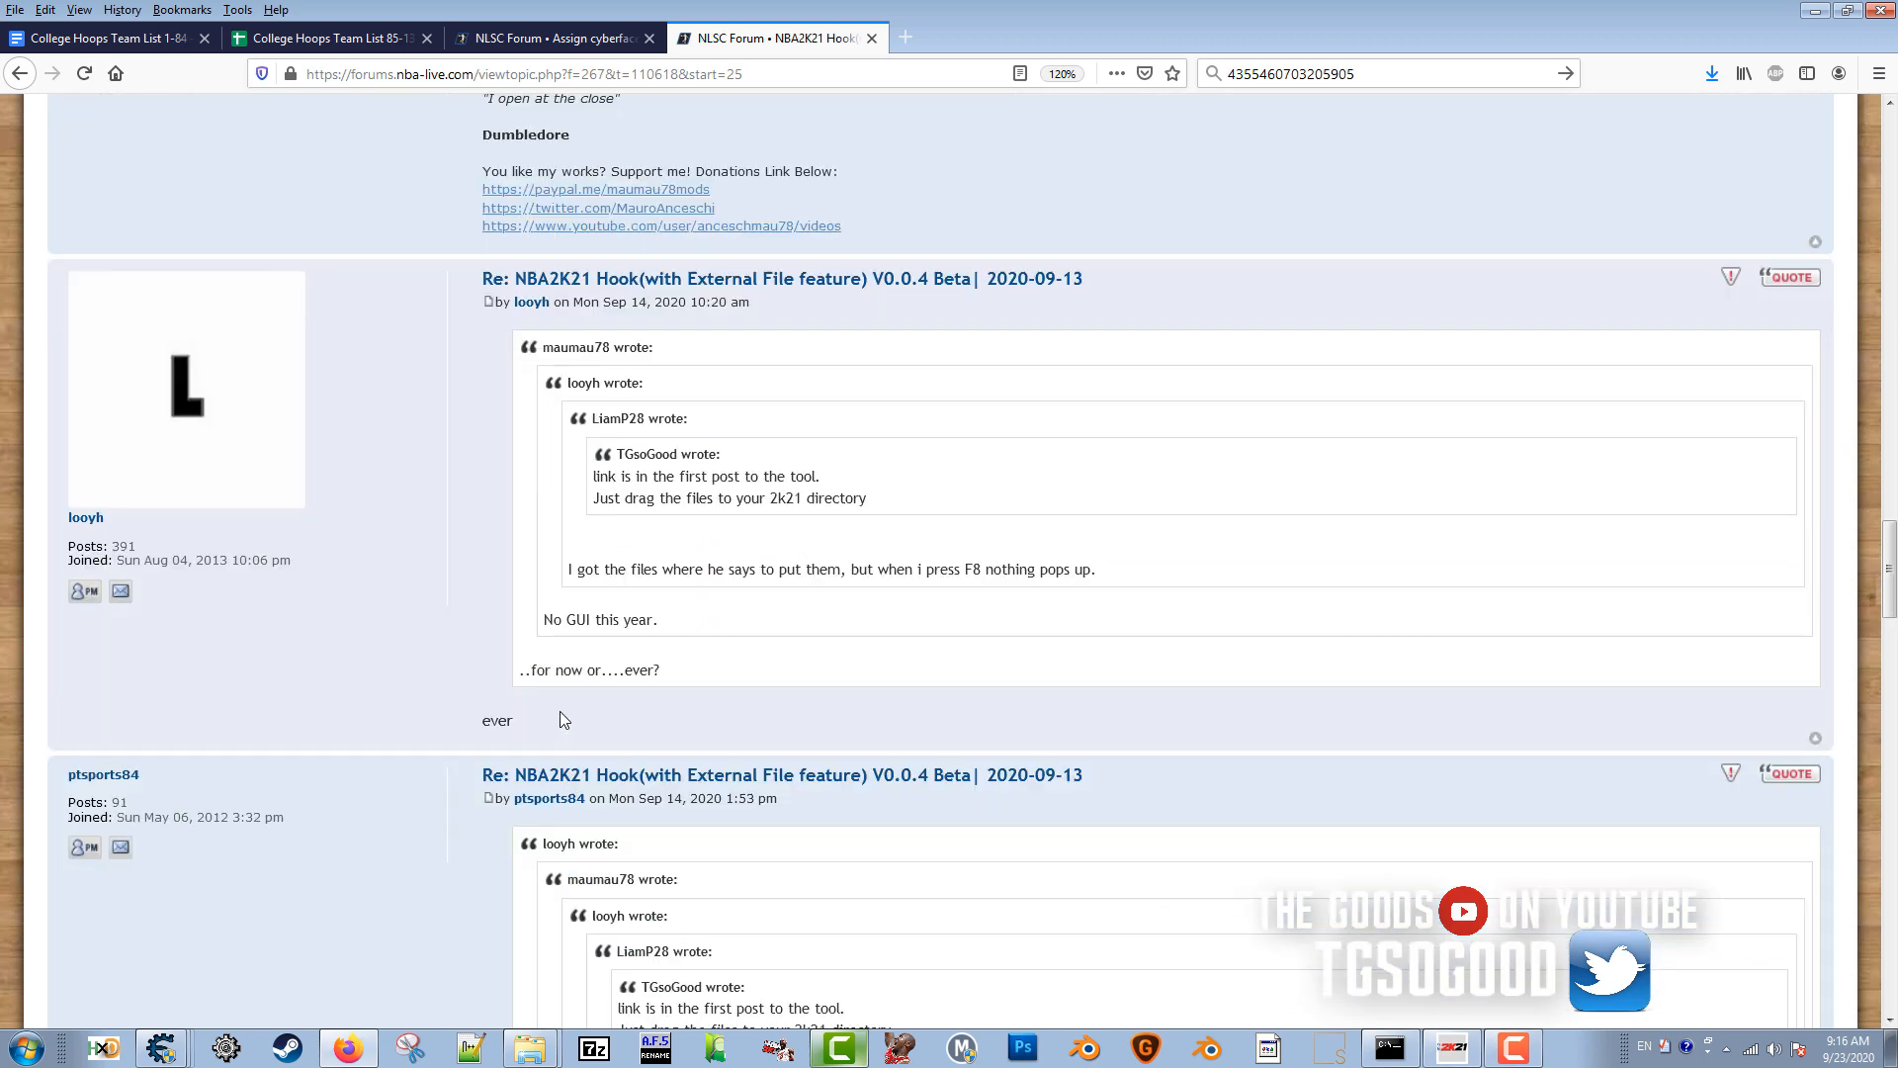
mouse_move(522, 669)
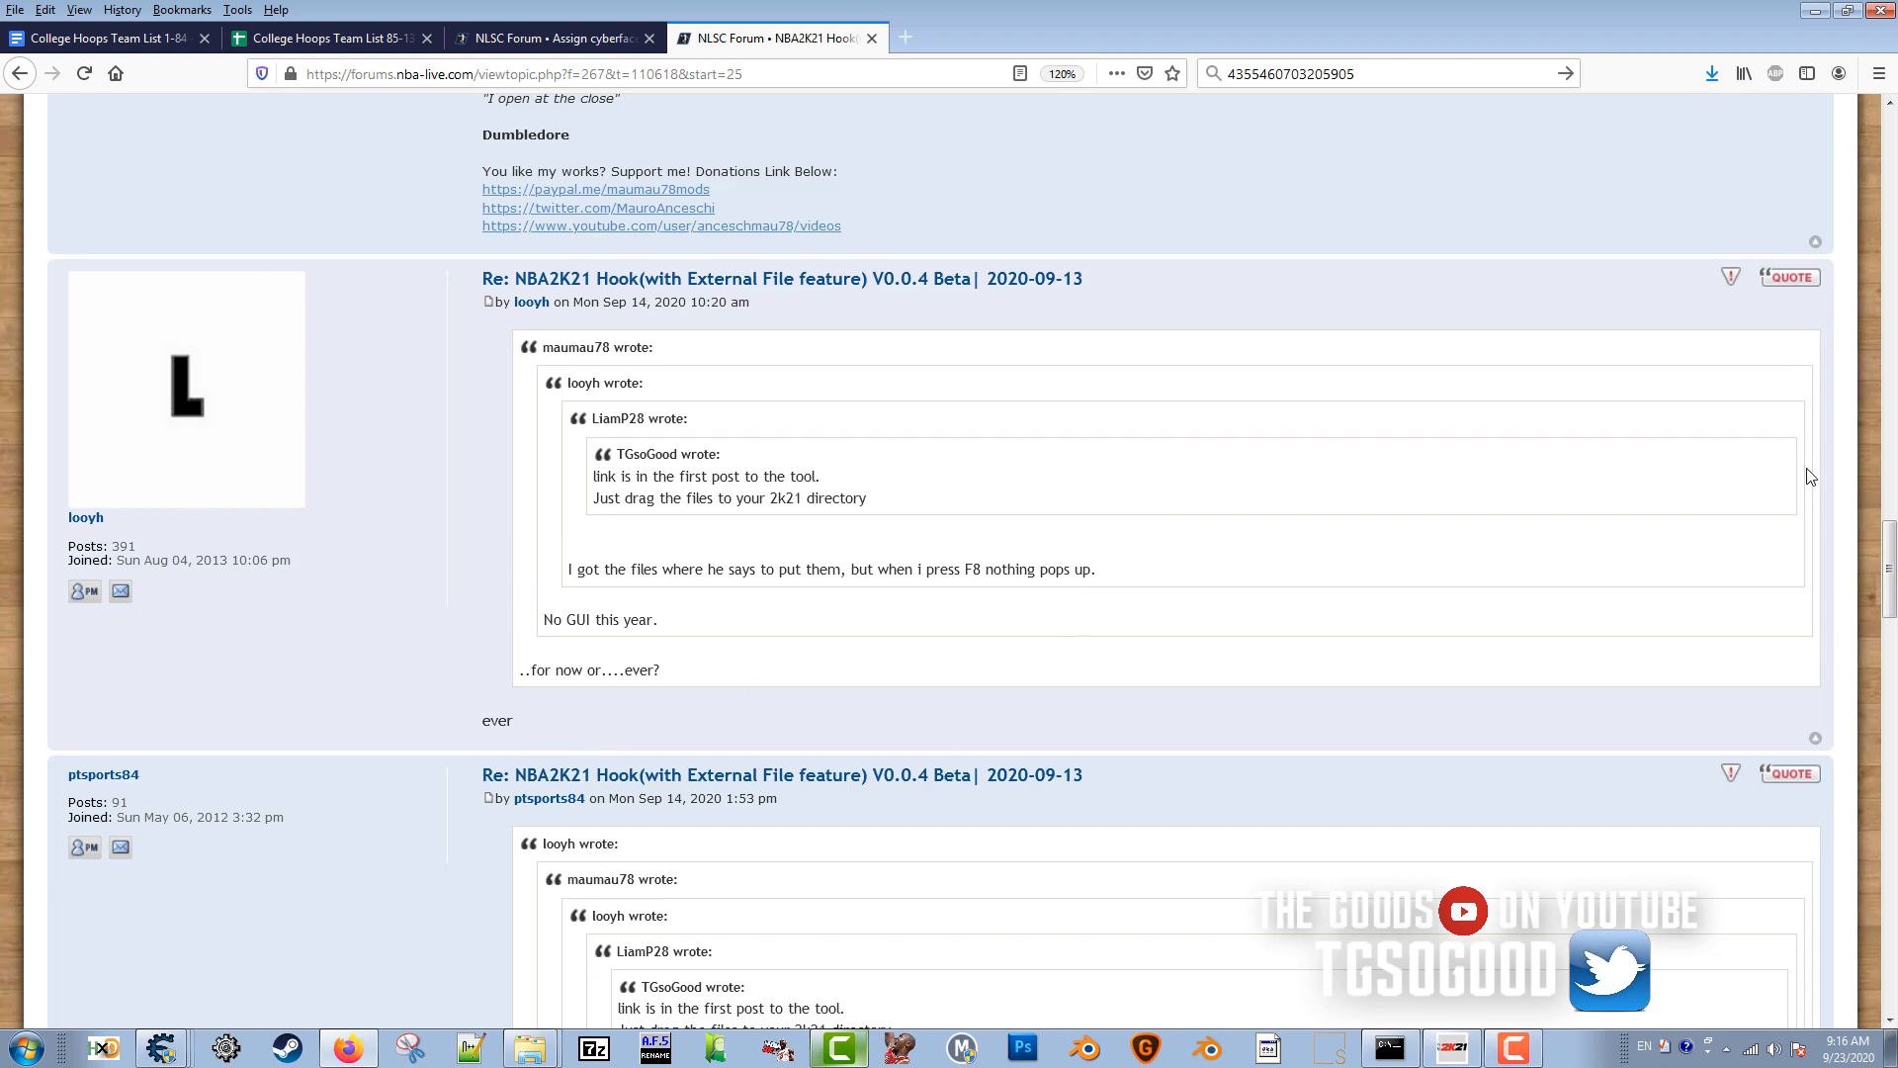
scroll("down", 3)
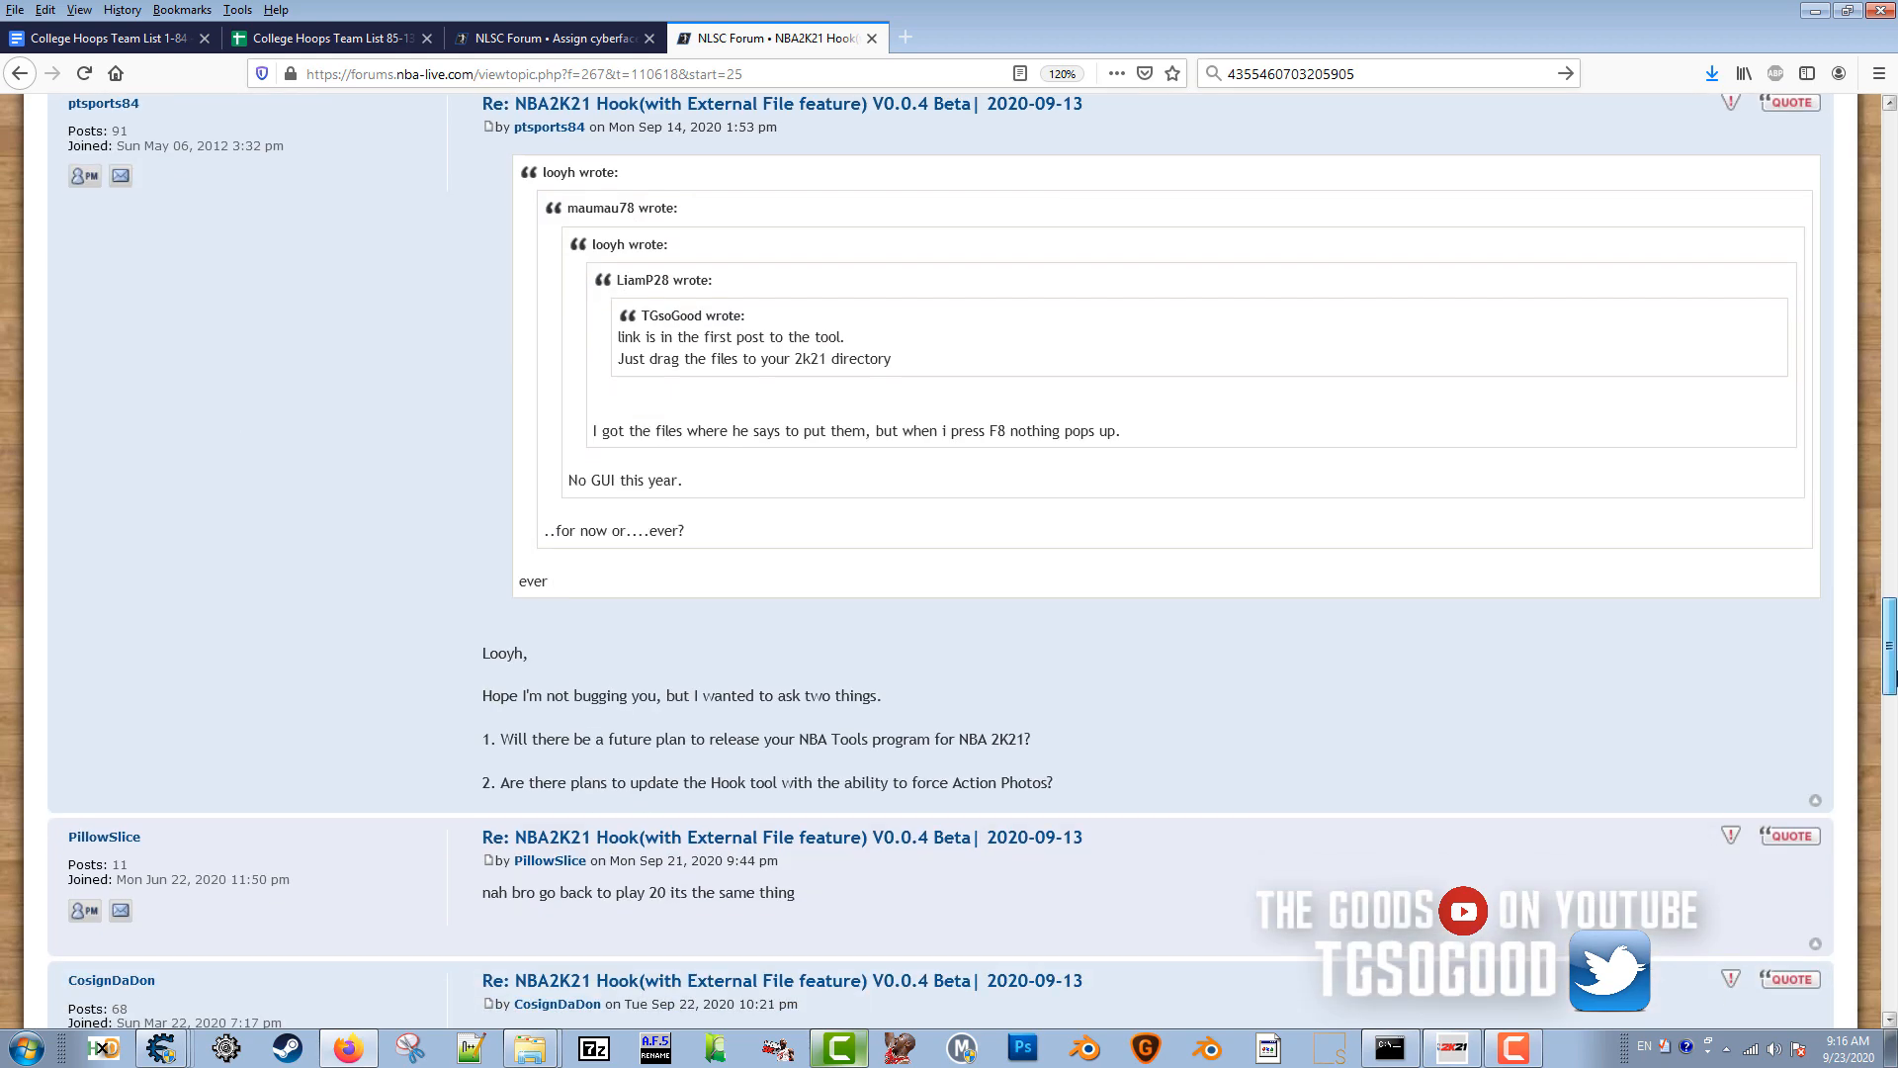
scroll("down", 3)
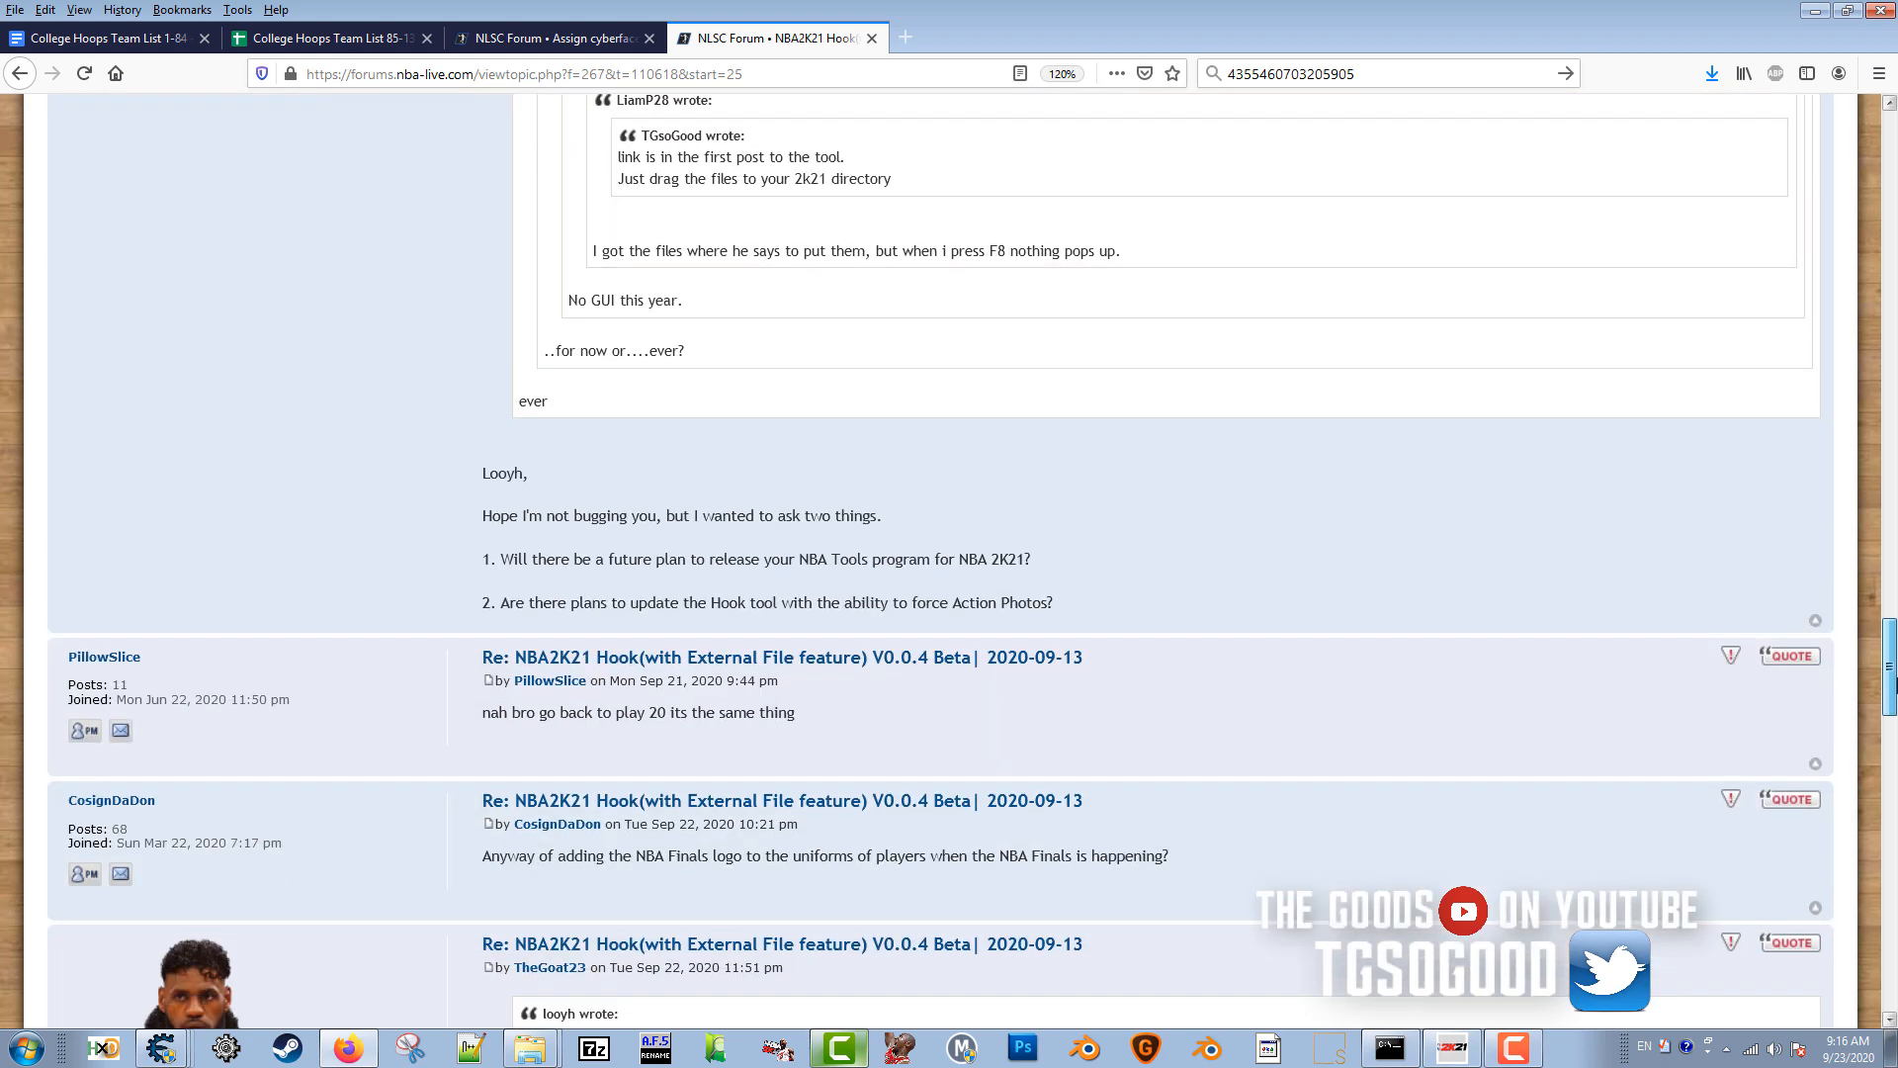
scroll("down", 3)
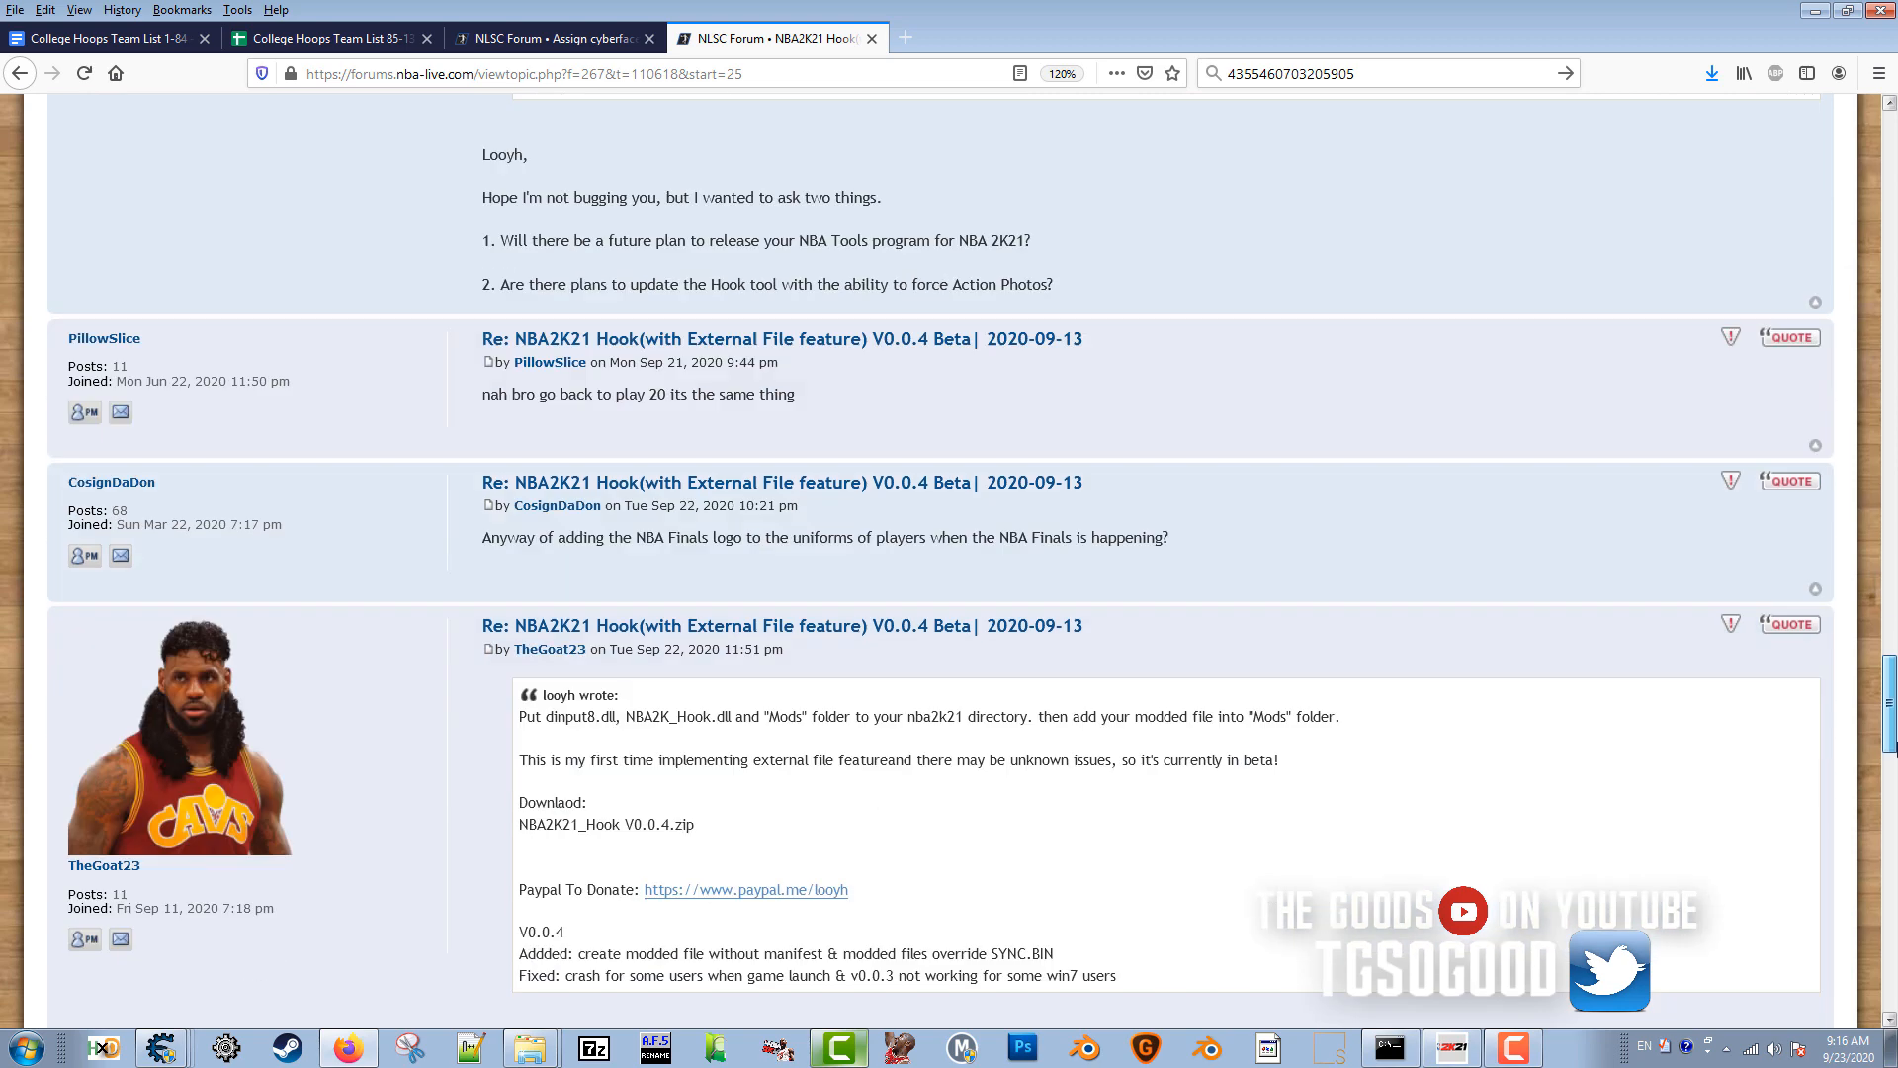
scroll("down", 3)
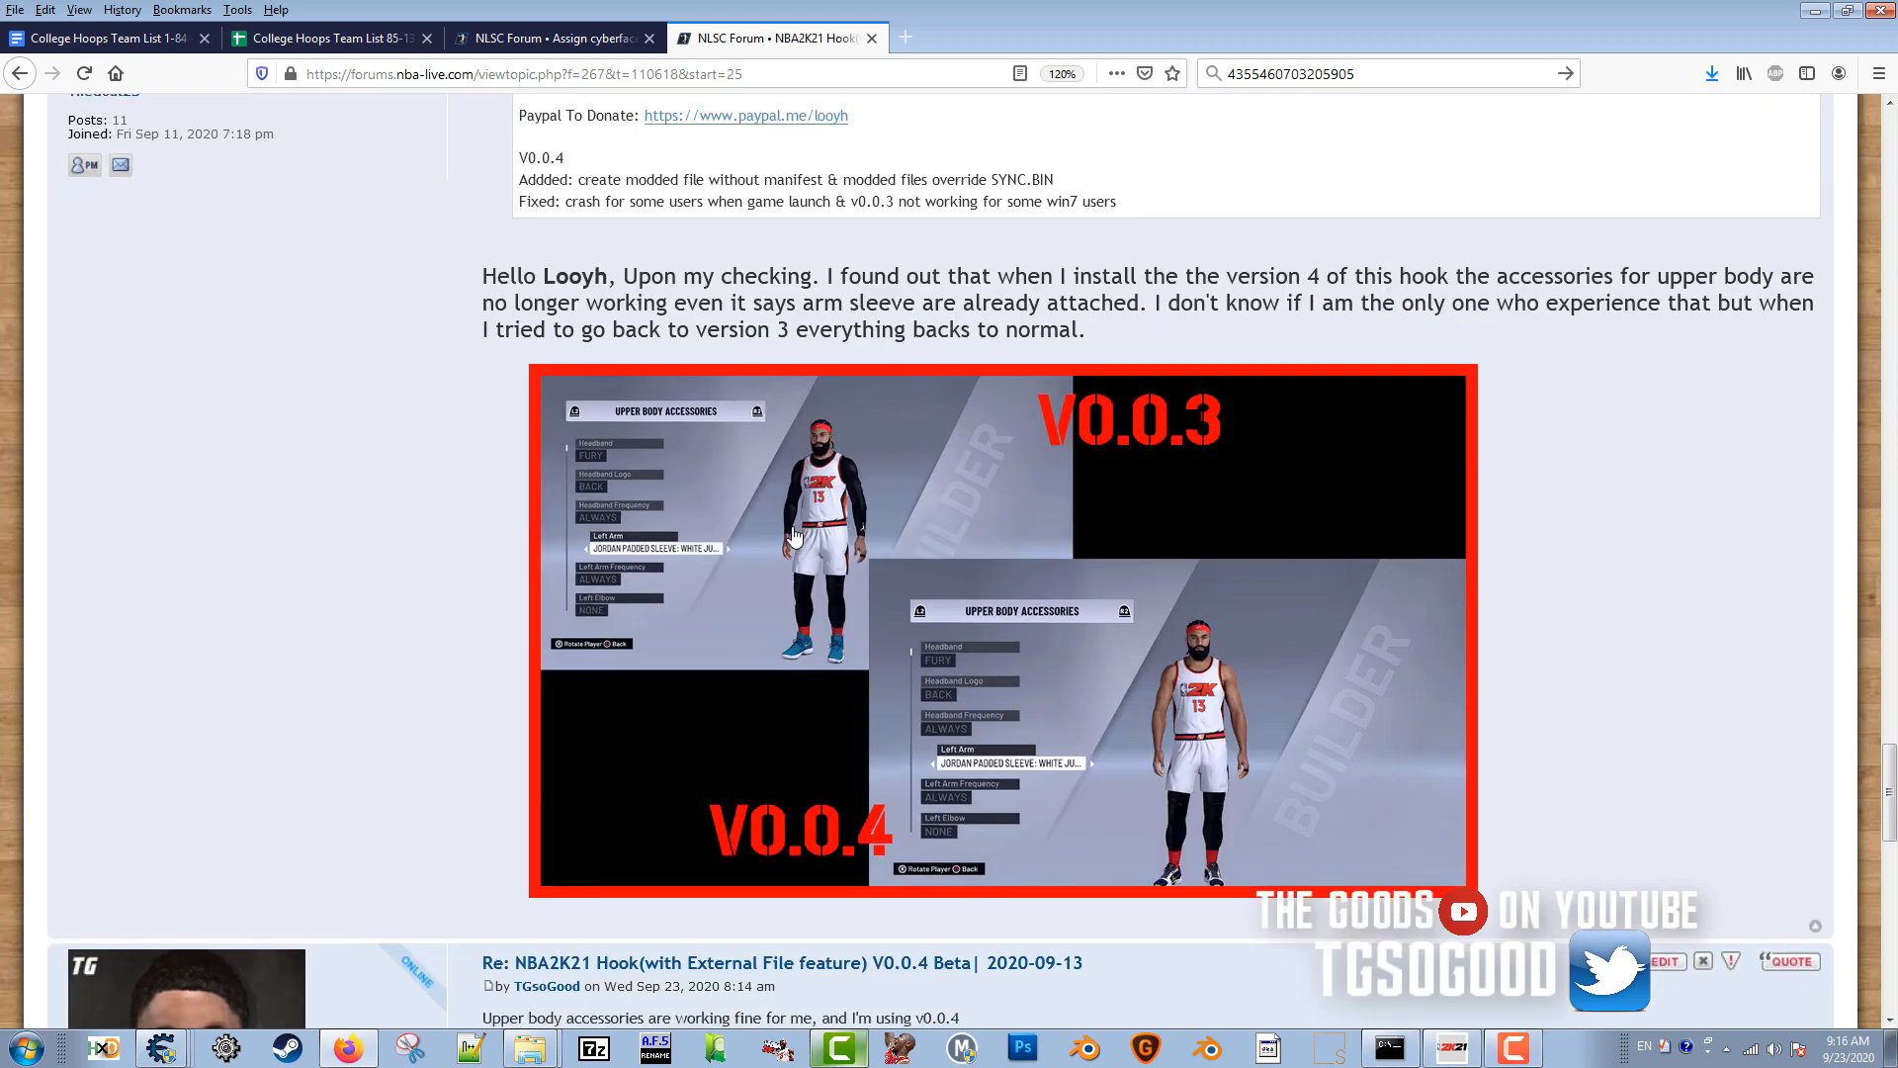
Step: Cycle the Left Arm accessory to the black Nike angular sleeve
scroll("down", 3)
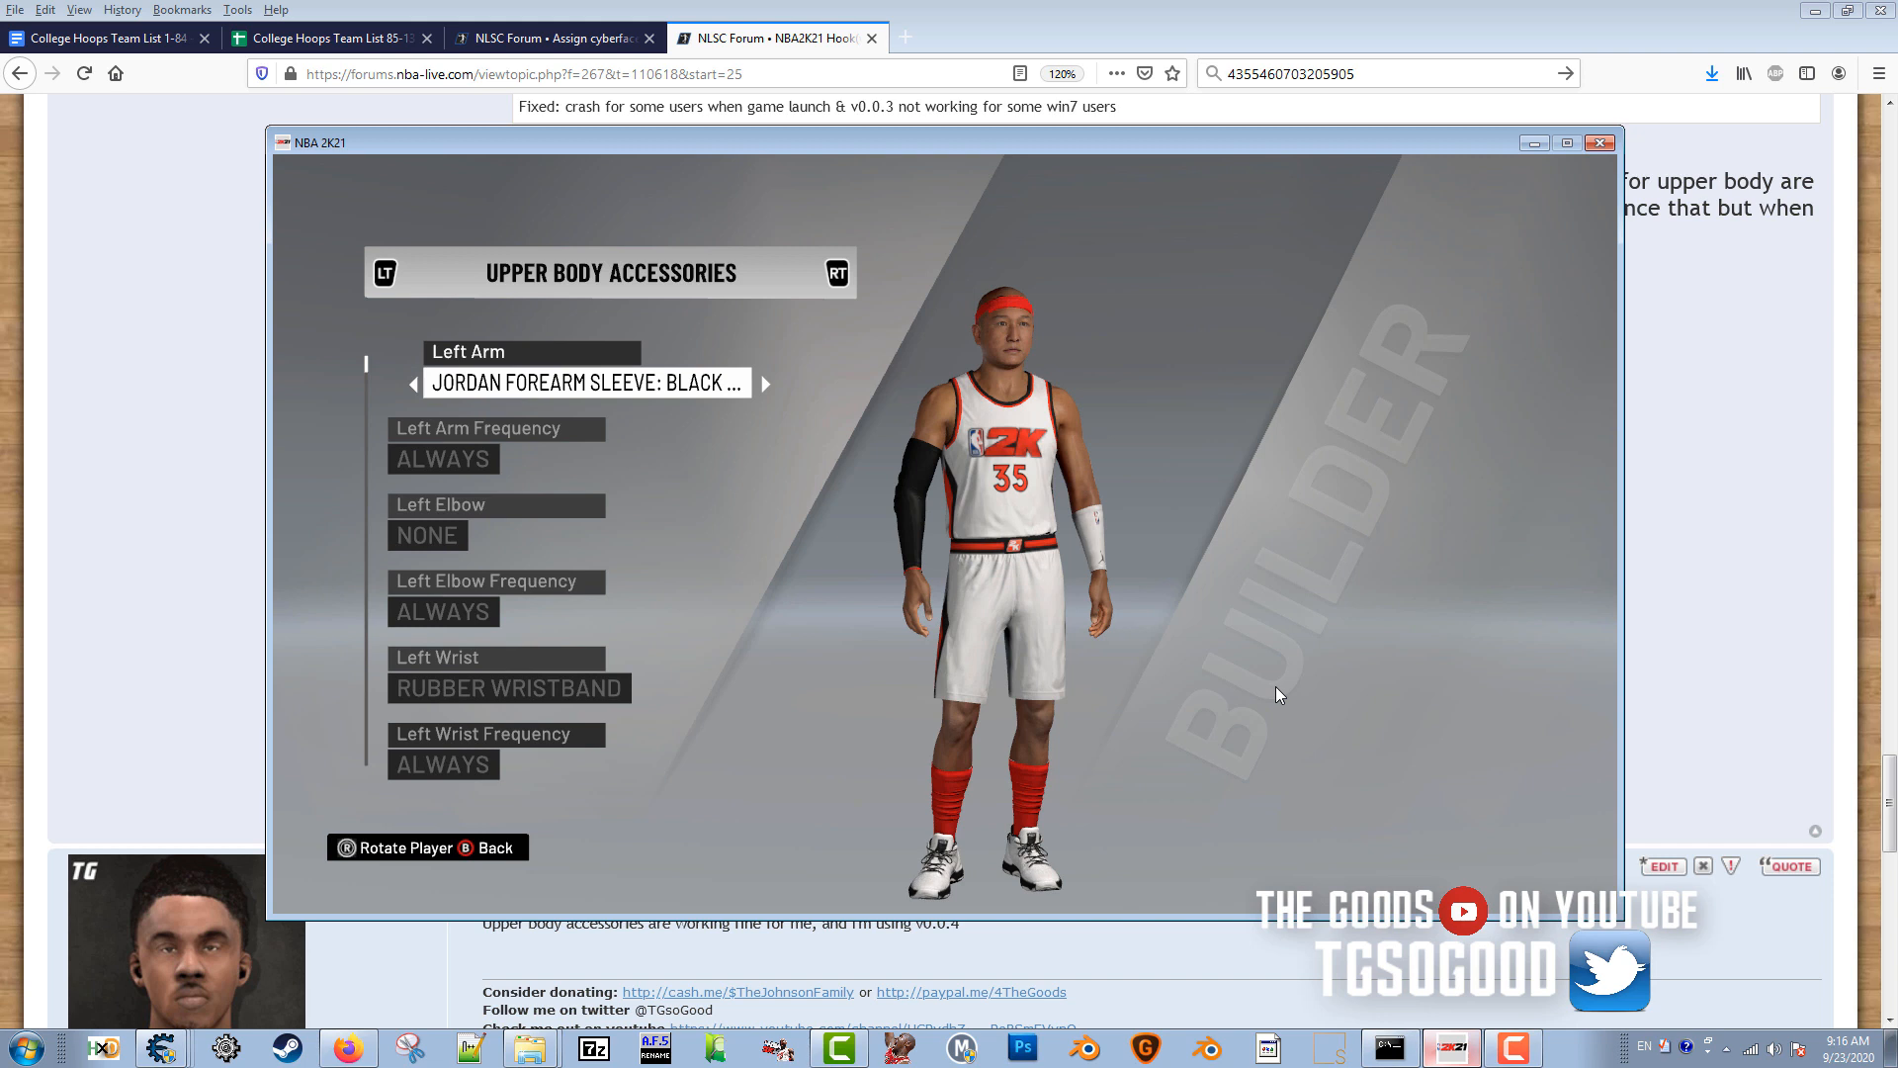
left_click(765, 384)
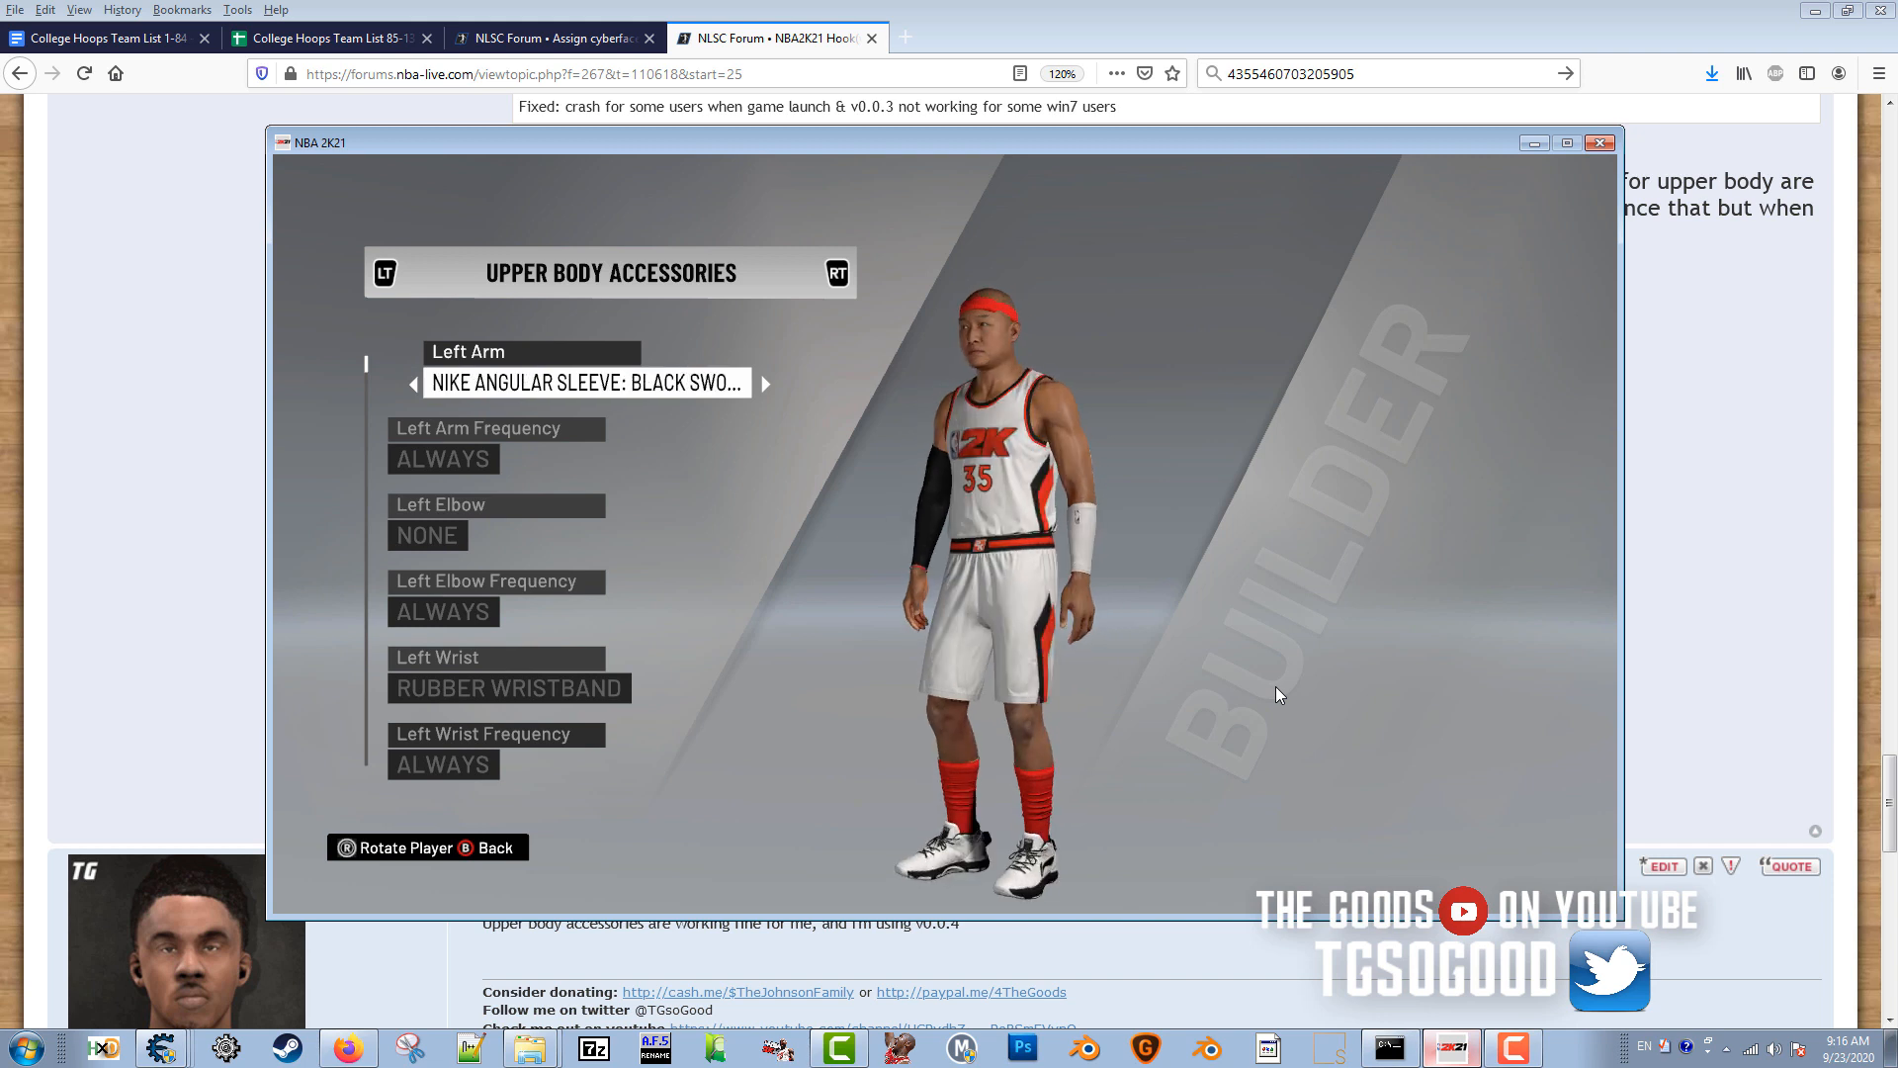
left_click(763, 383)
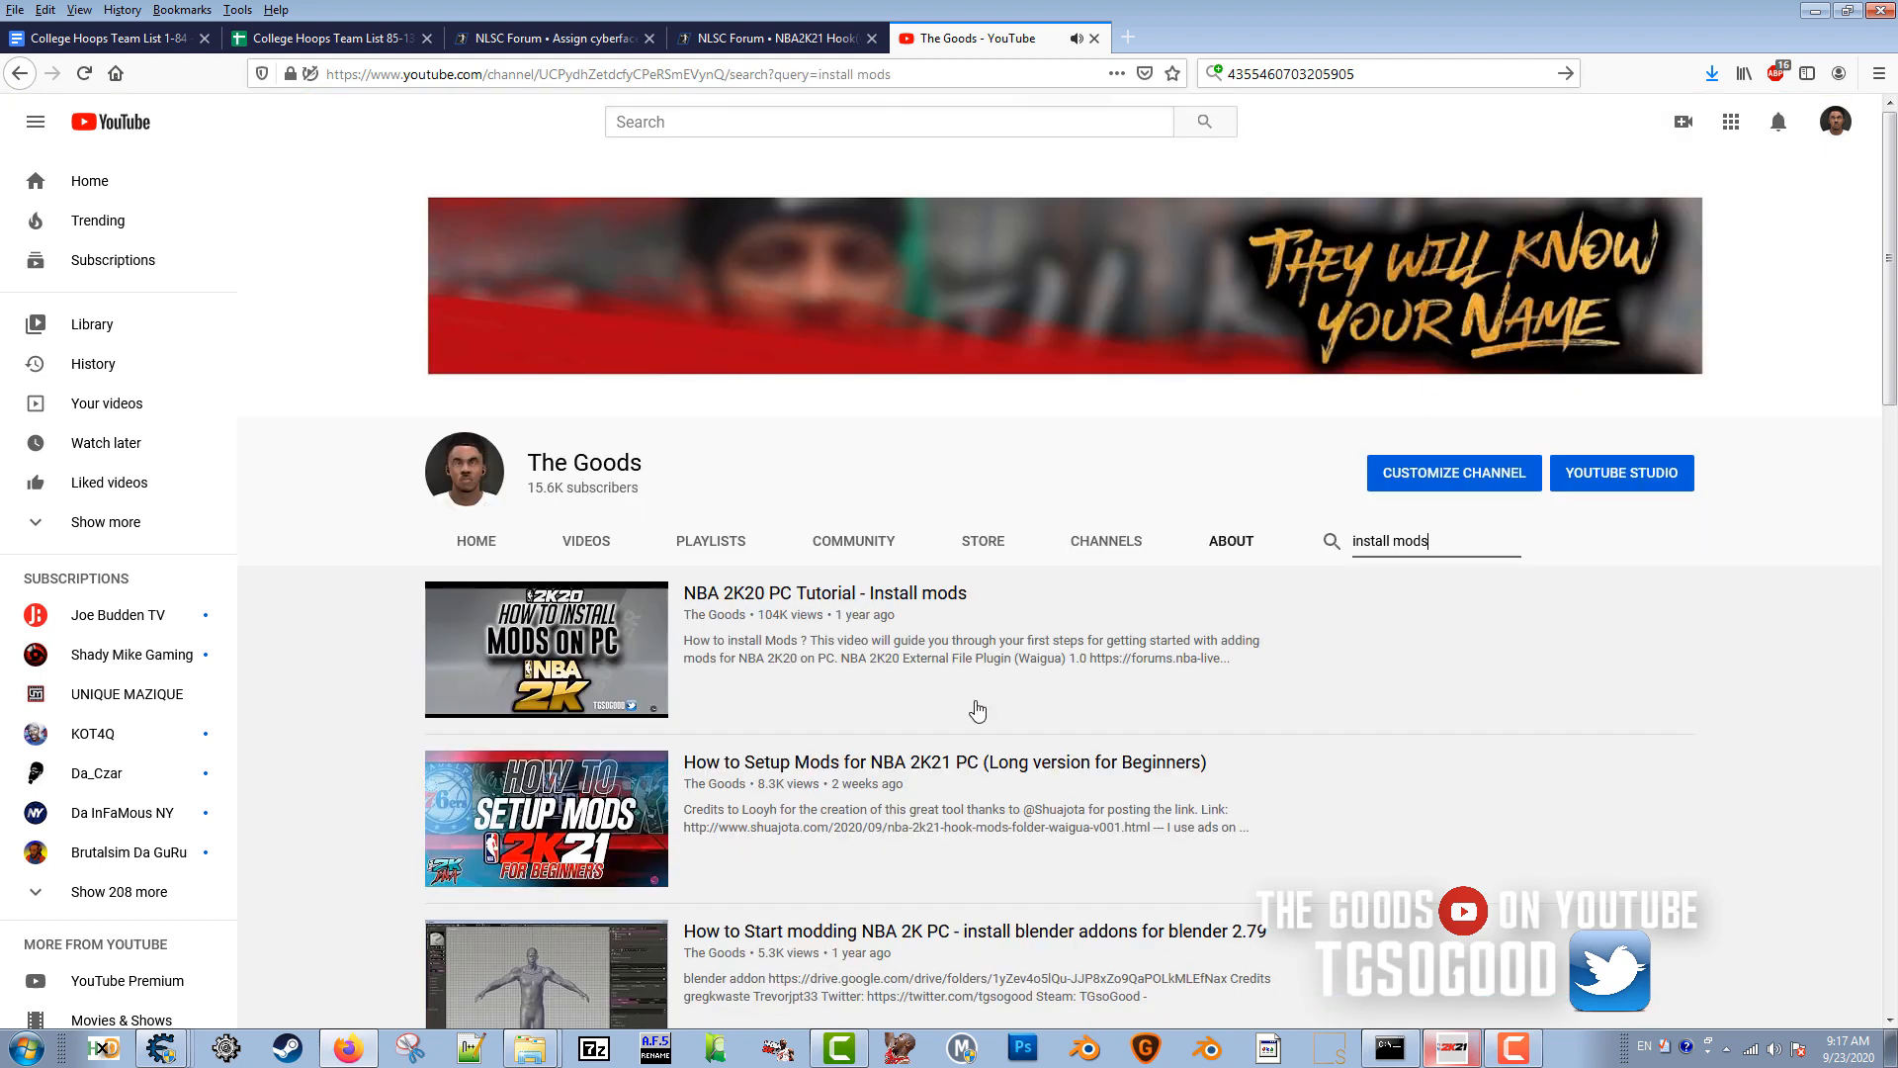
mouse_move(546, 818)
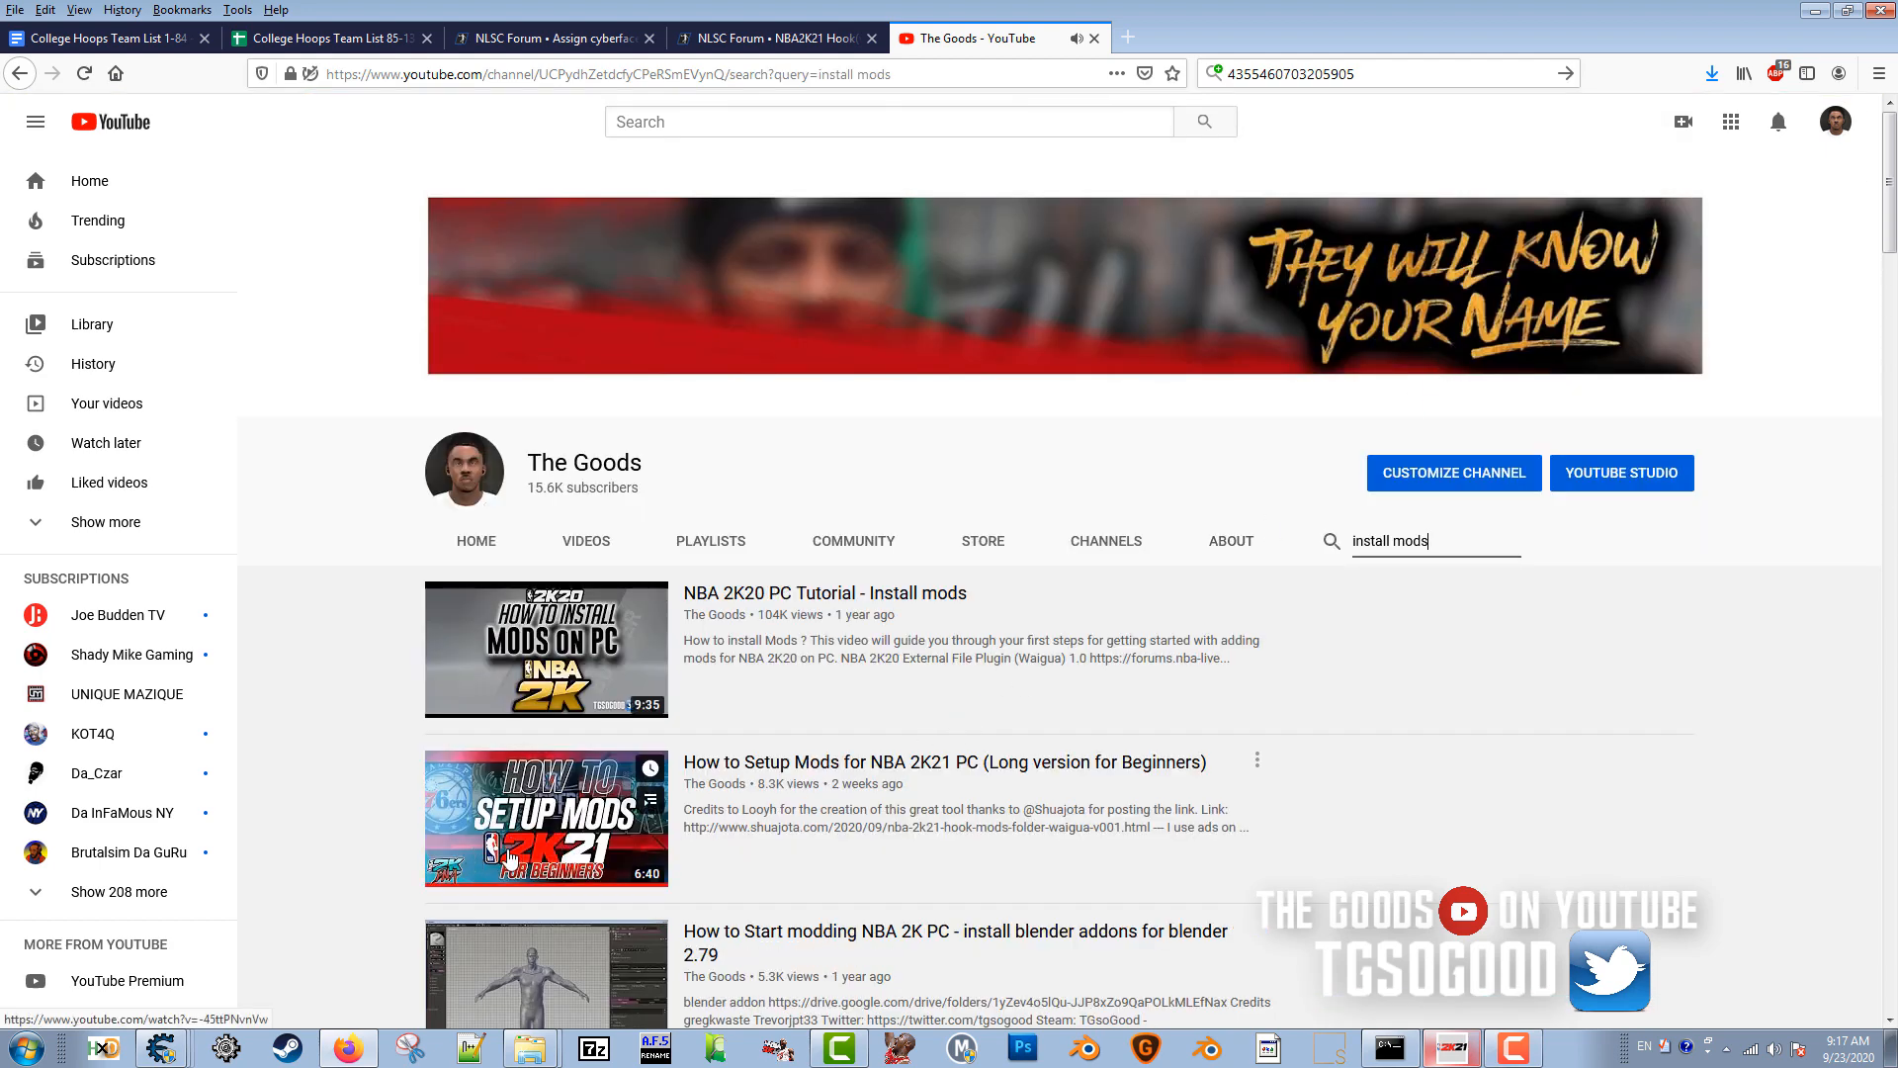
mouse_move(795, 734)
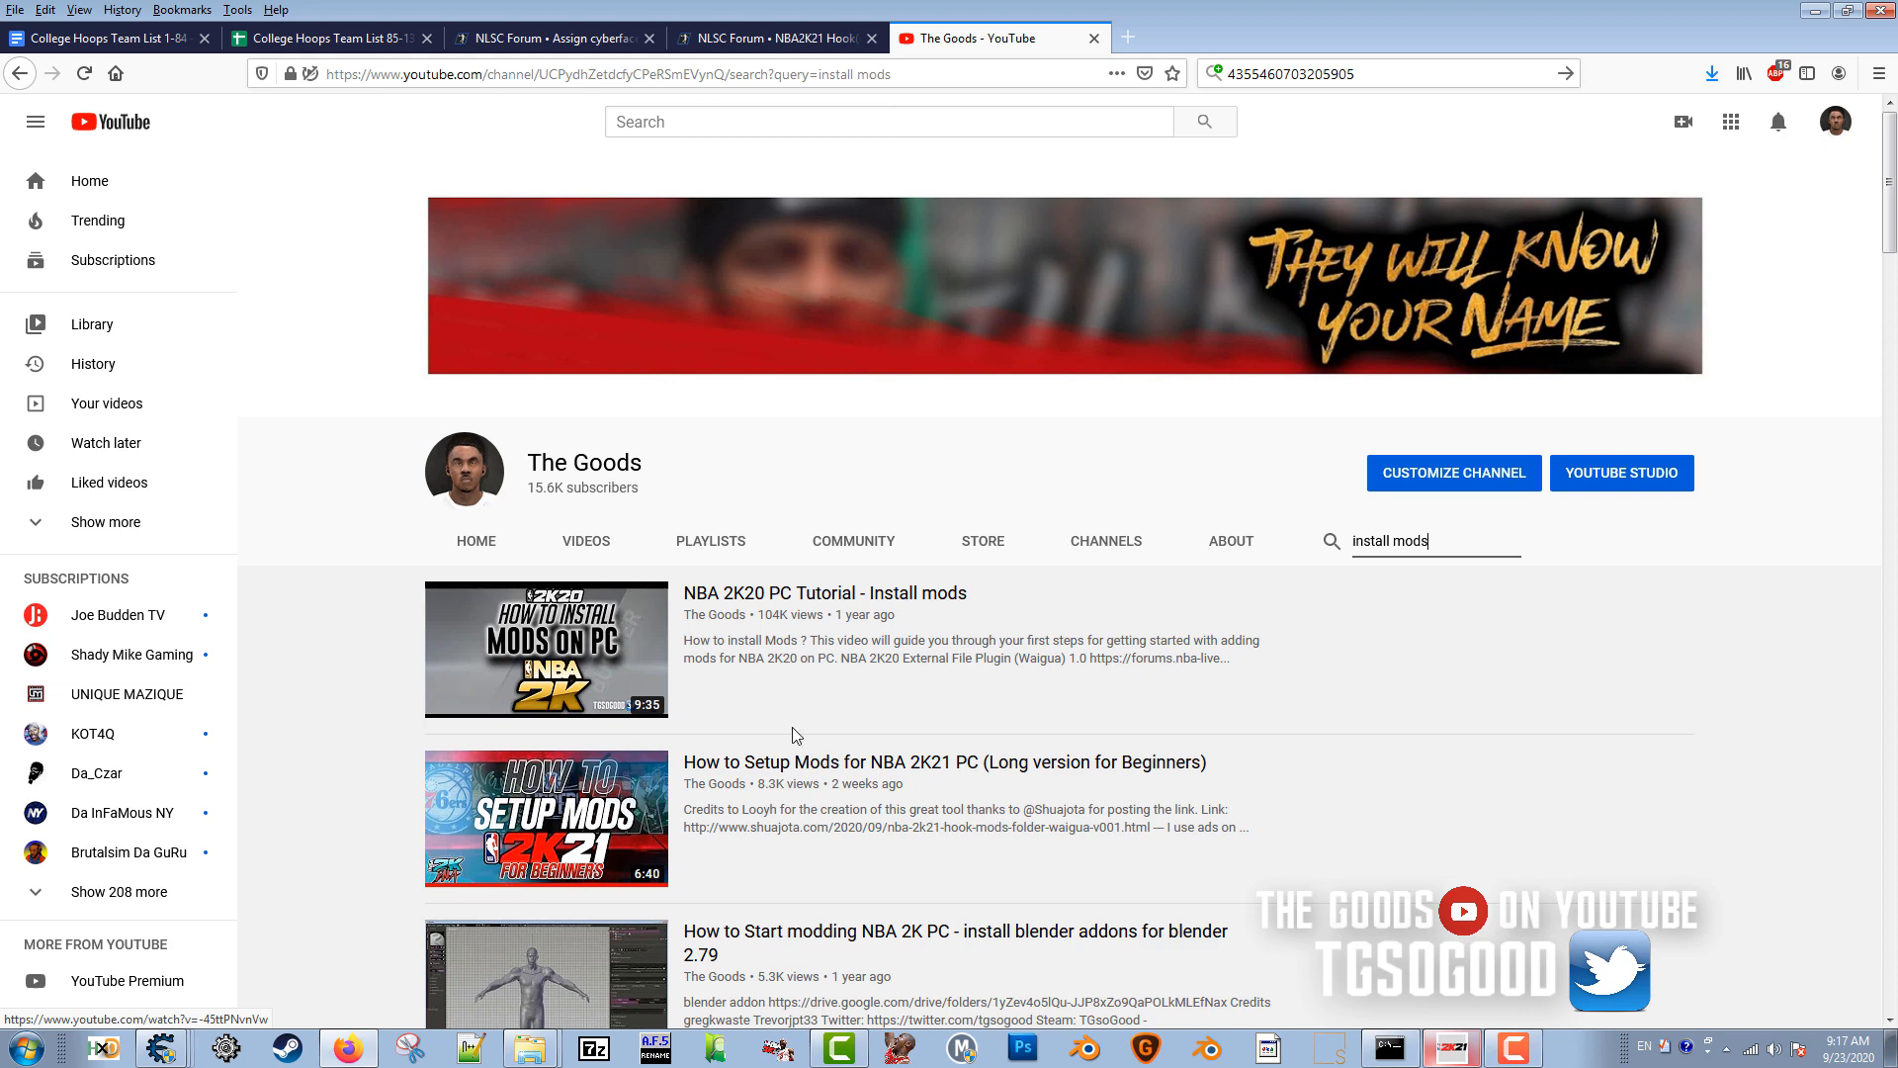
Step: Open the 'How to Setup Mods for NBA 2K21 PC' tutorial from the results
left_click(546, 818)
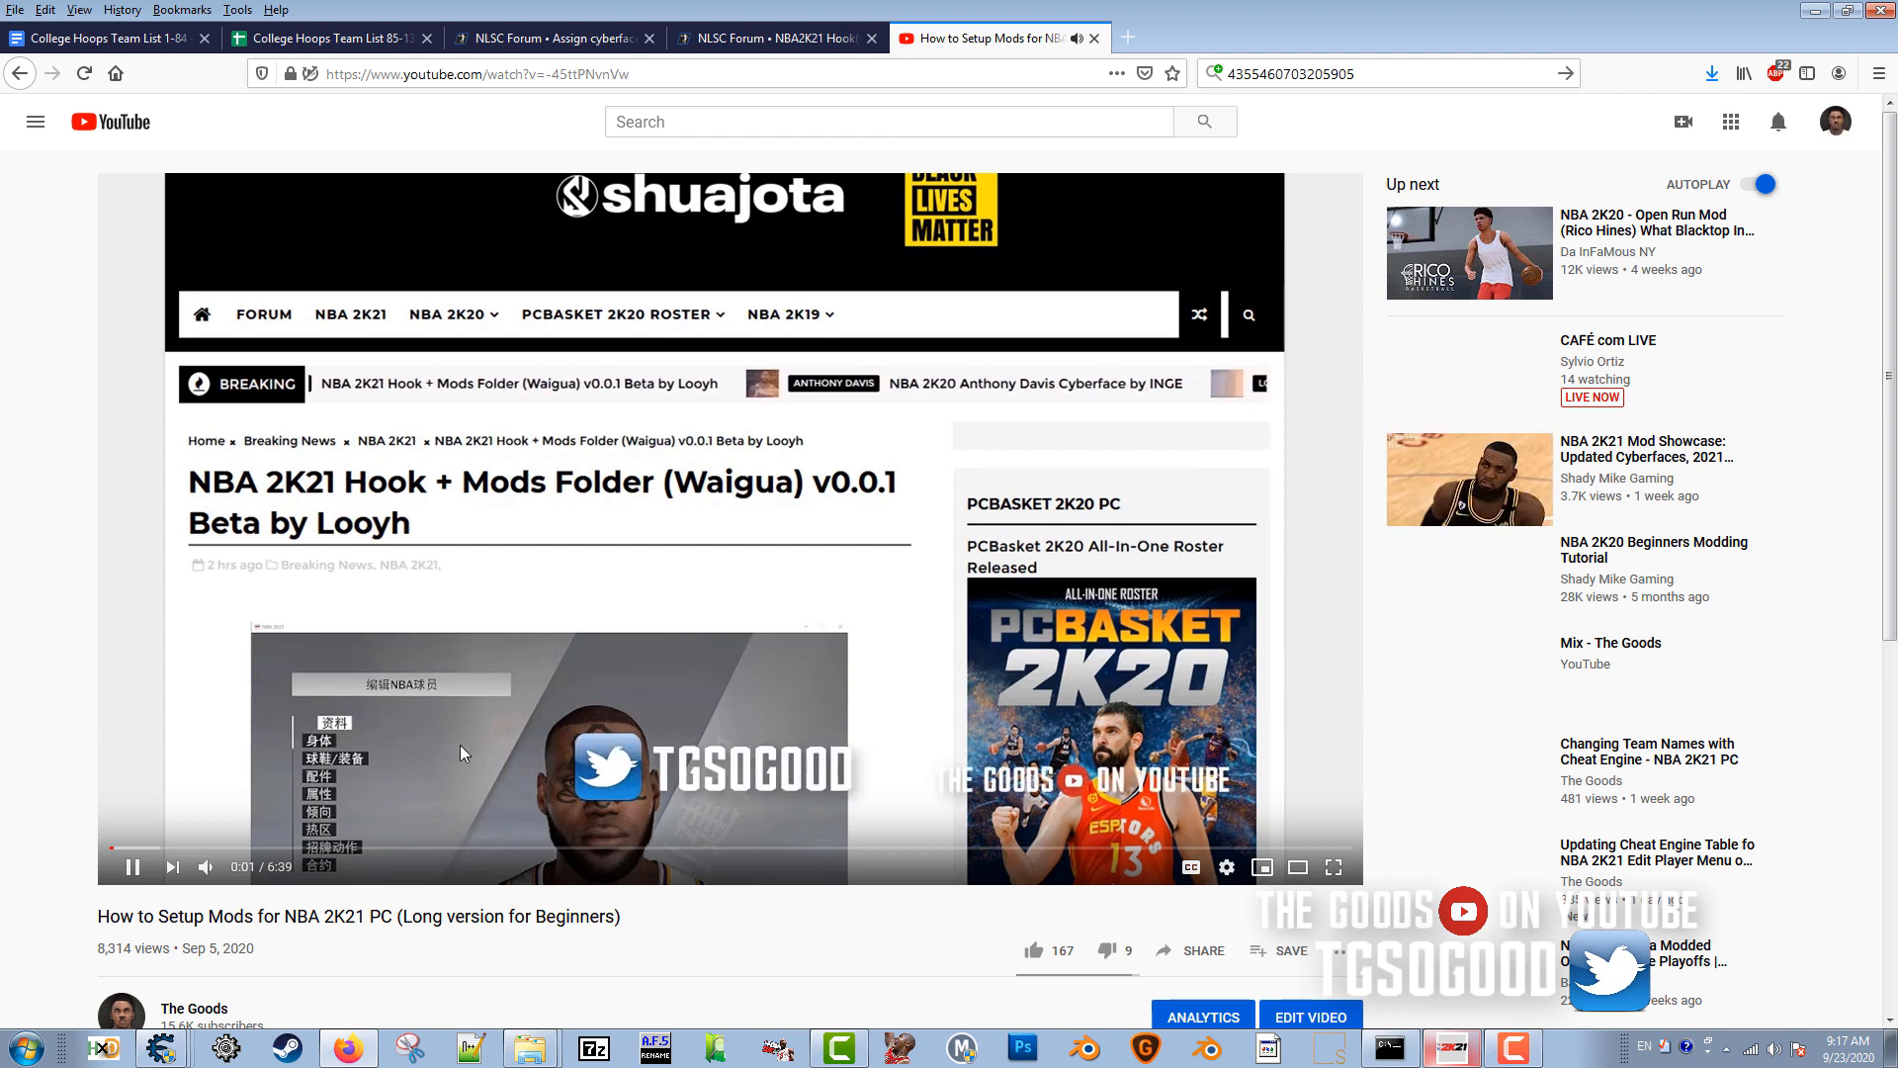
Step: Seek ahead in the mod setup tutorial, pause it, and return to The Goods channel
left_click(332, 847)
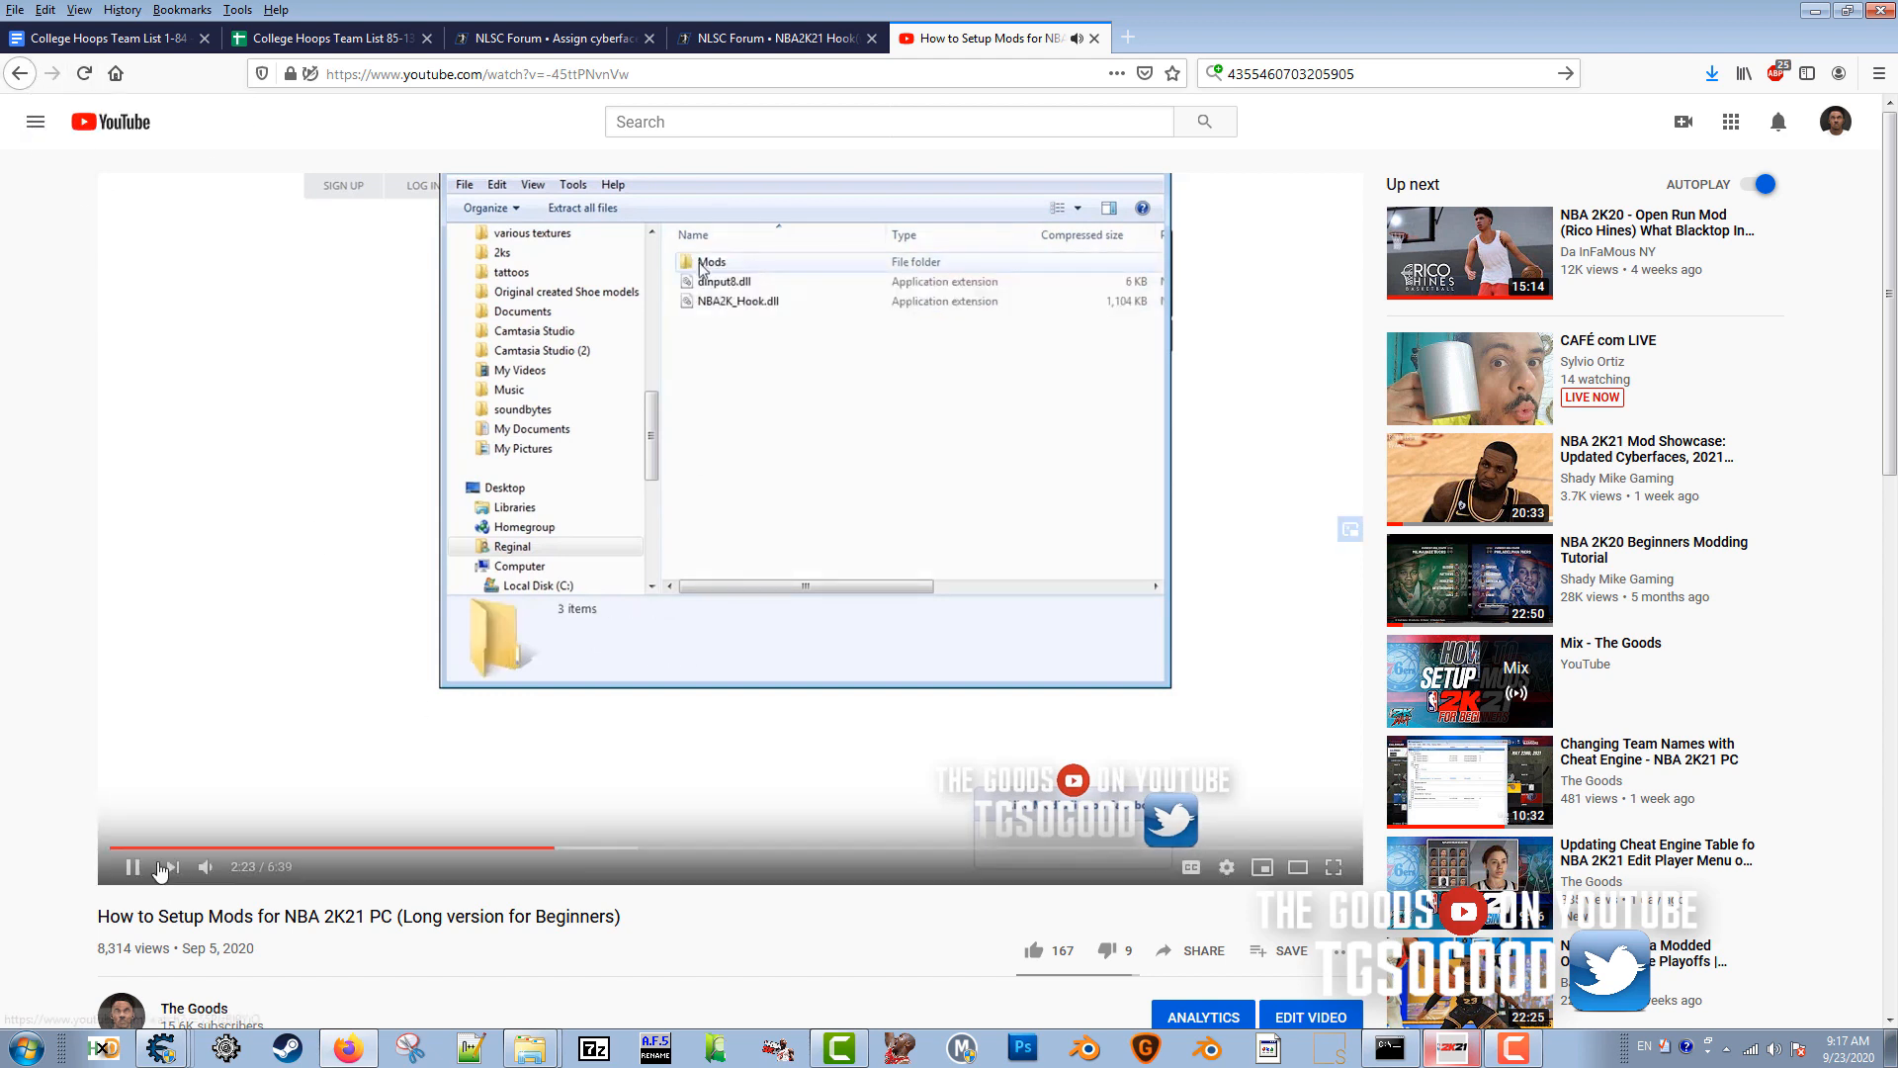
left_click(740, 301)
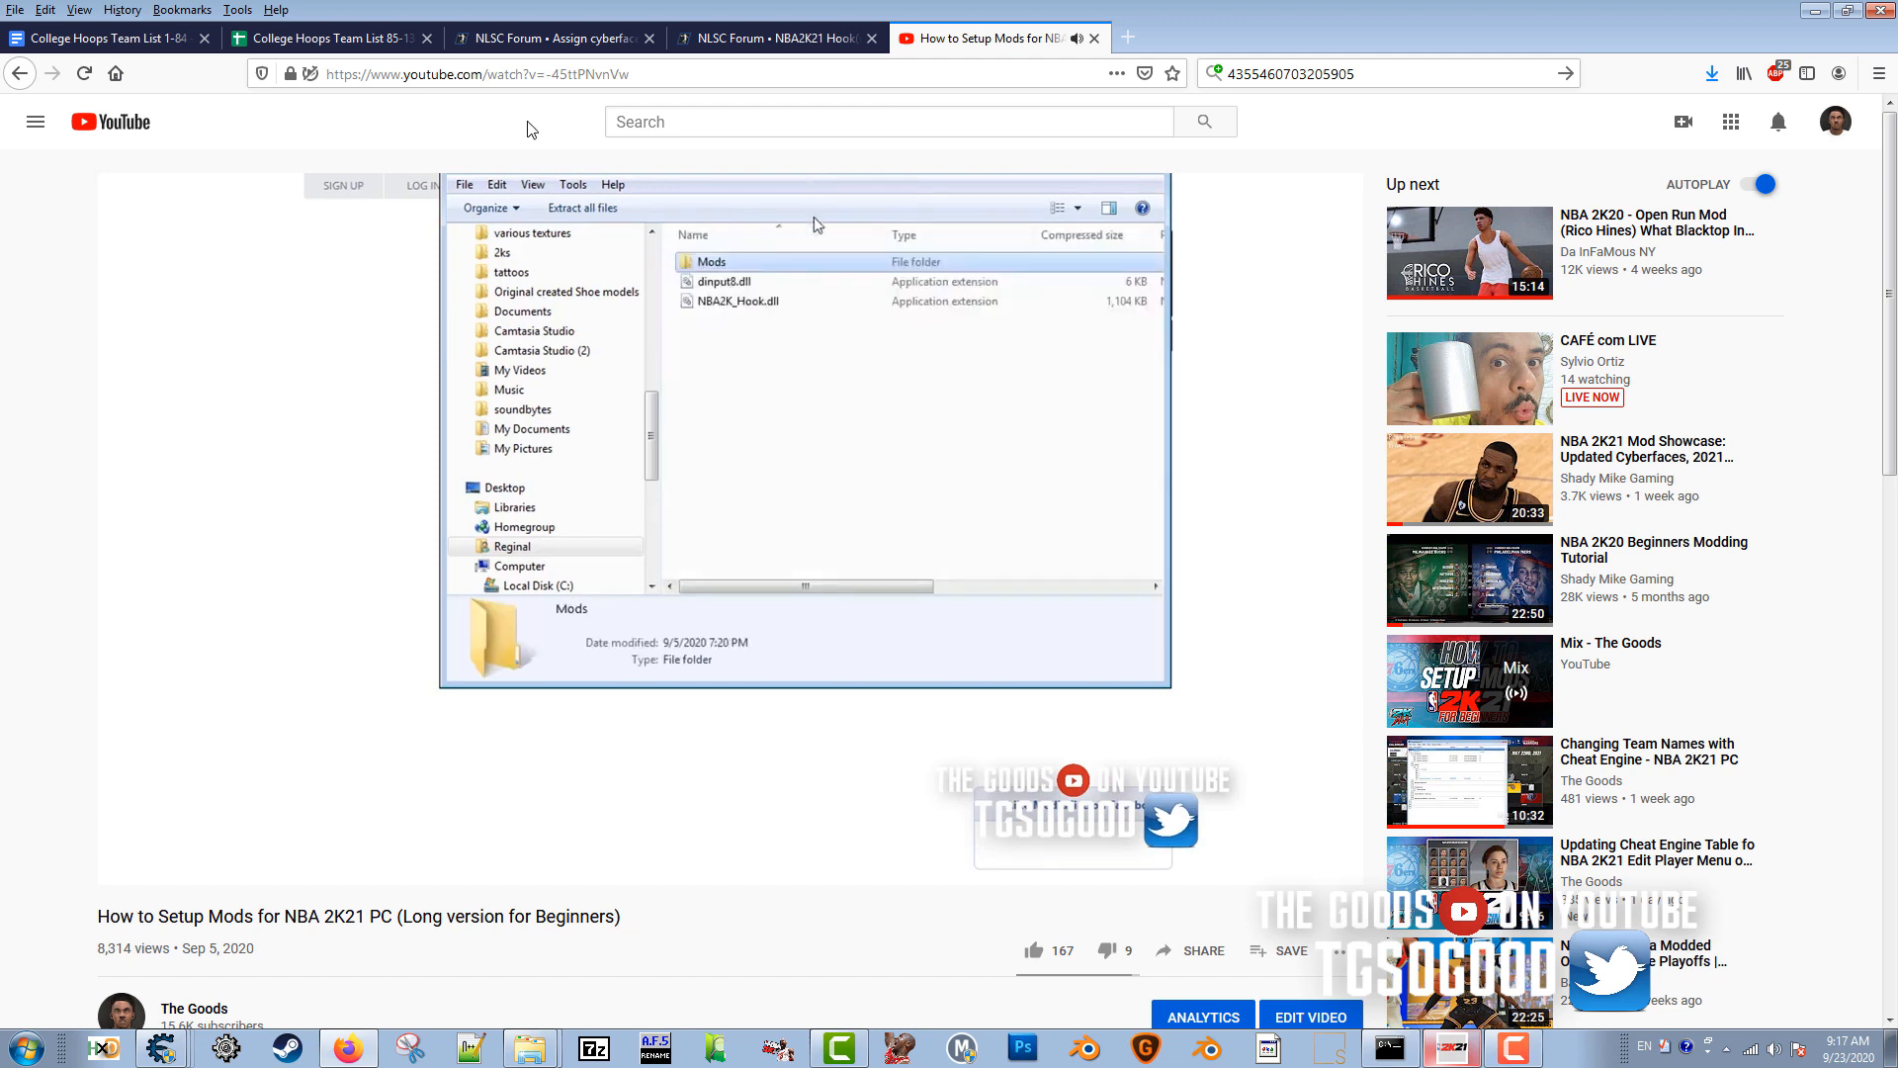
left_click(20, 73)
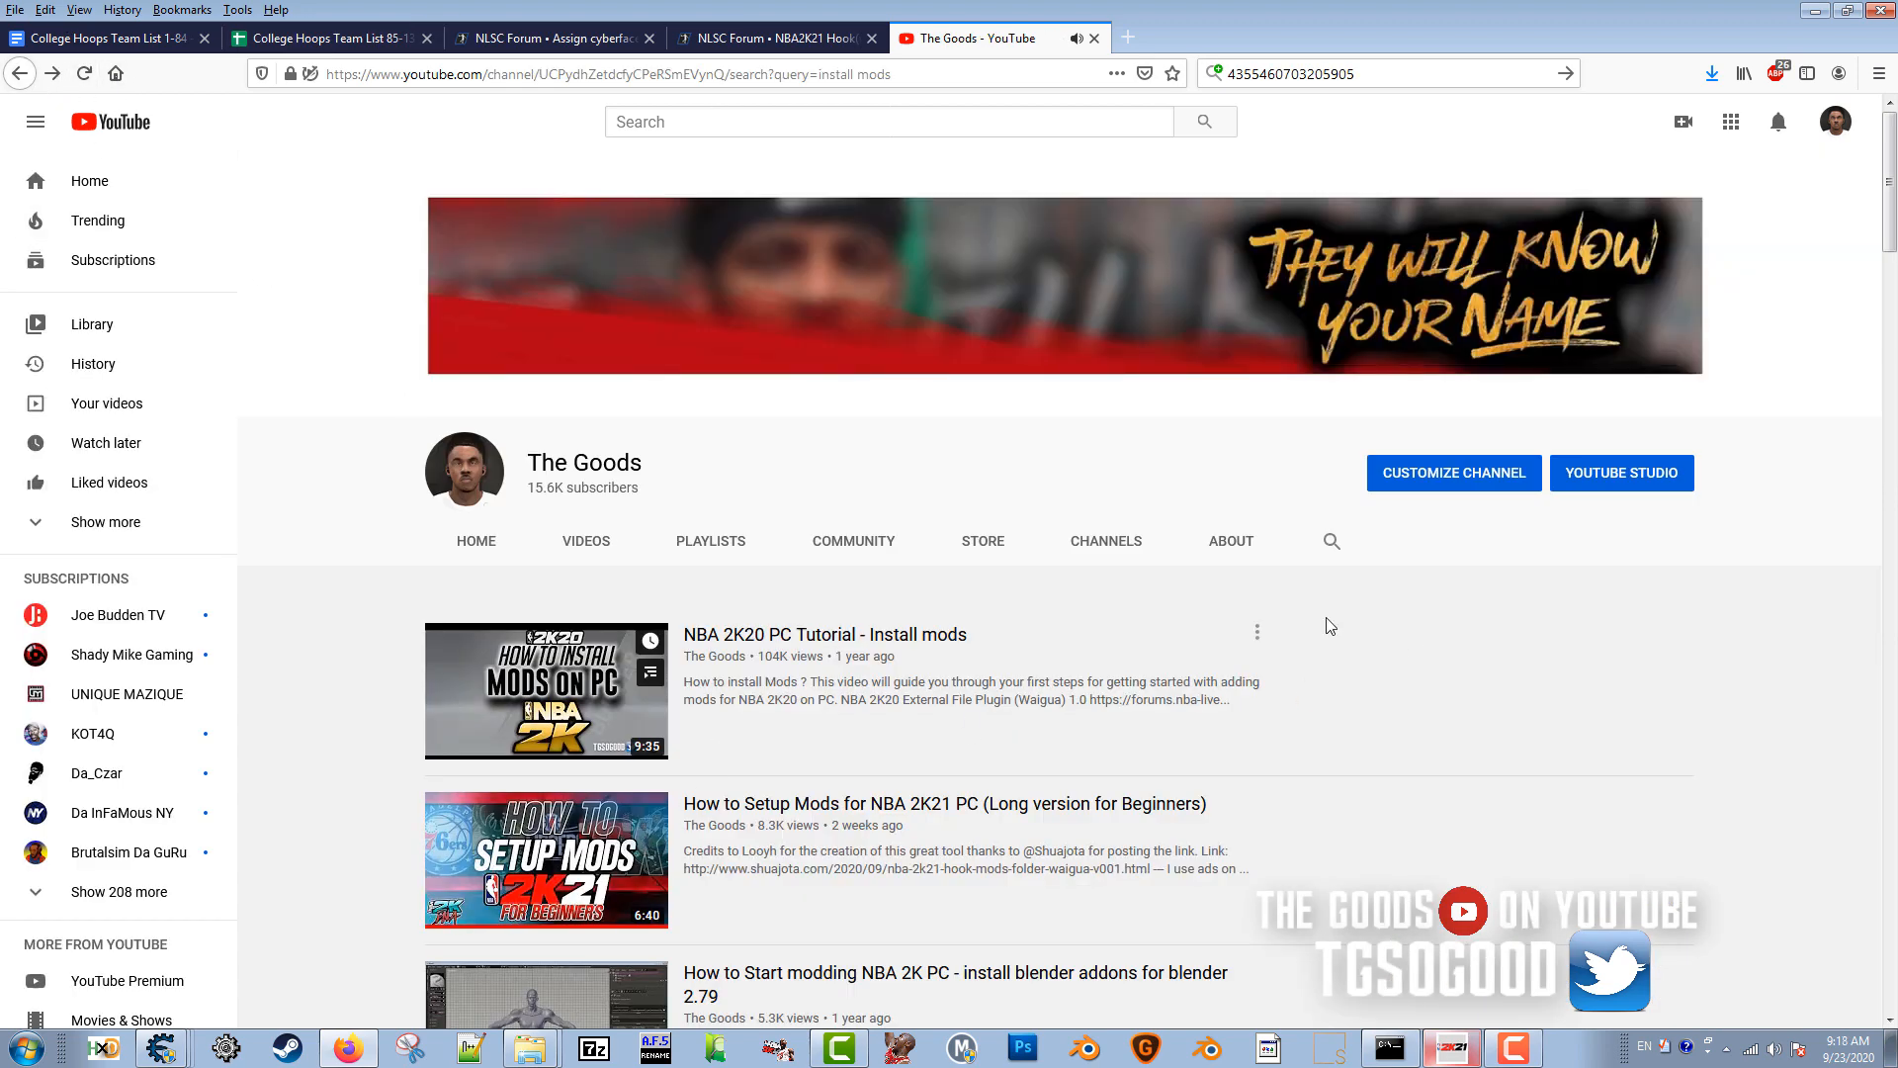
Step: Browse the channel's Videos and Playlists pages and start the NBA 2K21 PC tutorials playlist
left_click(1333, 540)
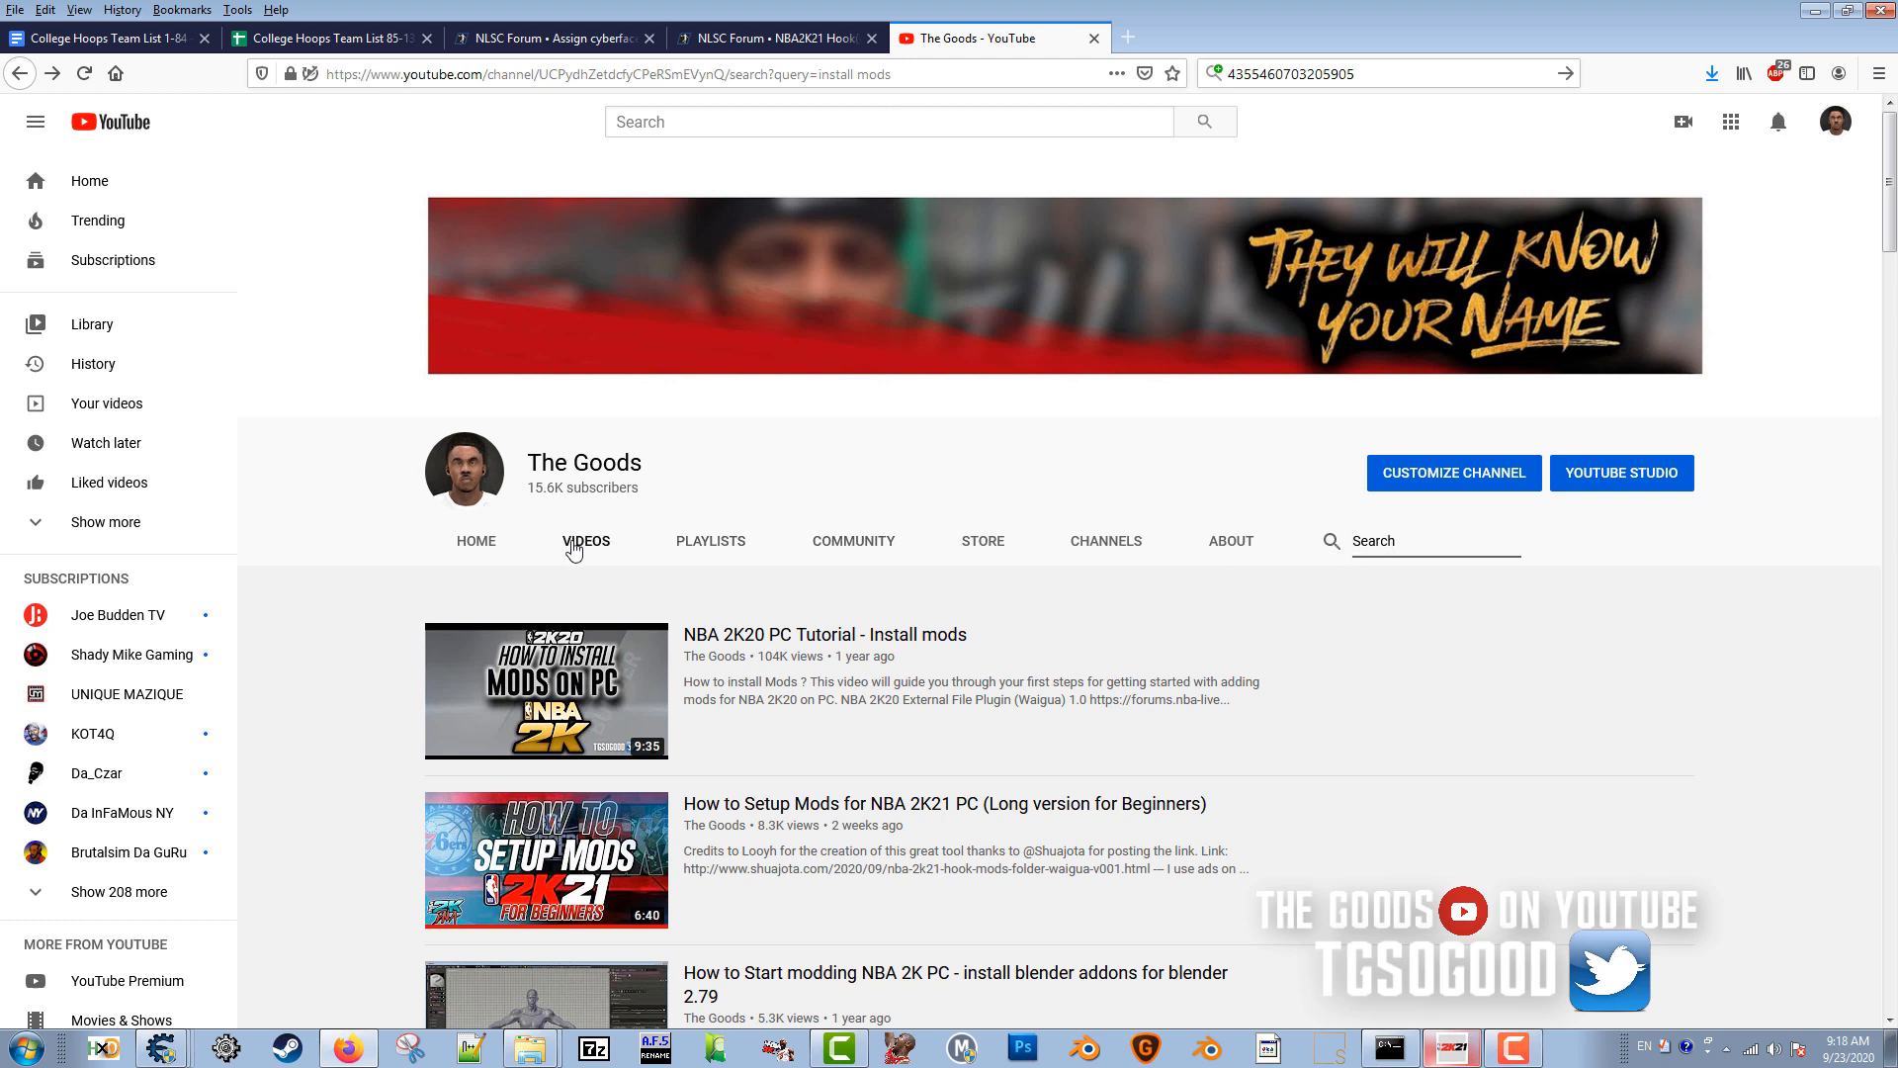
mouse_move(1317, 558)
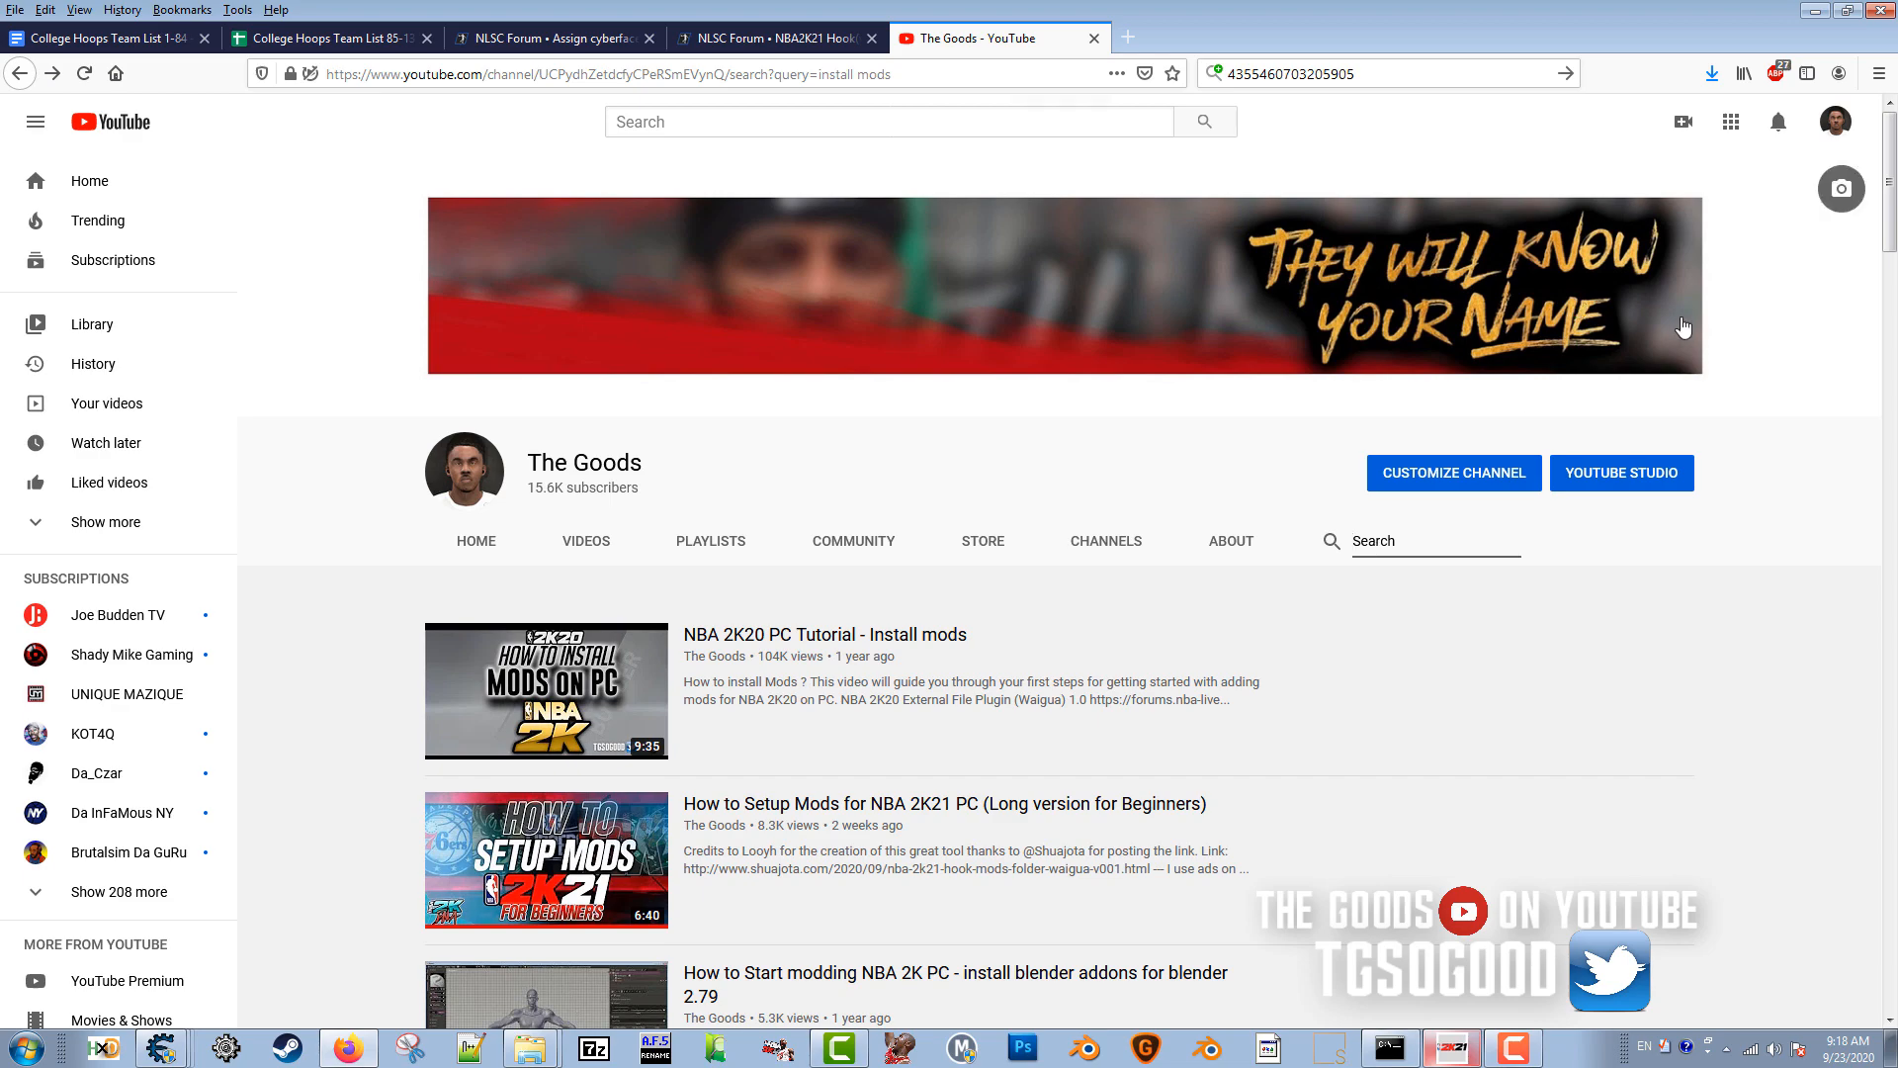
scroll("down", 3)
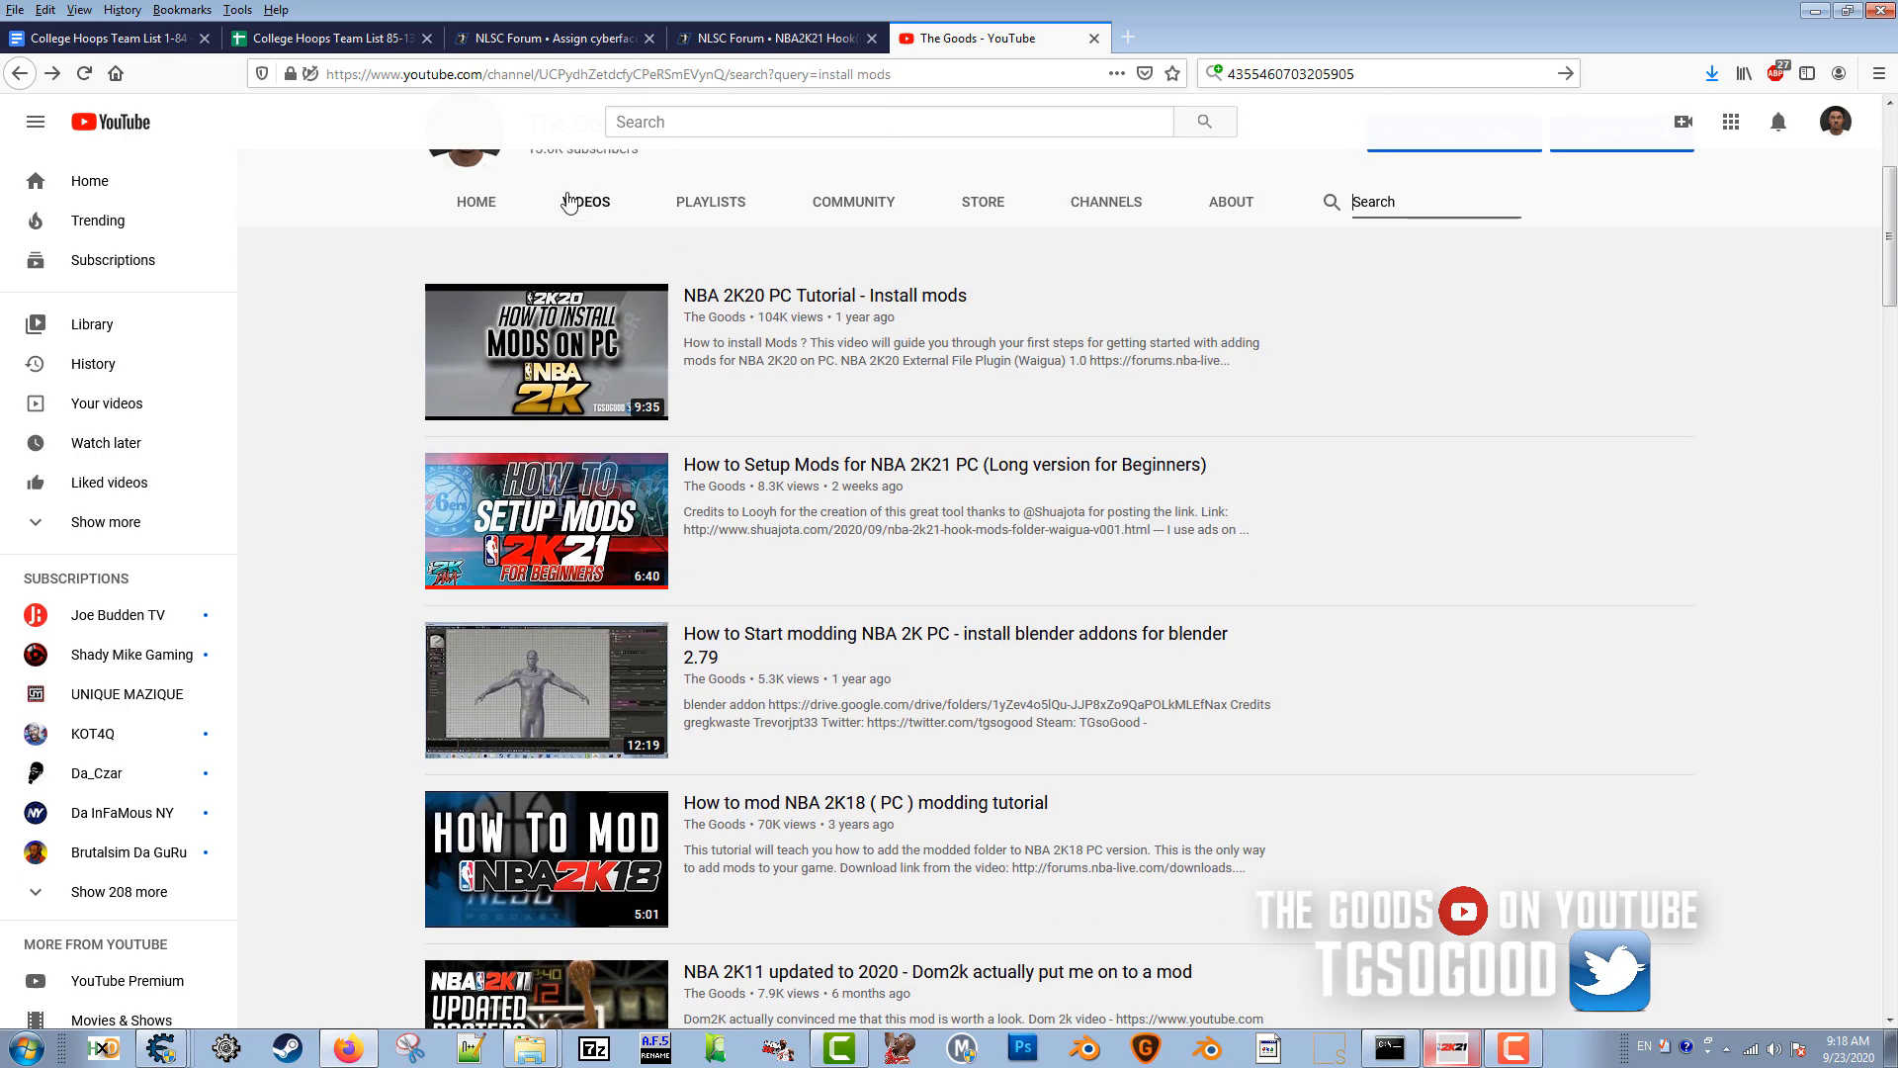
left_click(586, 202)
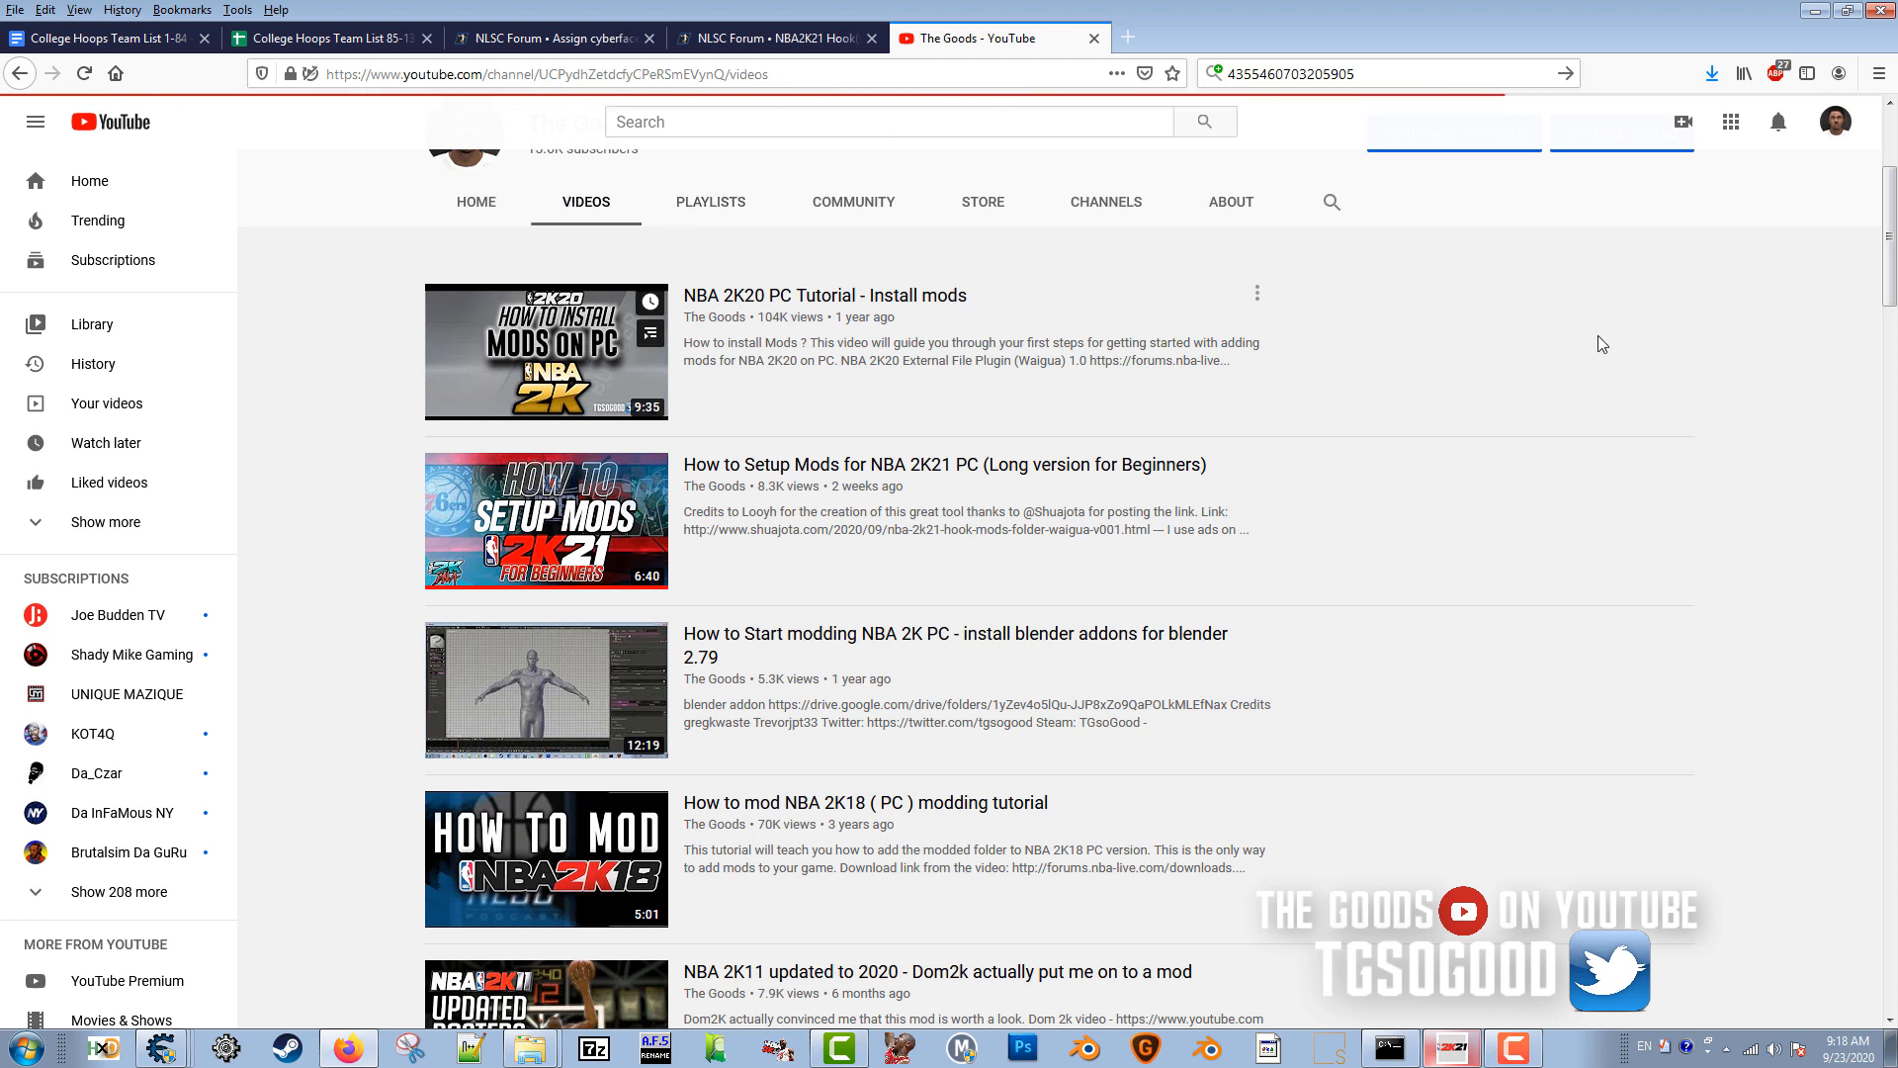
mouse_move(662, 234)
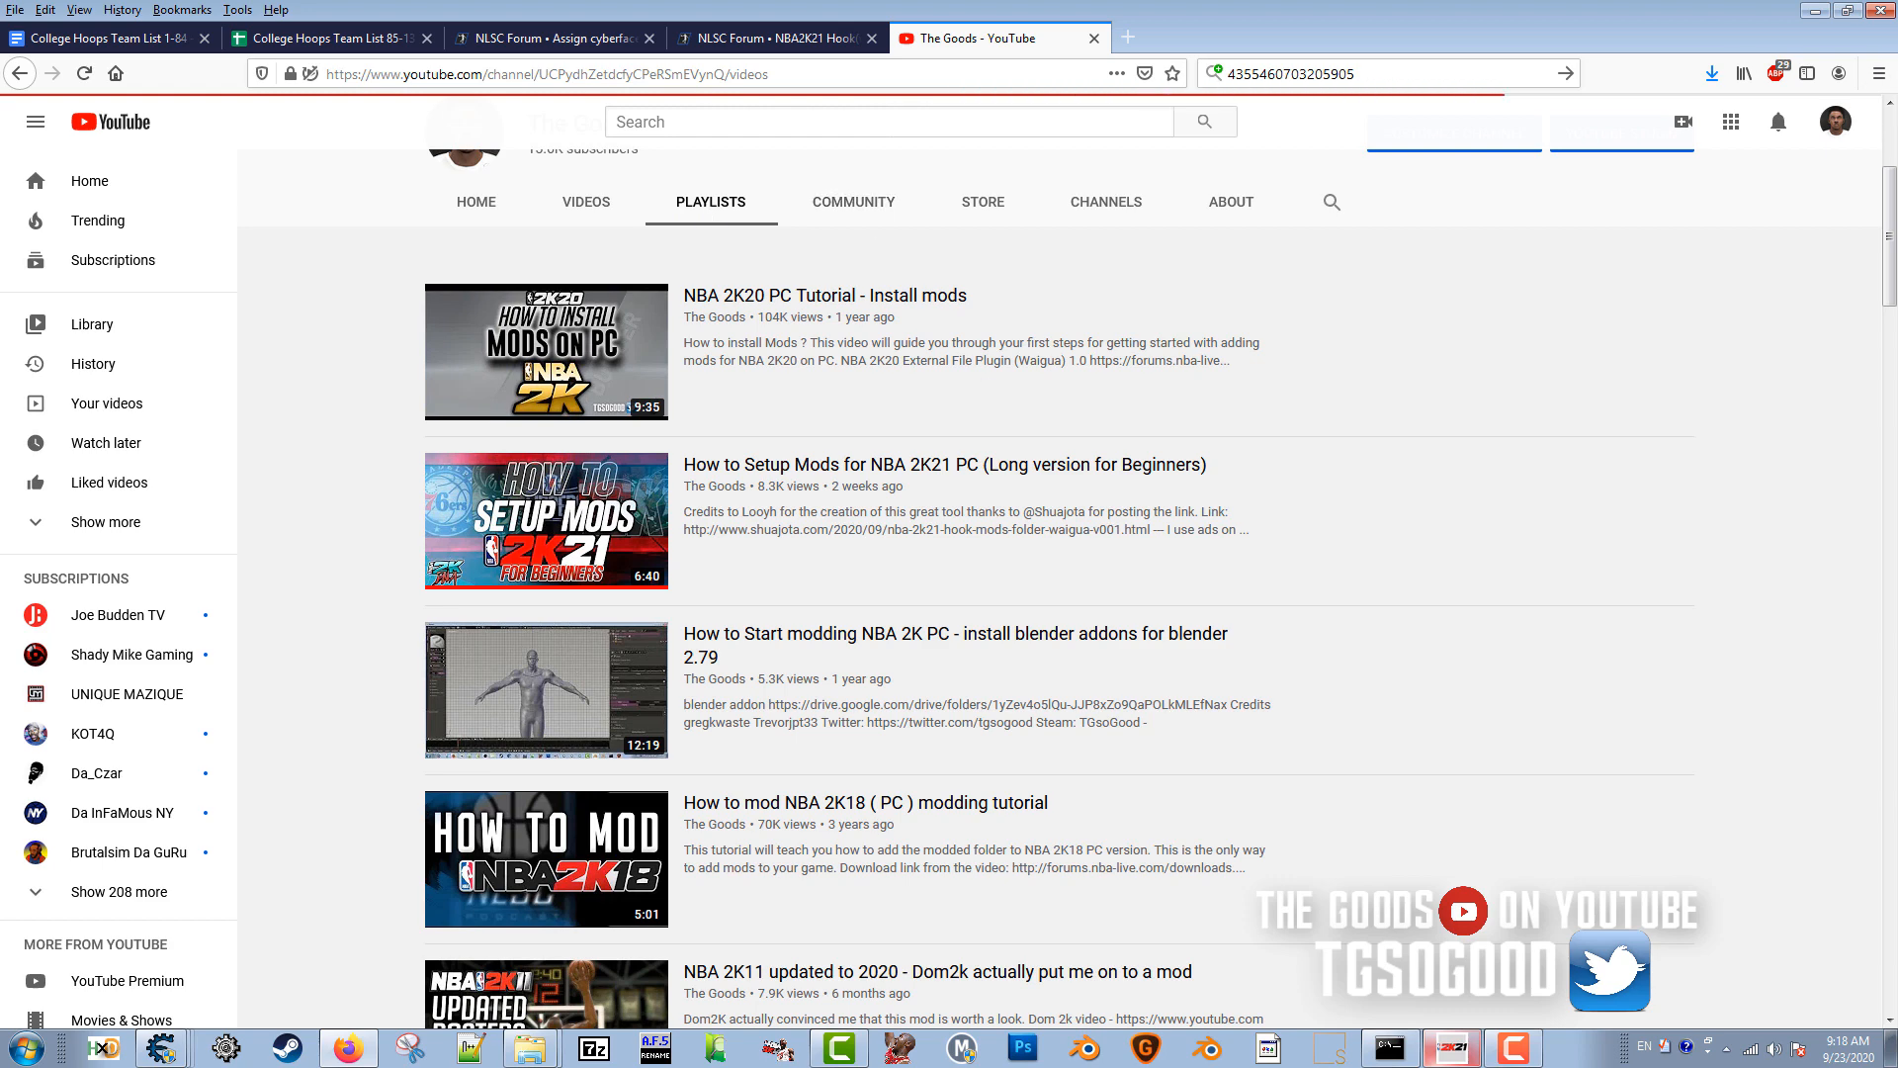
left_click(712, 202)
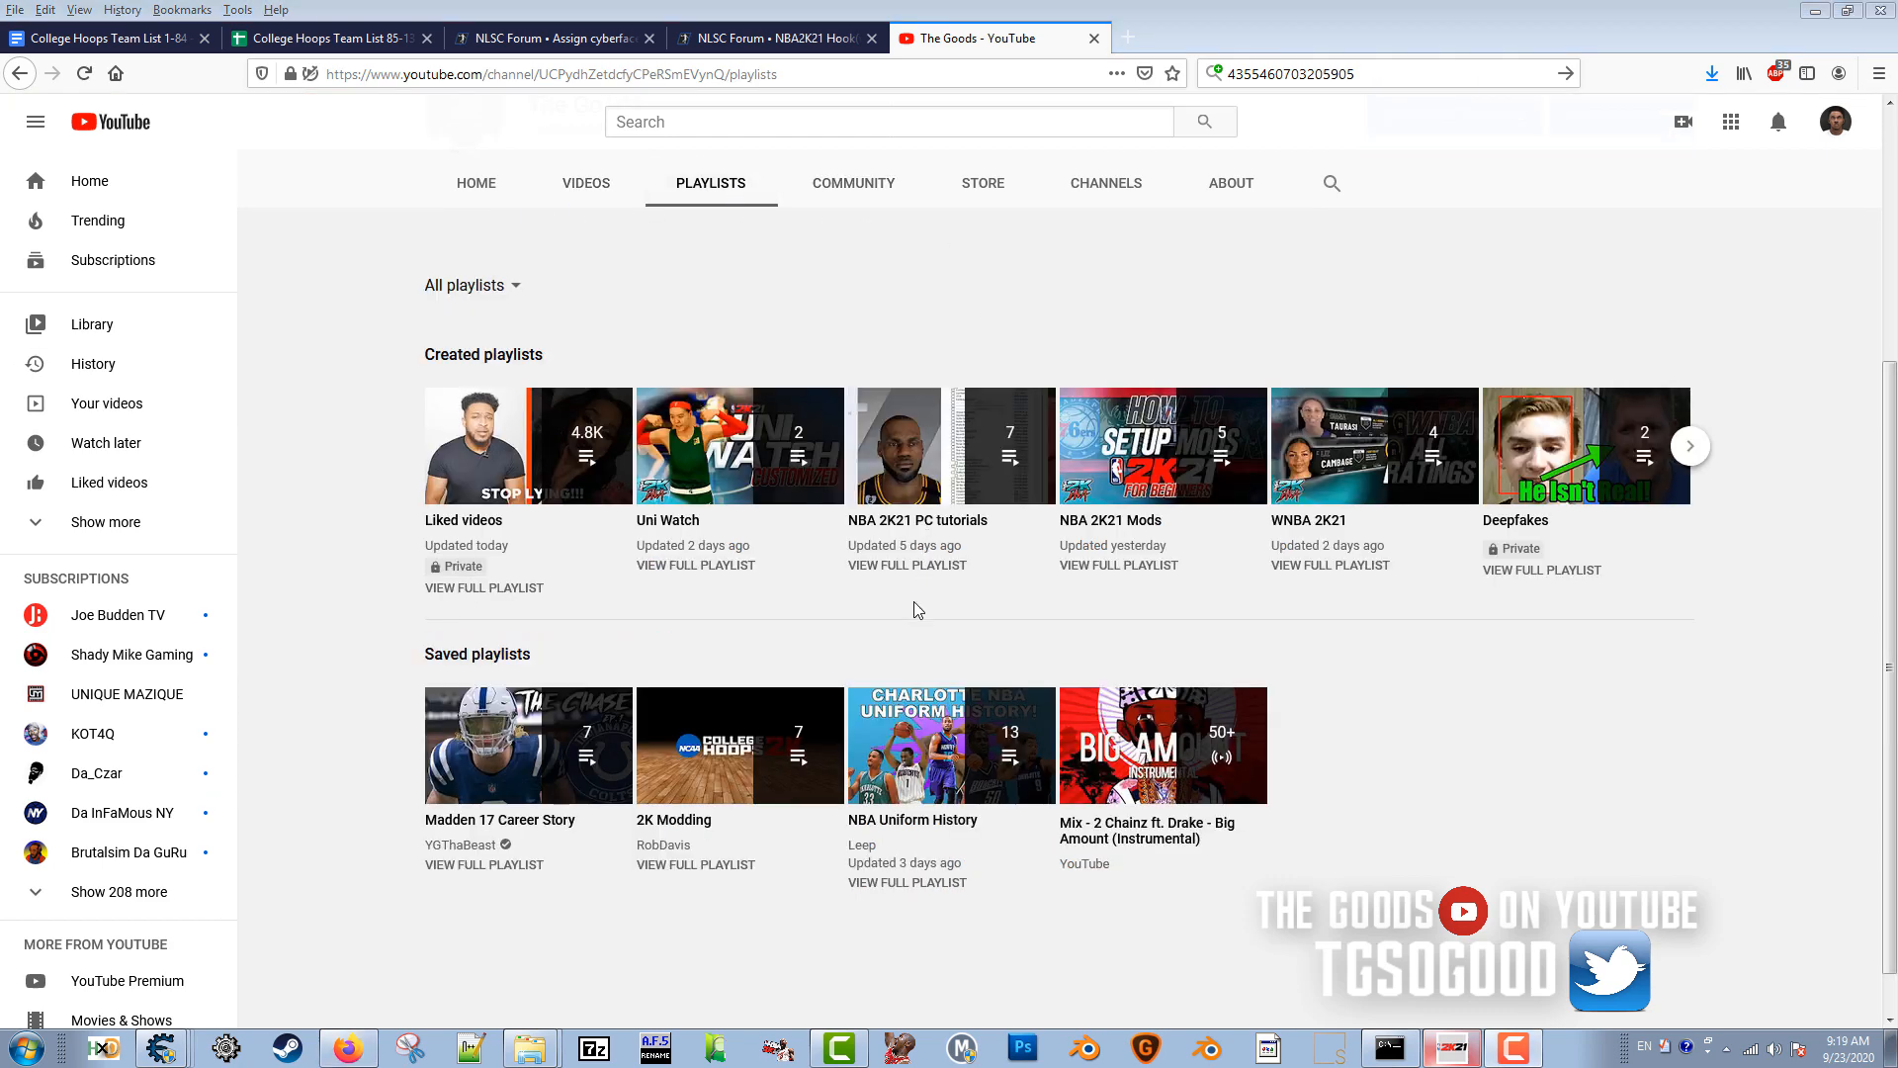
left_click(900, 445)
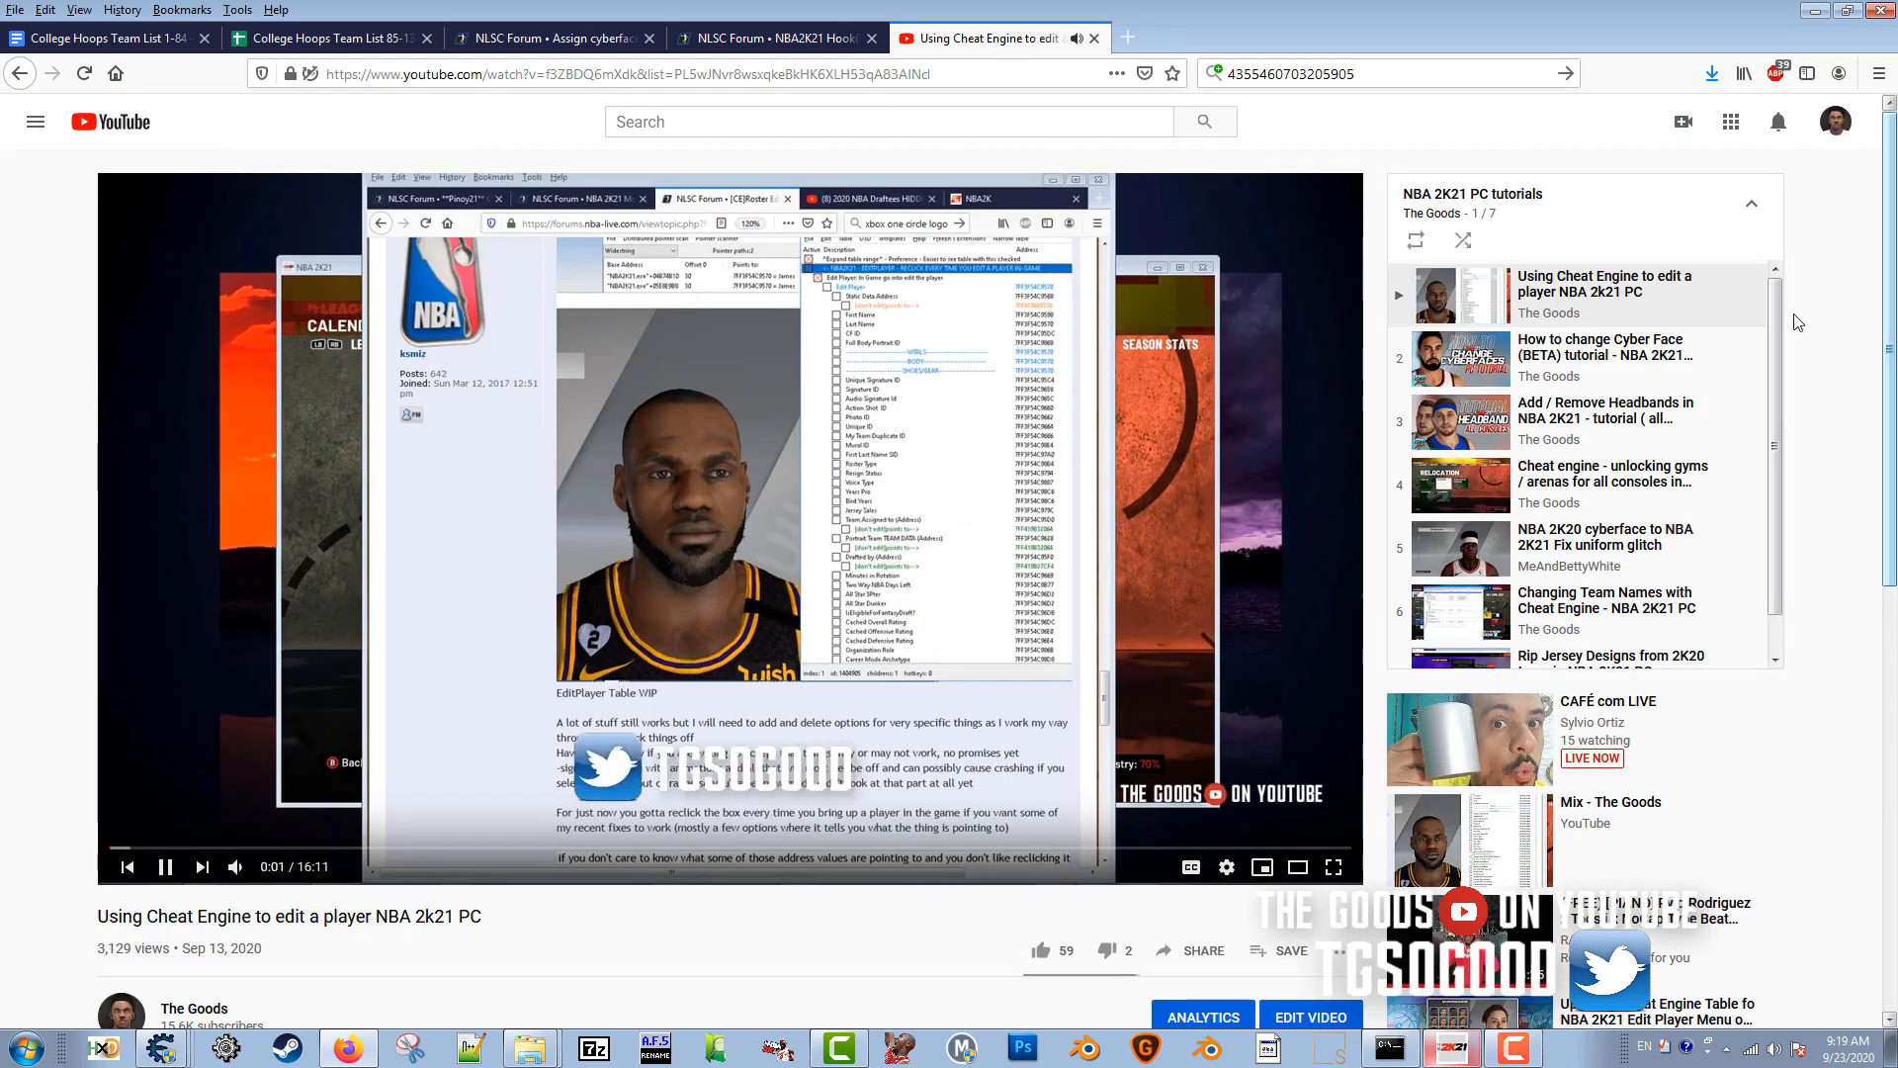
Step: Scroll the playlist panel to later entries like 'Changing Team Names with Cheat Engine'
scroll("down", 3)
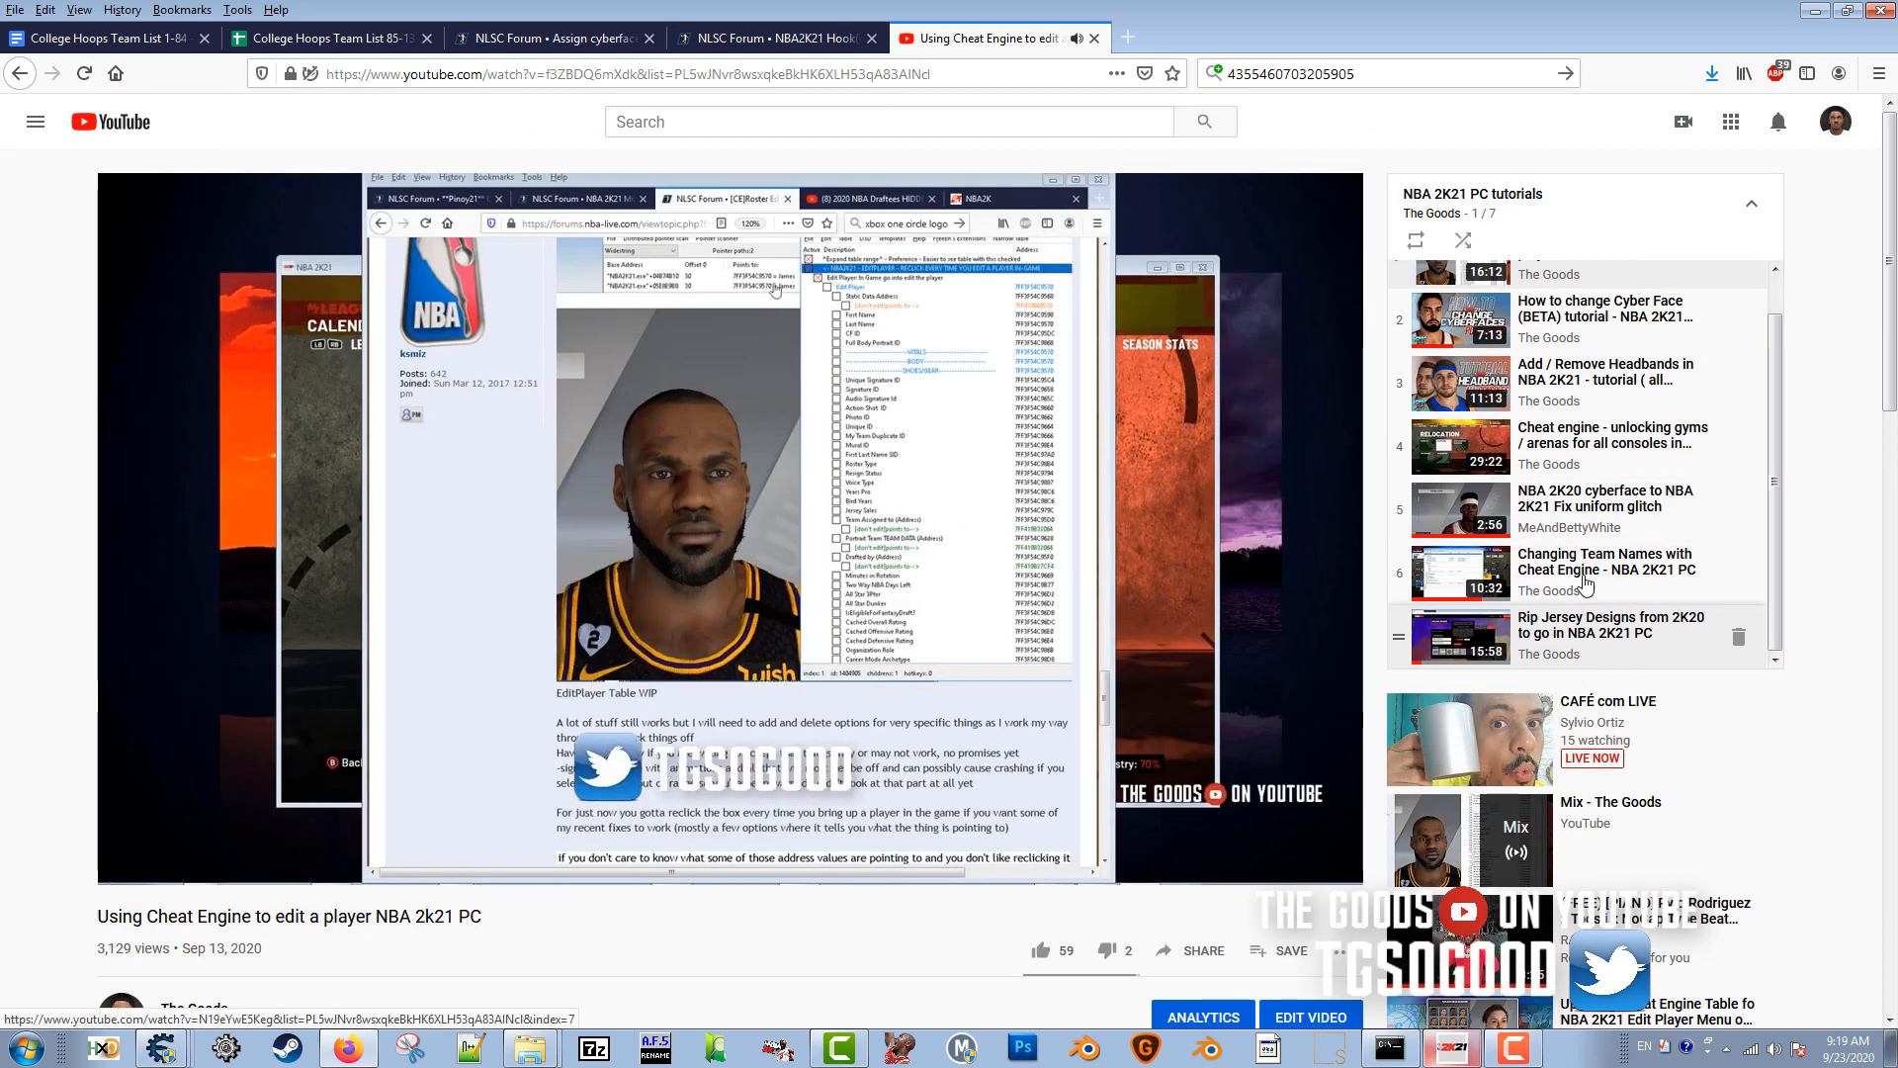